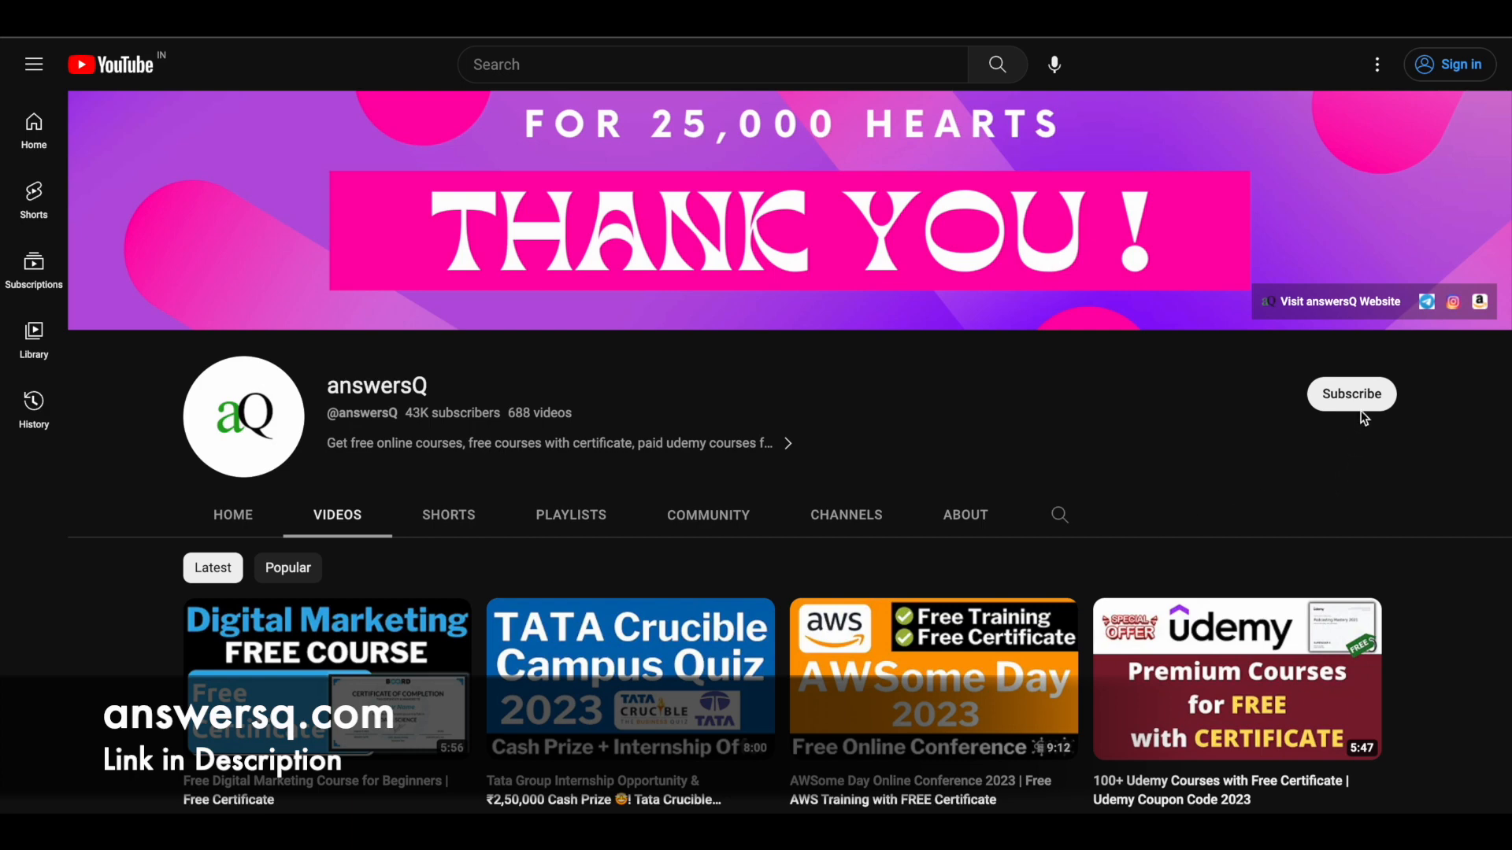
{"action": "mouse_move", "coordinate": [1392, 433]}
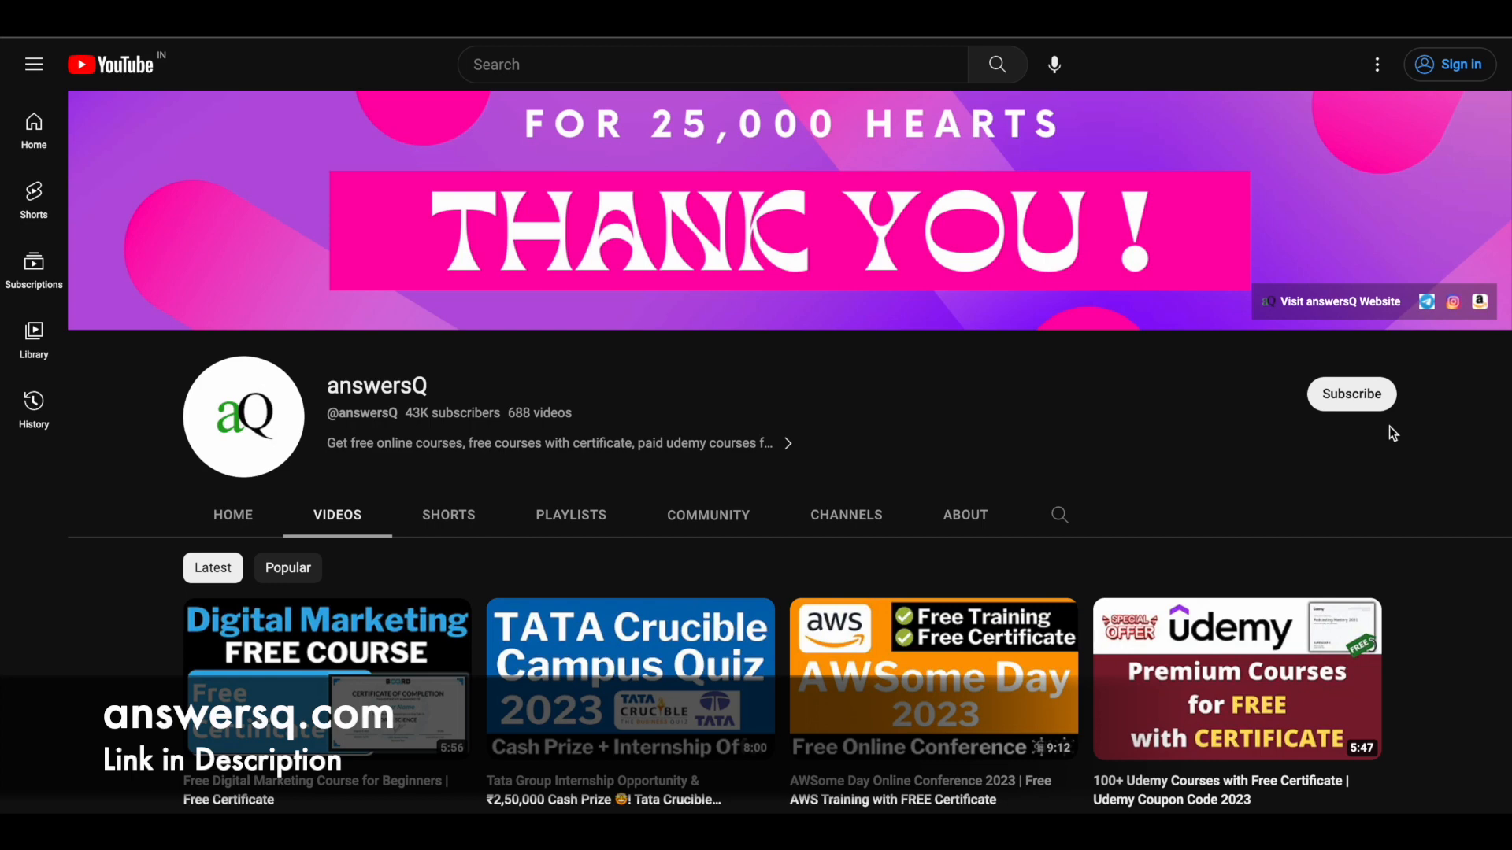
{"action": "mouse_move", "coordinate": [1418, 388]}
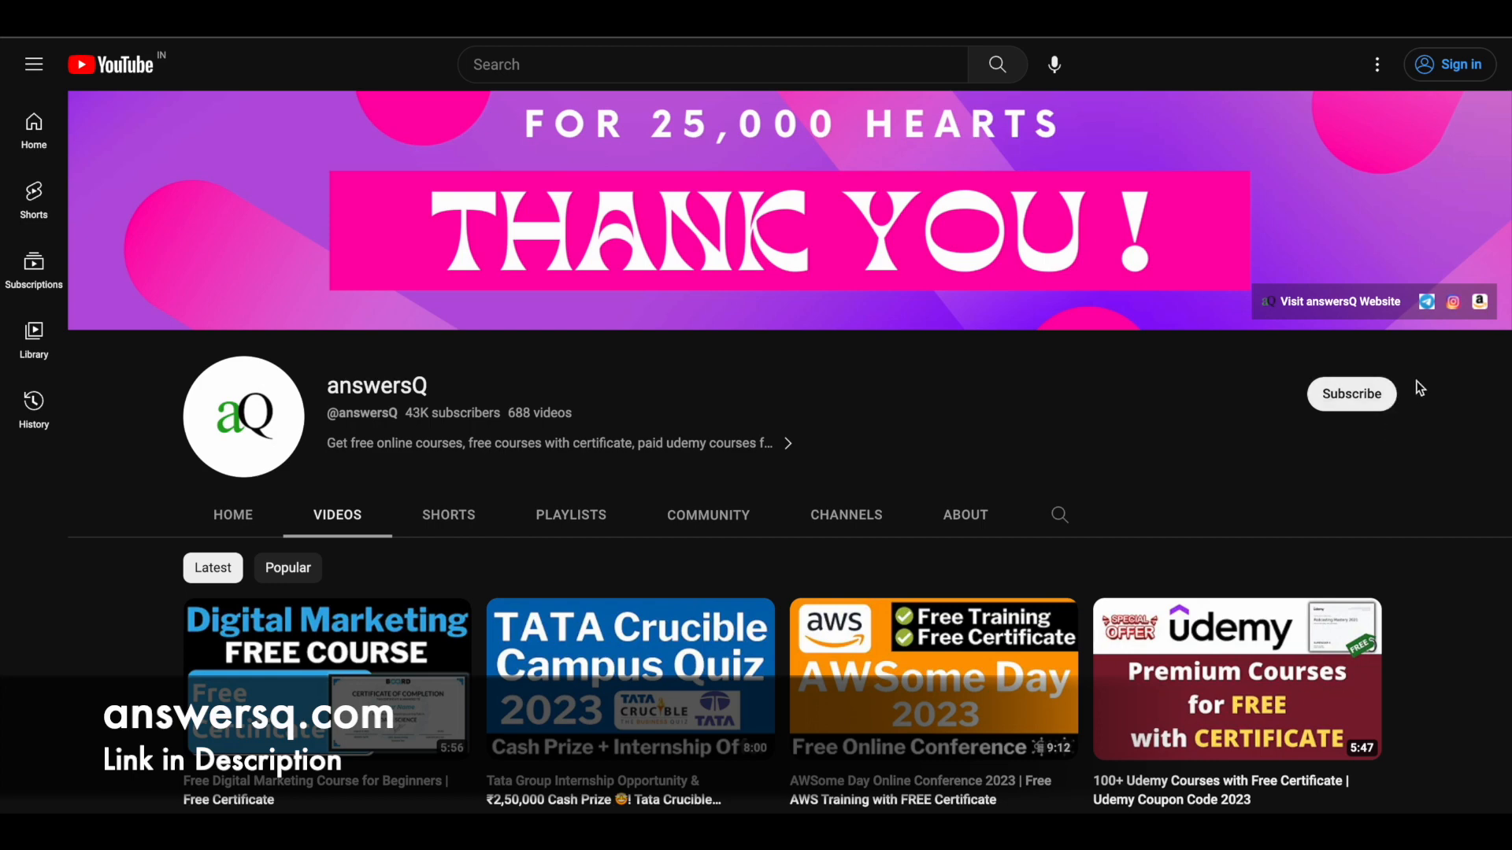
{"action": "mouse_move", "coordinate": [1443, 357]}
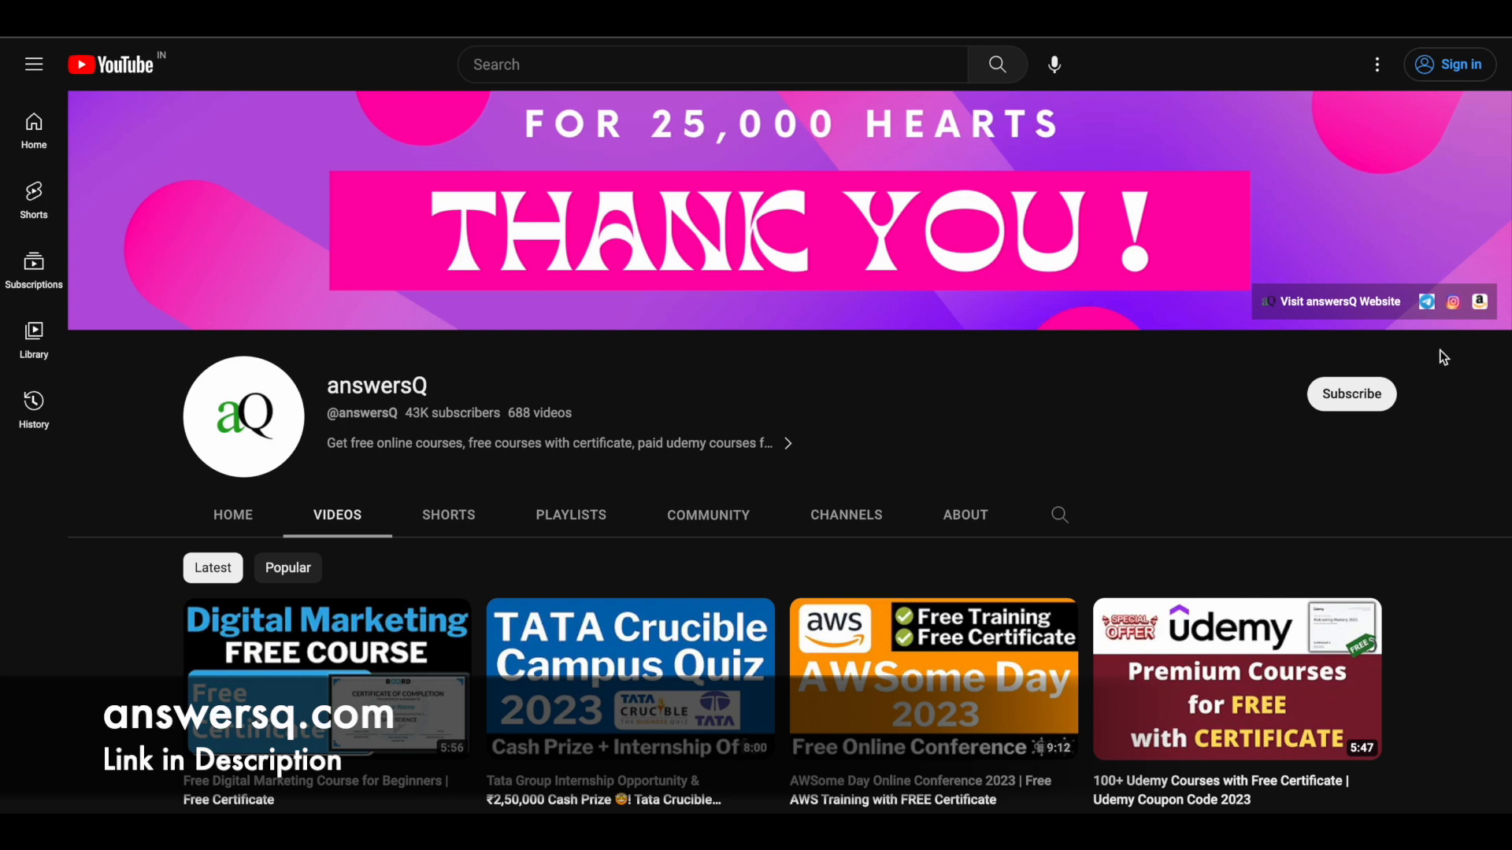
{"action": "mouse_move", "coordinate": [1053, 378]}
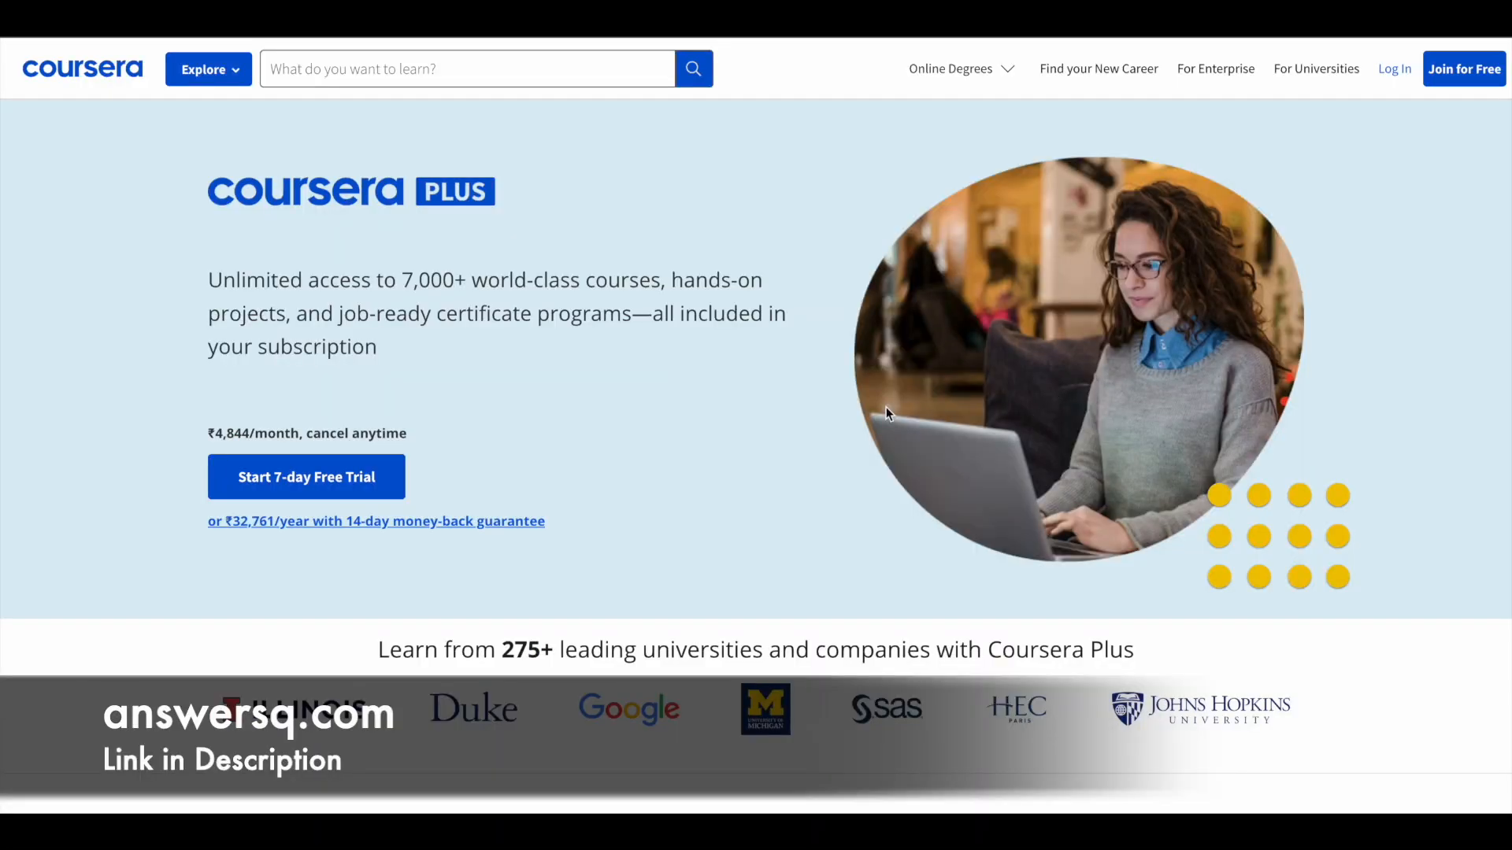
- Scroll down and highlight the counts of partner universities and companies
{"action": "scroll", "scroll_direction": "down", "scroll_amount": 3}
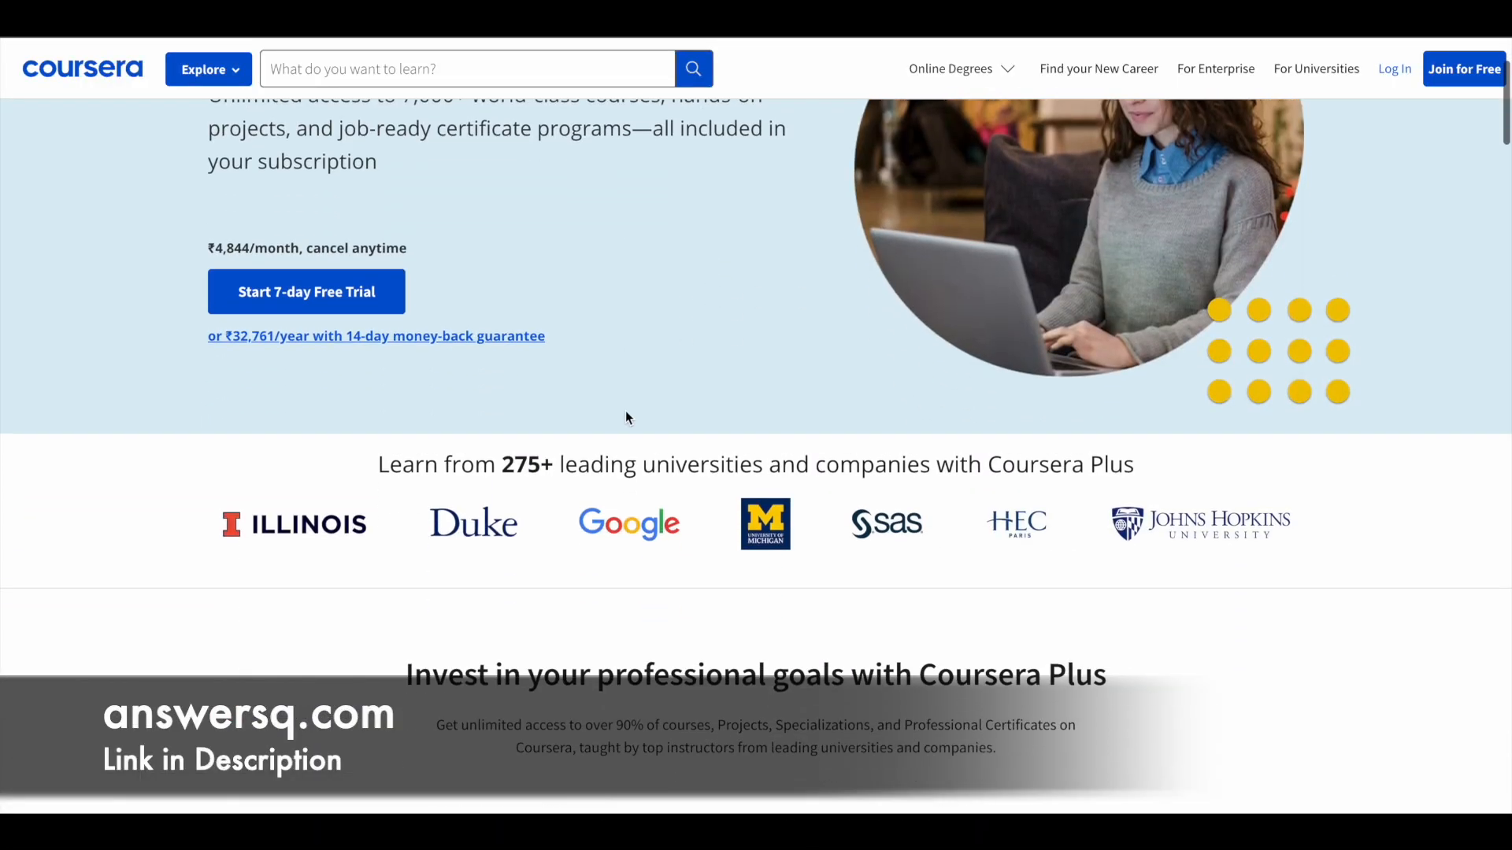
{"action": "scroll", "scroll_direction": "down", "scroll_amount": 3}
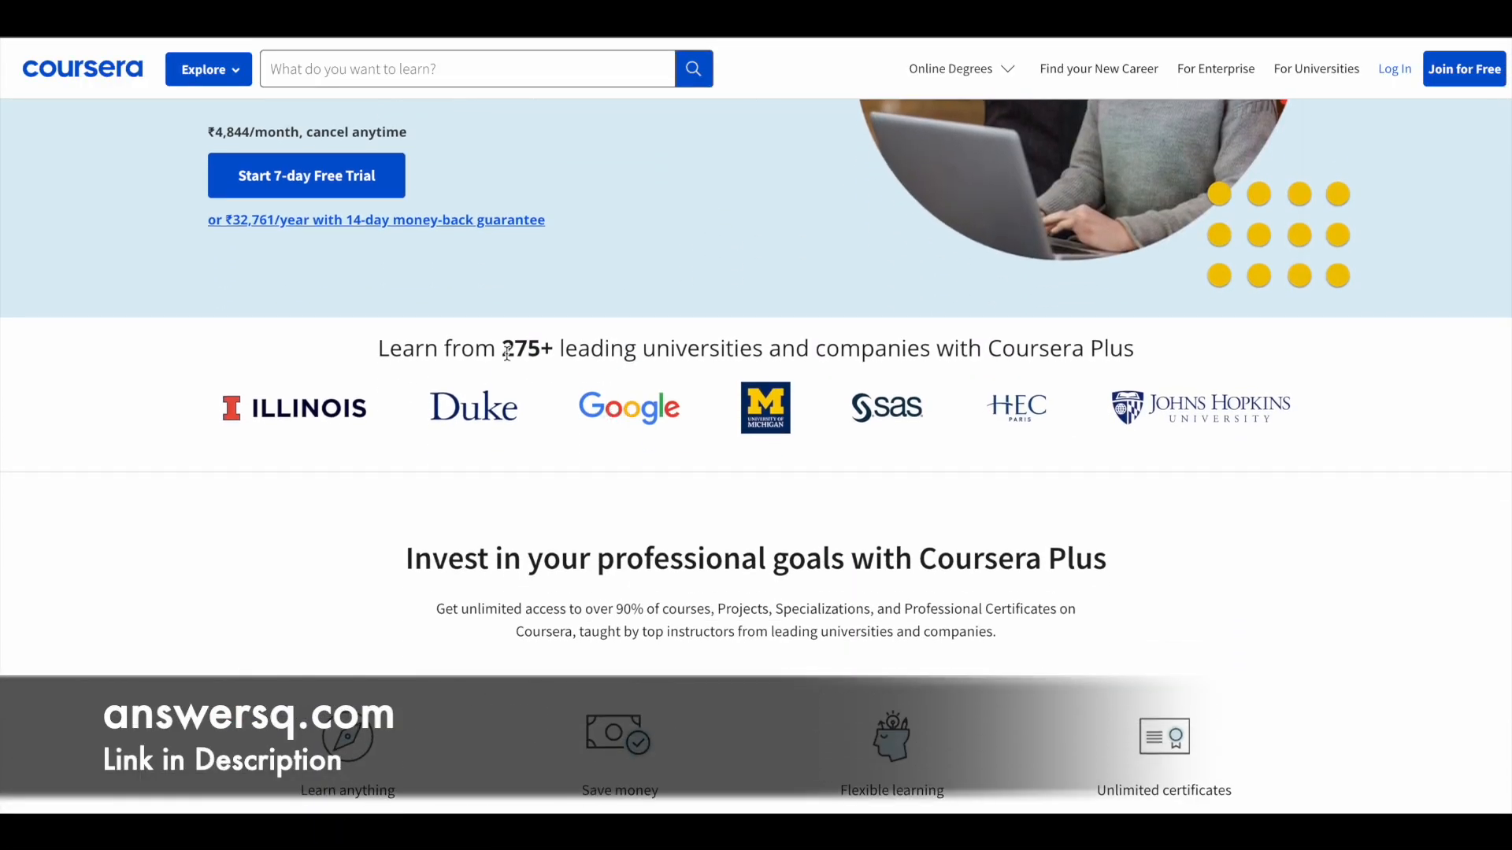
{"action": "left_click_drag", "start_coordinate": [502, 348], "coordinate": [805, 348]}
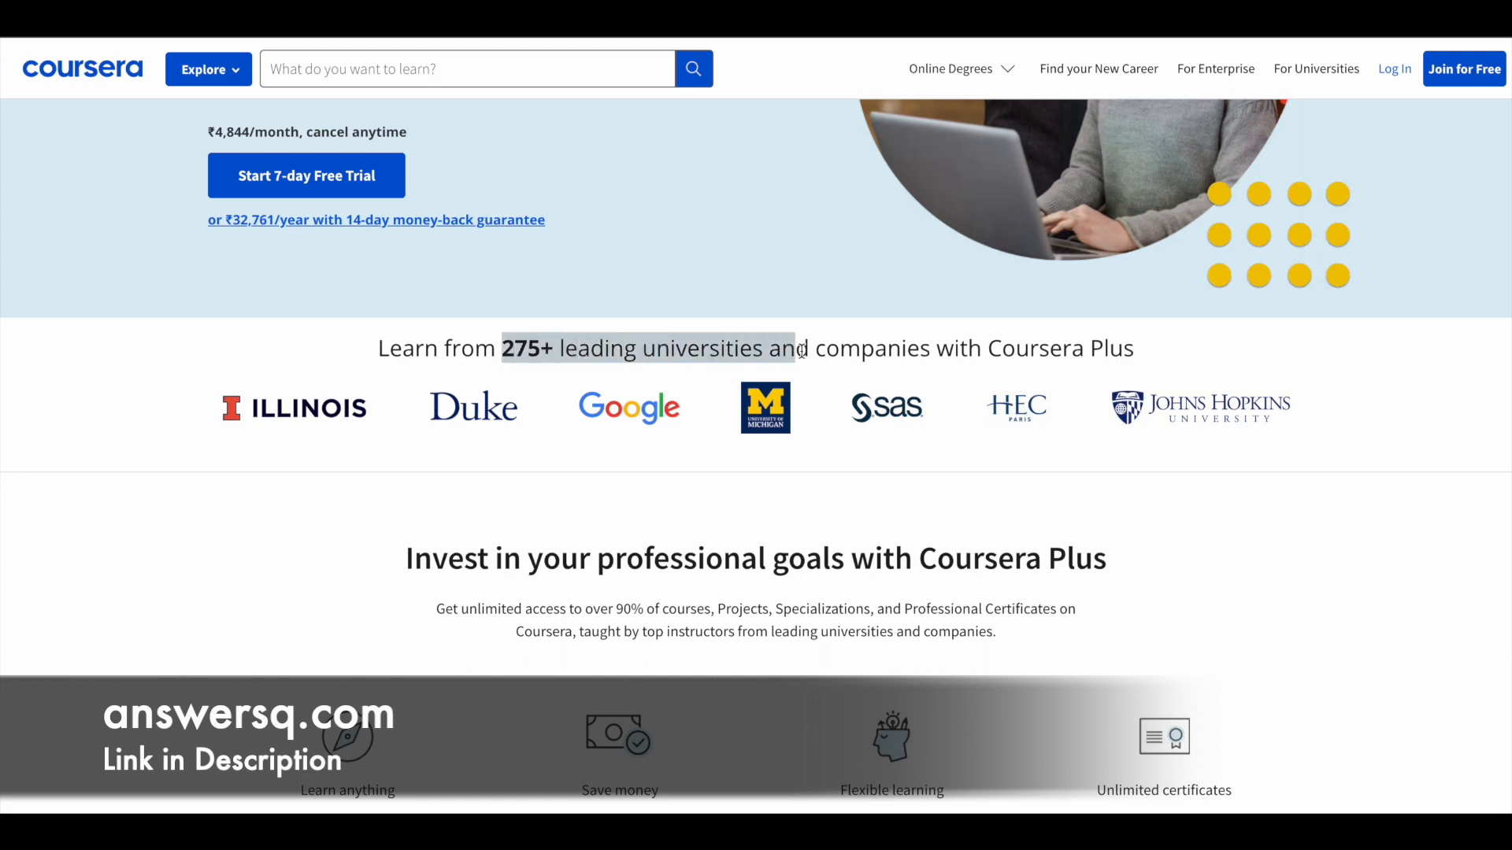
{"action": "left_click_drag", "start_coordinate": [800, 348], "coordinate": [935, 348]}
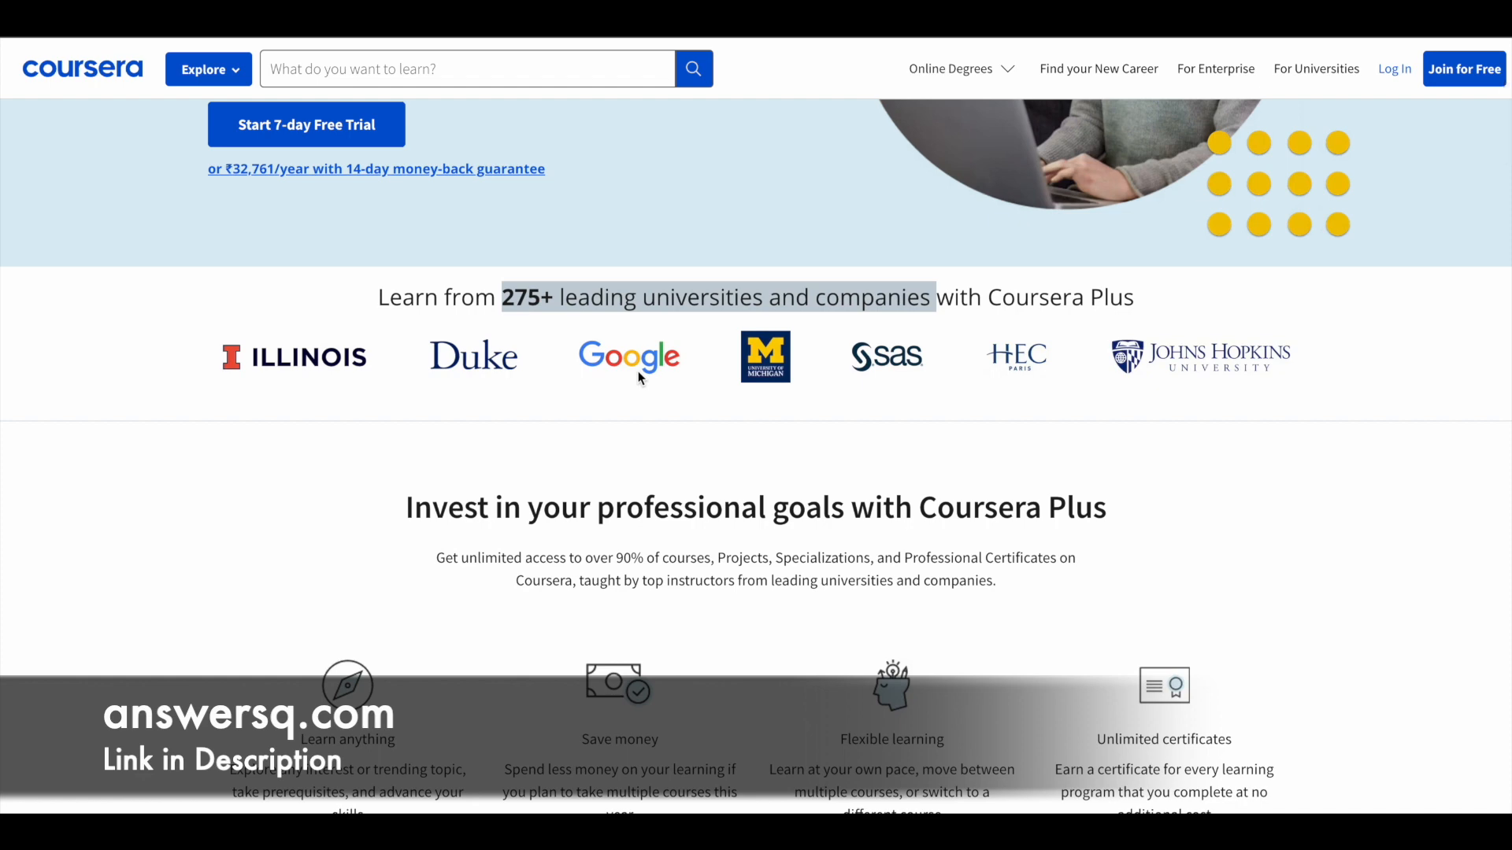
{"action": "mouse_move", "coordinate": [1013, 392]}
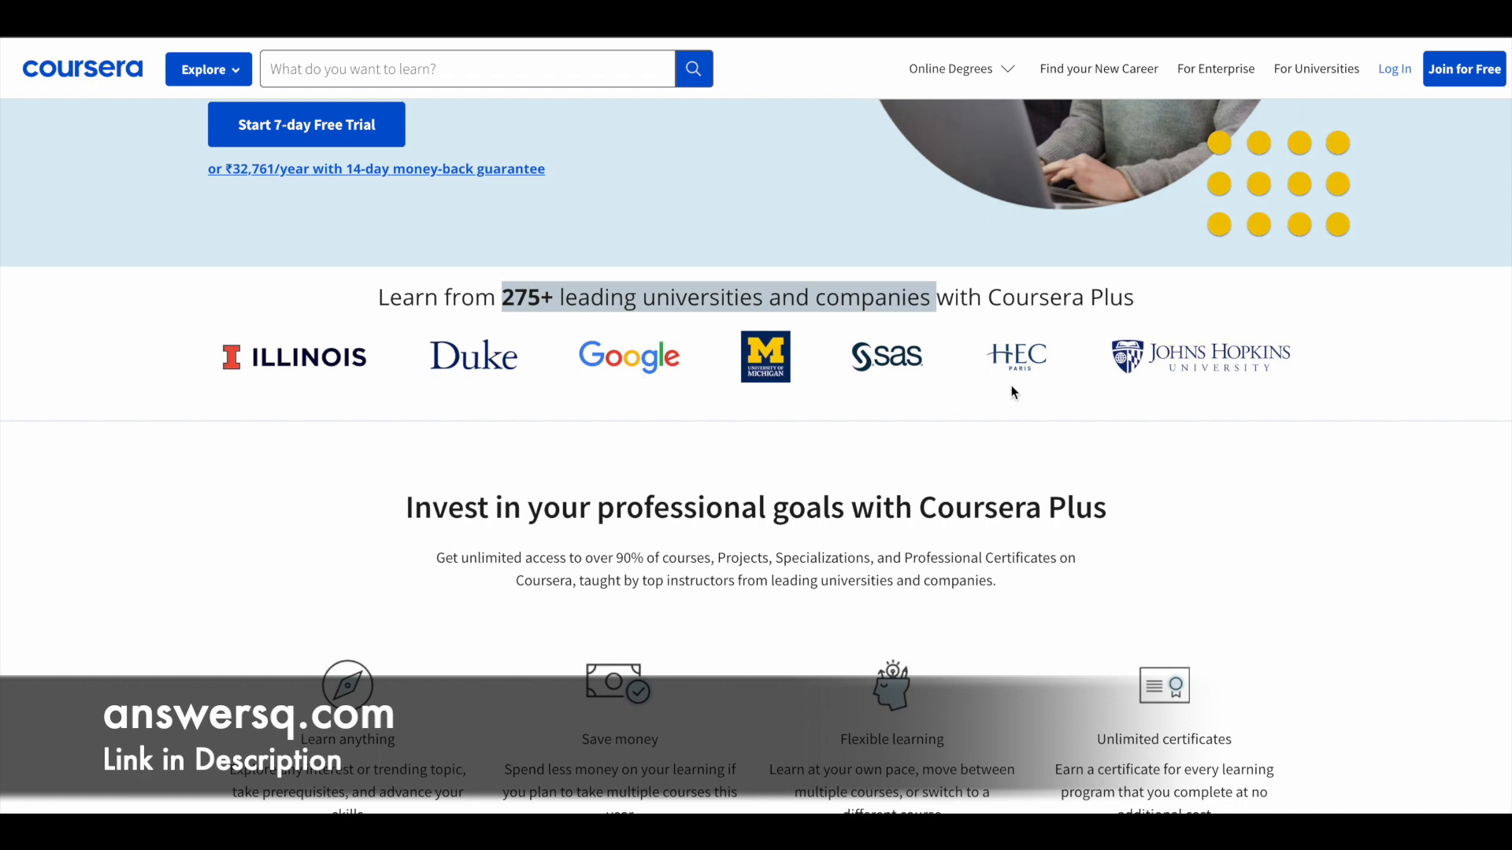
{"action": "scroll", "scroll_direction": "down", "scroll_amount": 3}
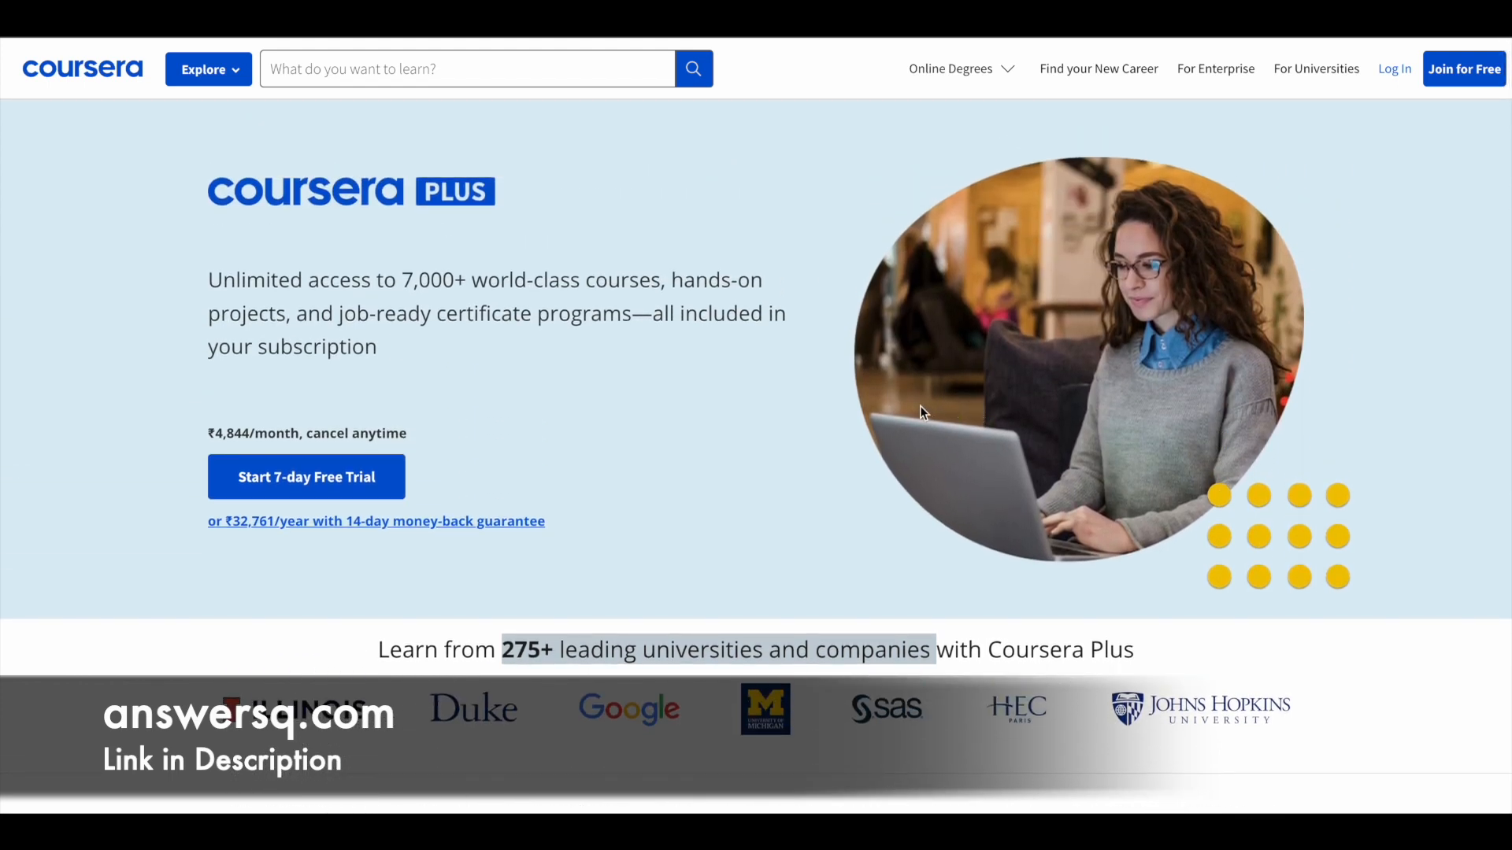
{"action": "mouse_move", "coordinate": [584, 381]}
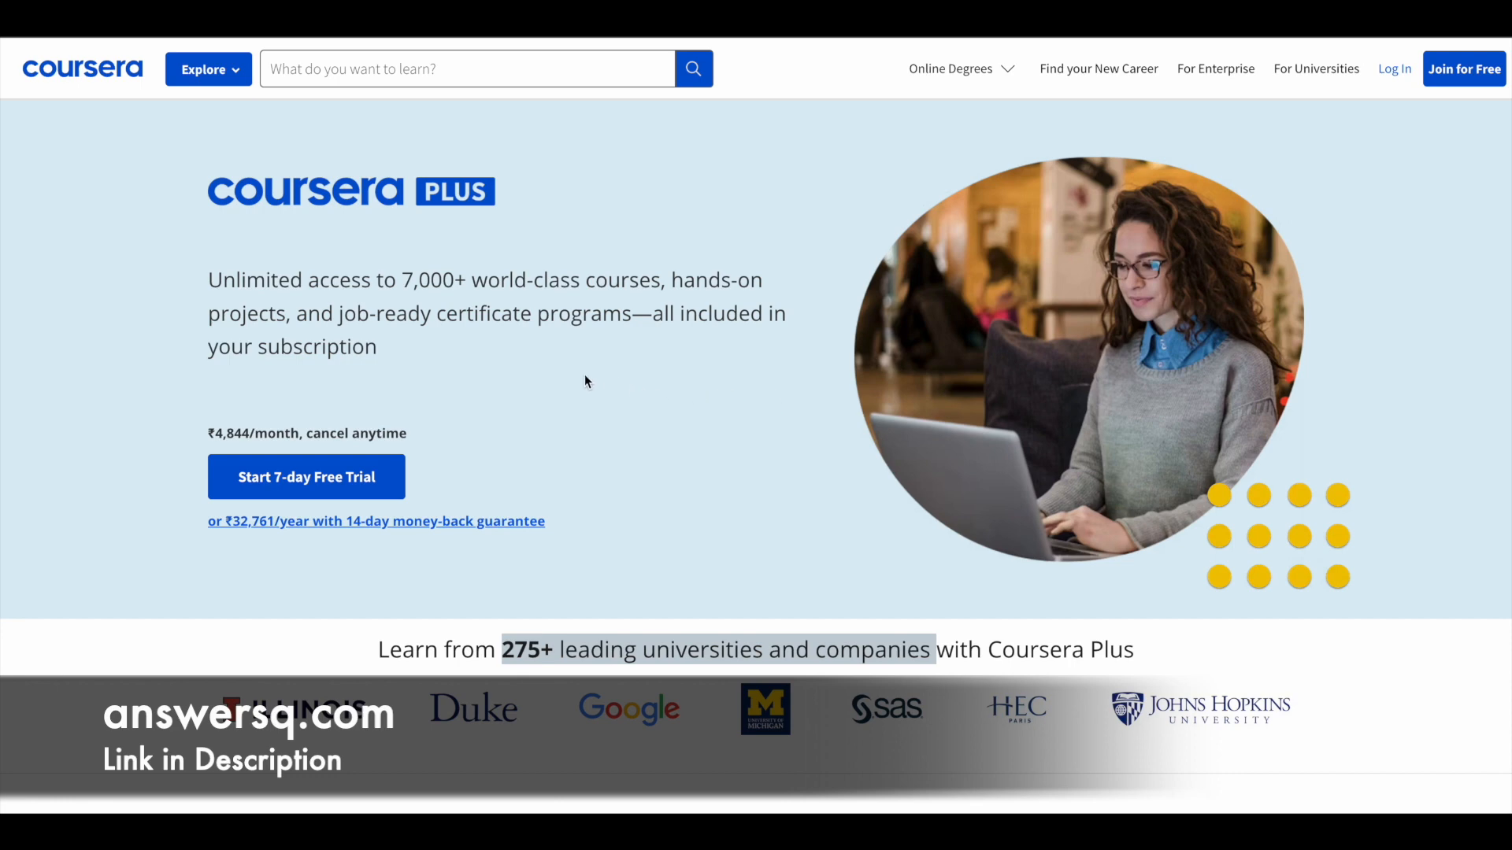
{"action": "mouse_move", "coordinate": [216, 302]}
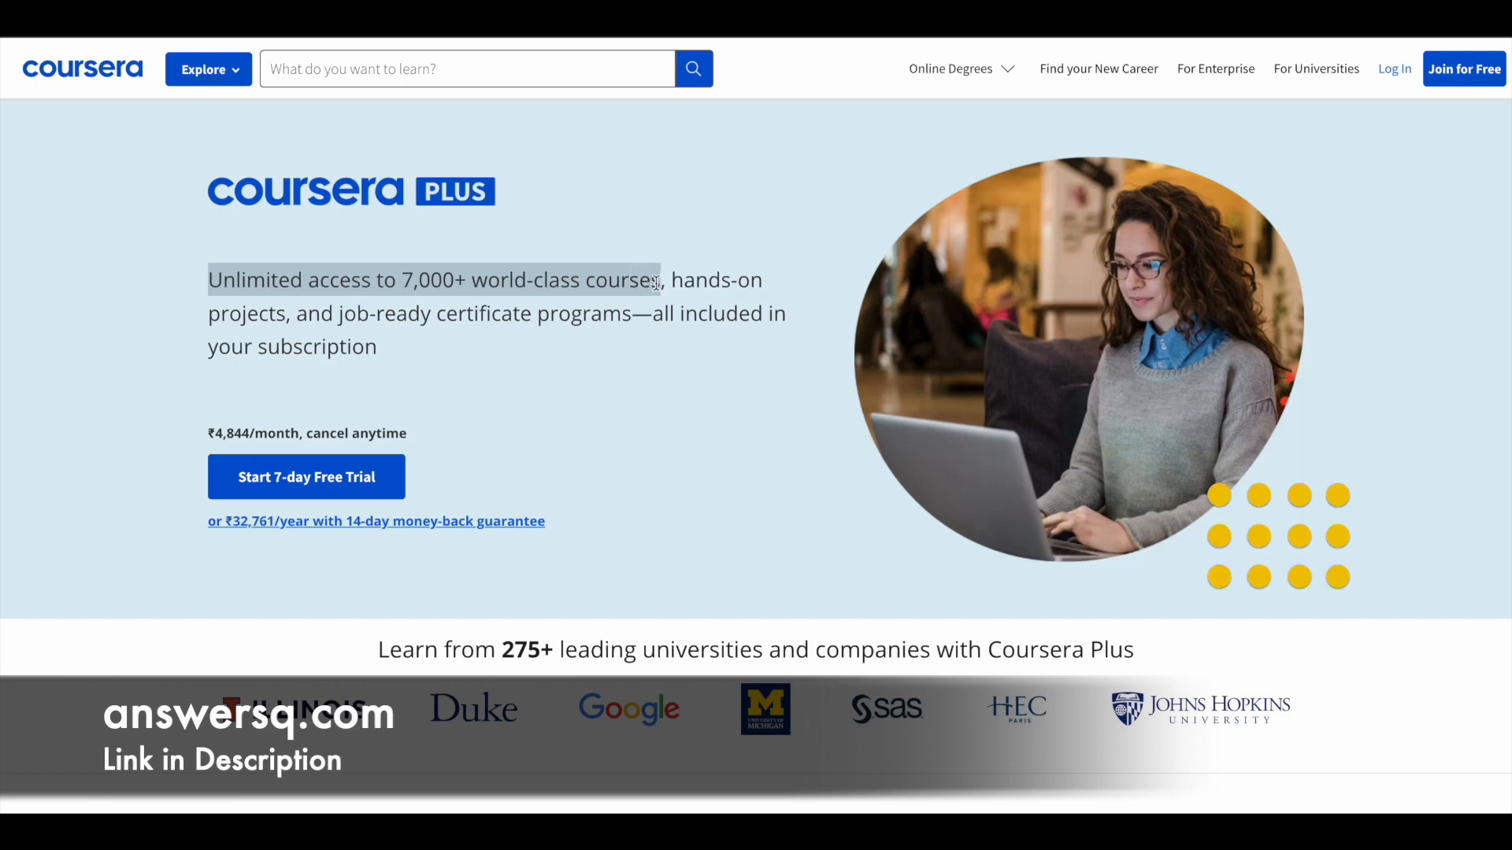
- Highlight the Certificate of Completion feature, then scroll to What You Will Learn, Prerequisites and Content
{"action": "left_click", "coordinate": [338, 313]}
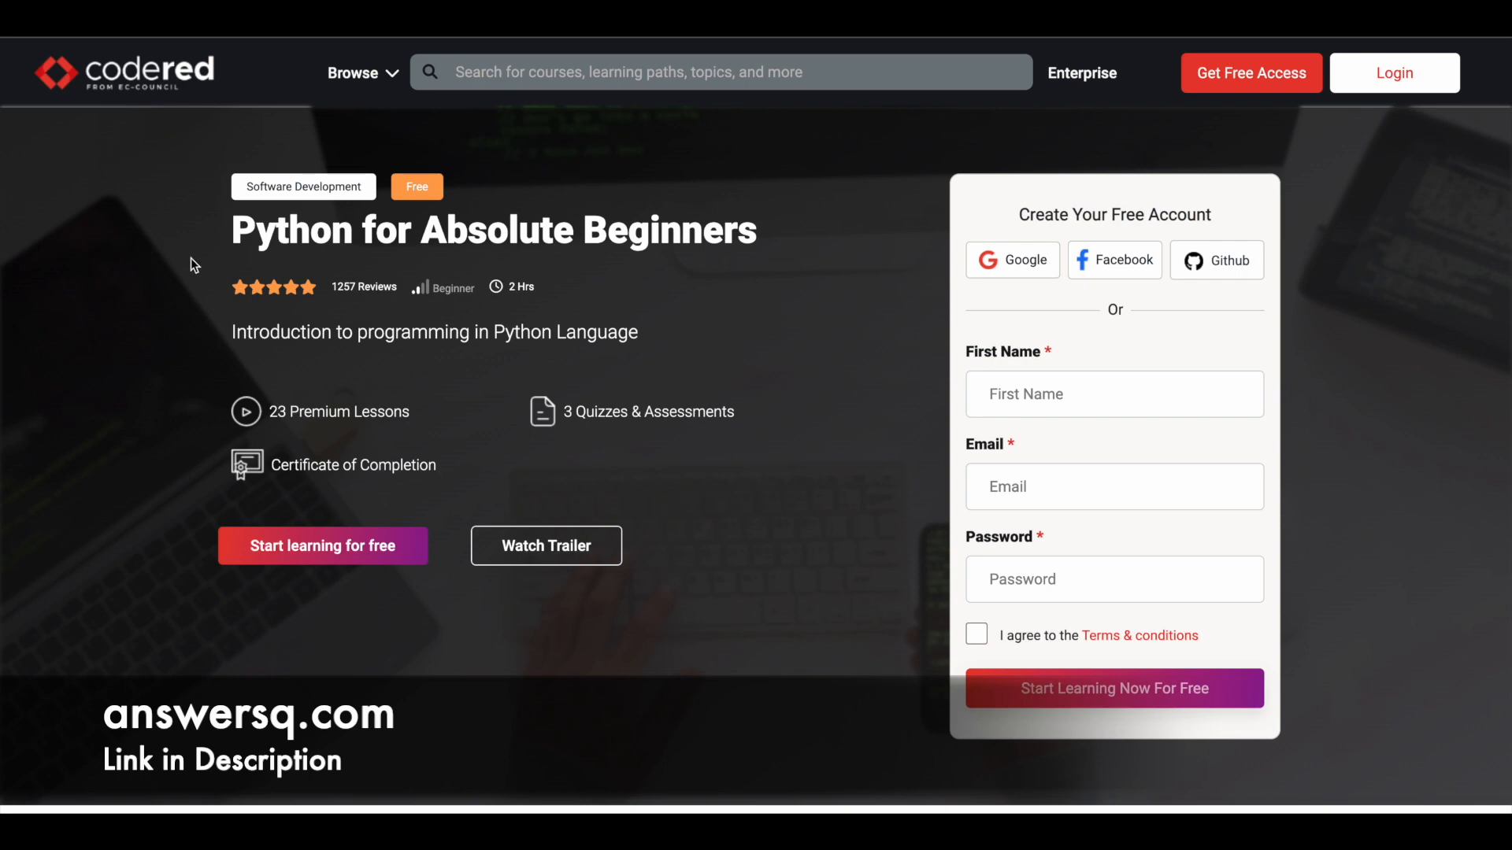
{"action": "mouse_move", "coordinate": [798, 239]}
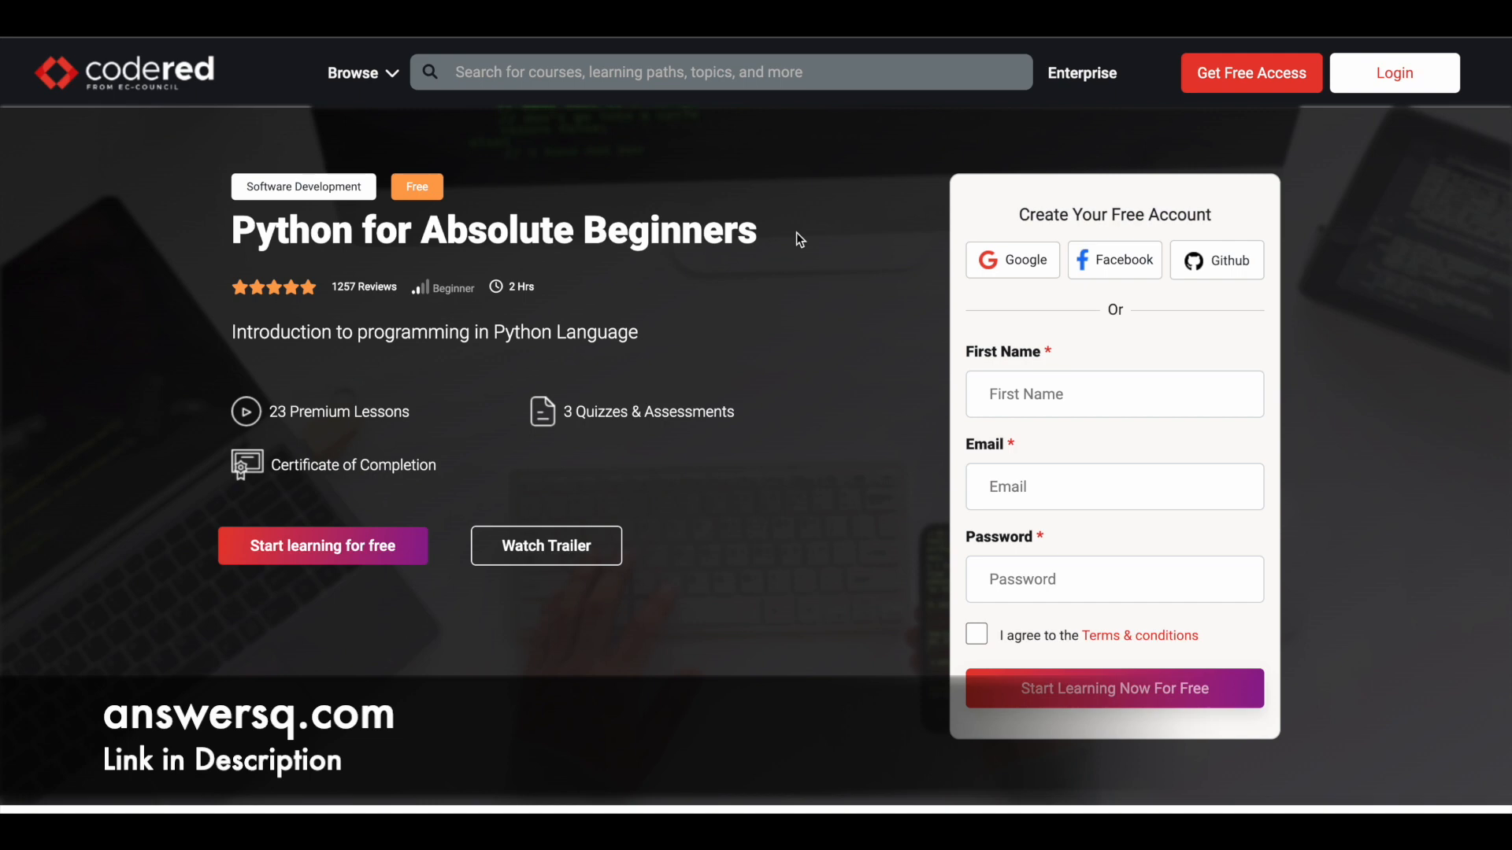
{"action": "mouse_move", "coordinate": [628, 317]}
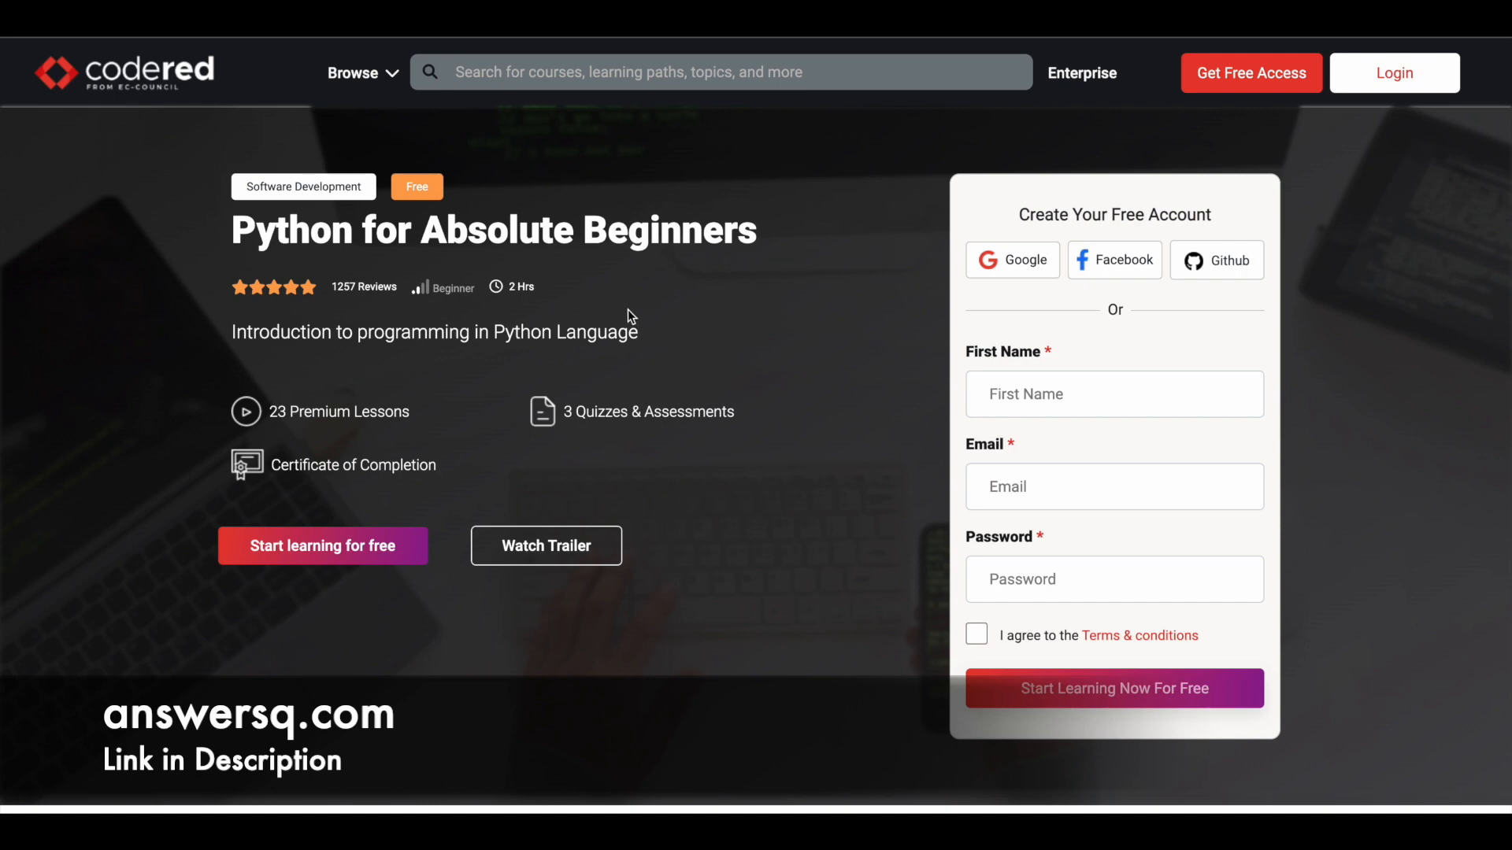
{"action": "mouse_move", "coordinate": [433, 202]}
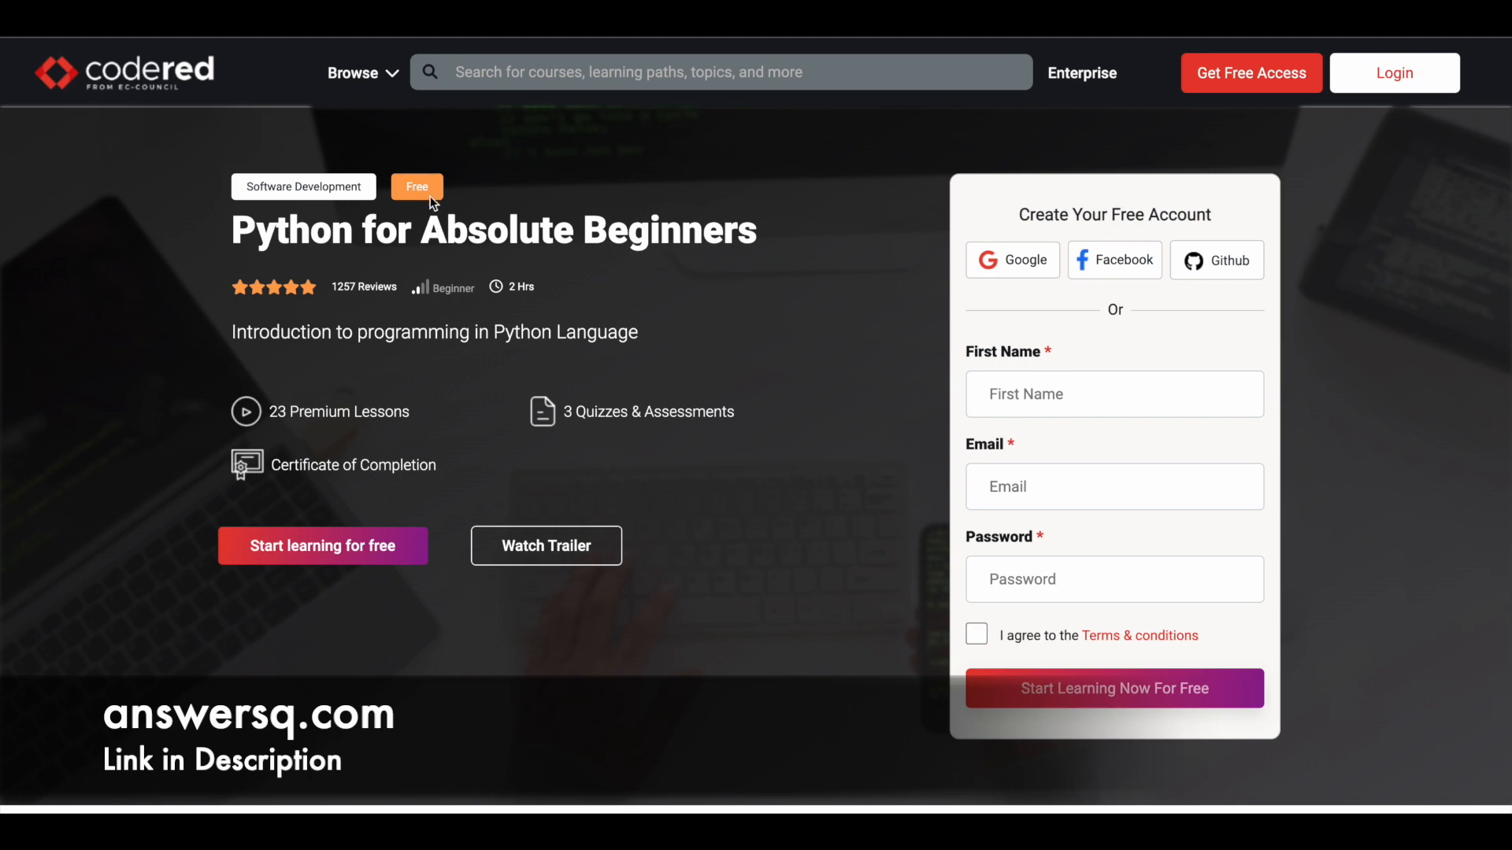
{"action": "mouse_move", "coordinate": [474, 302]}
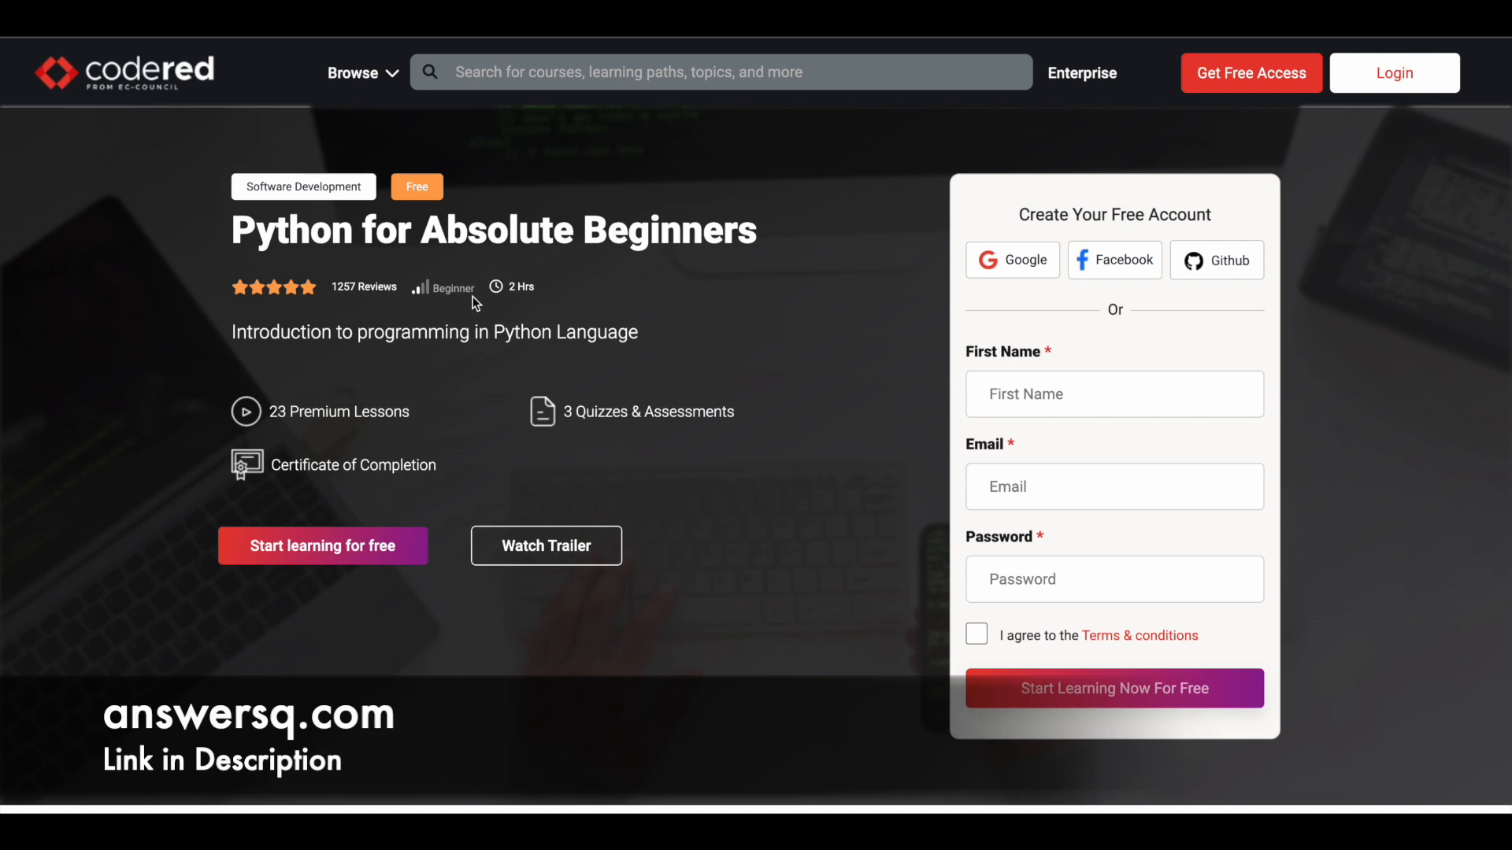
{"action": "mouse_move", "coordinate": [491, 308]}
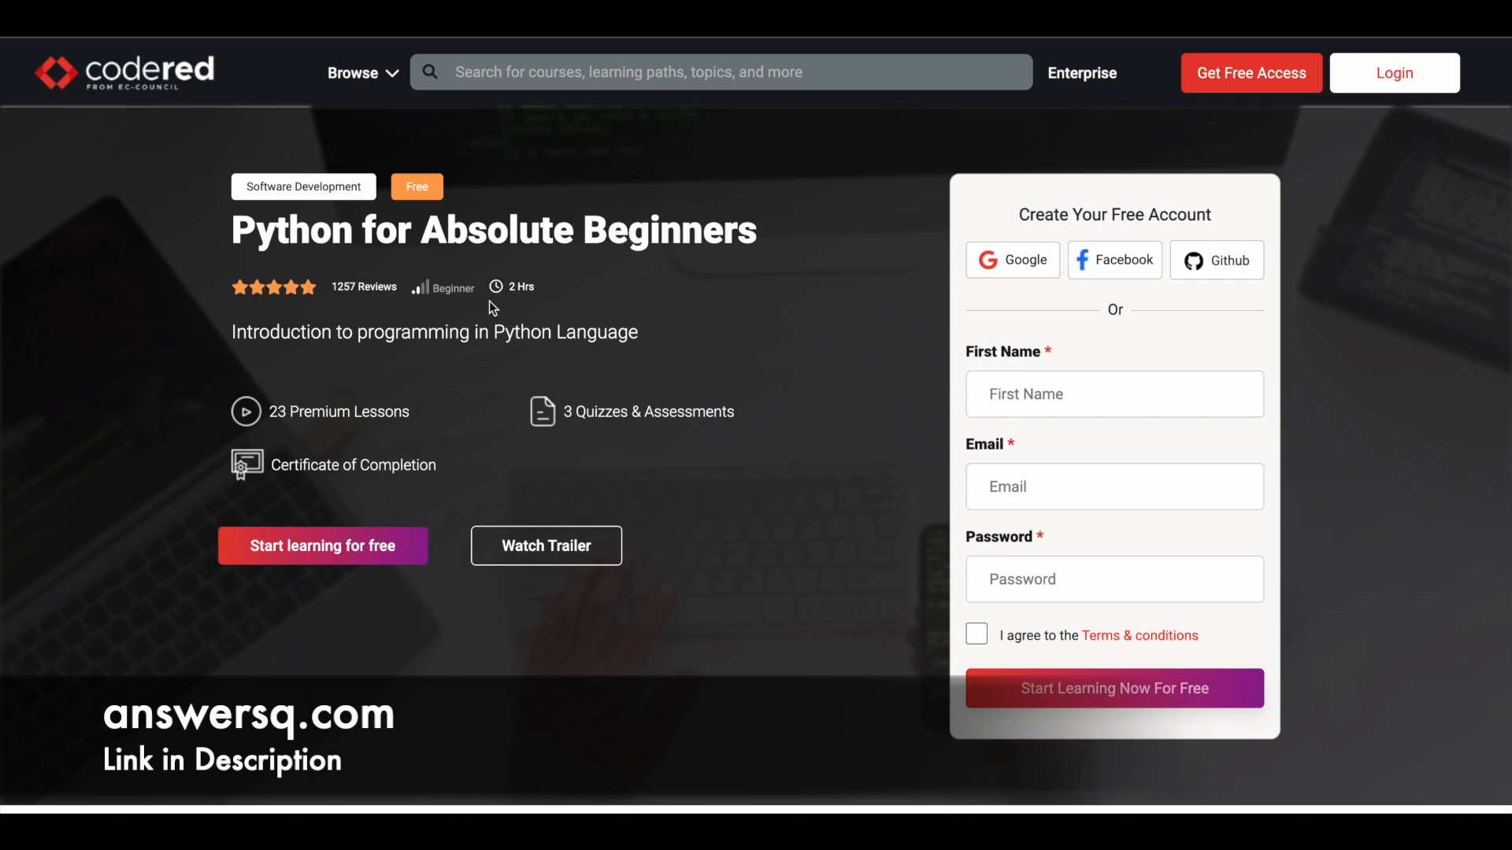
{"action": "mouse_move", "coordinate": [528, 308]}
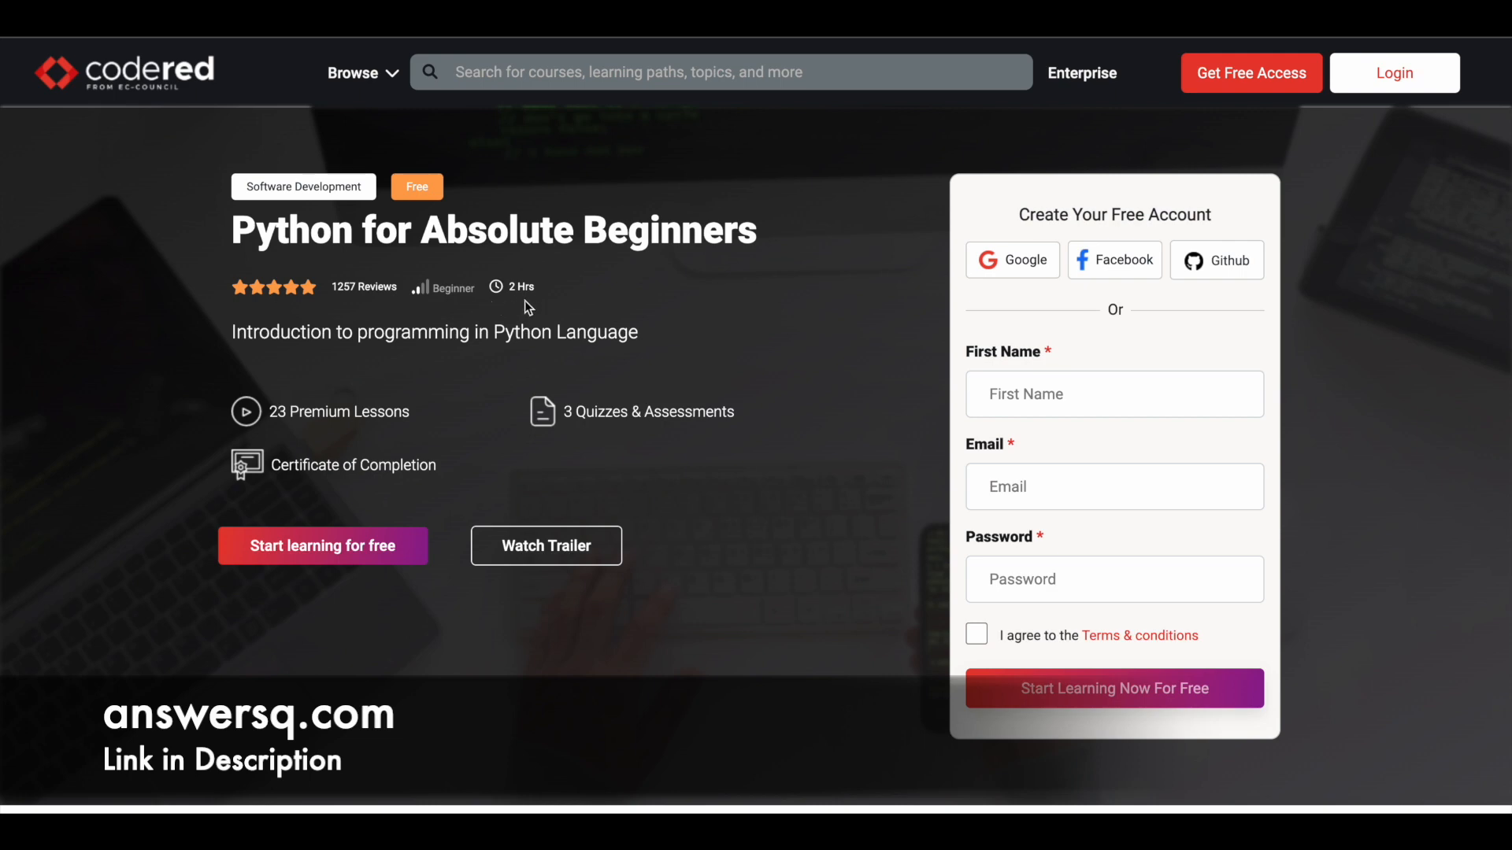
{"action": "mouse_move", "coordinate": [577, 309]}
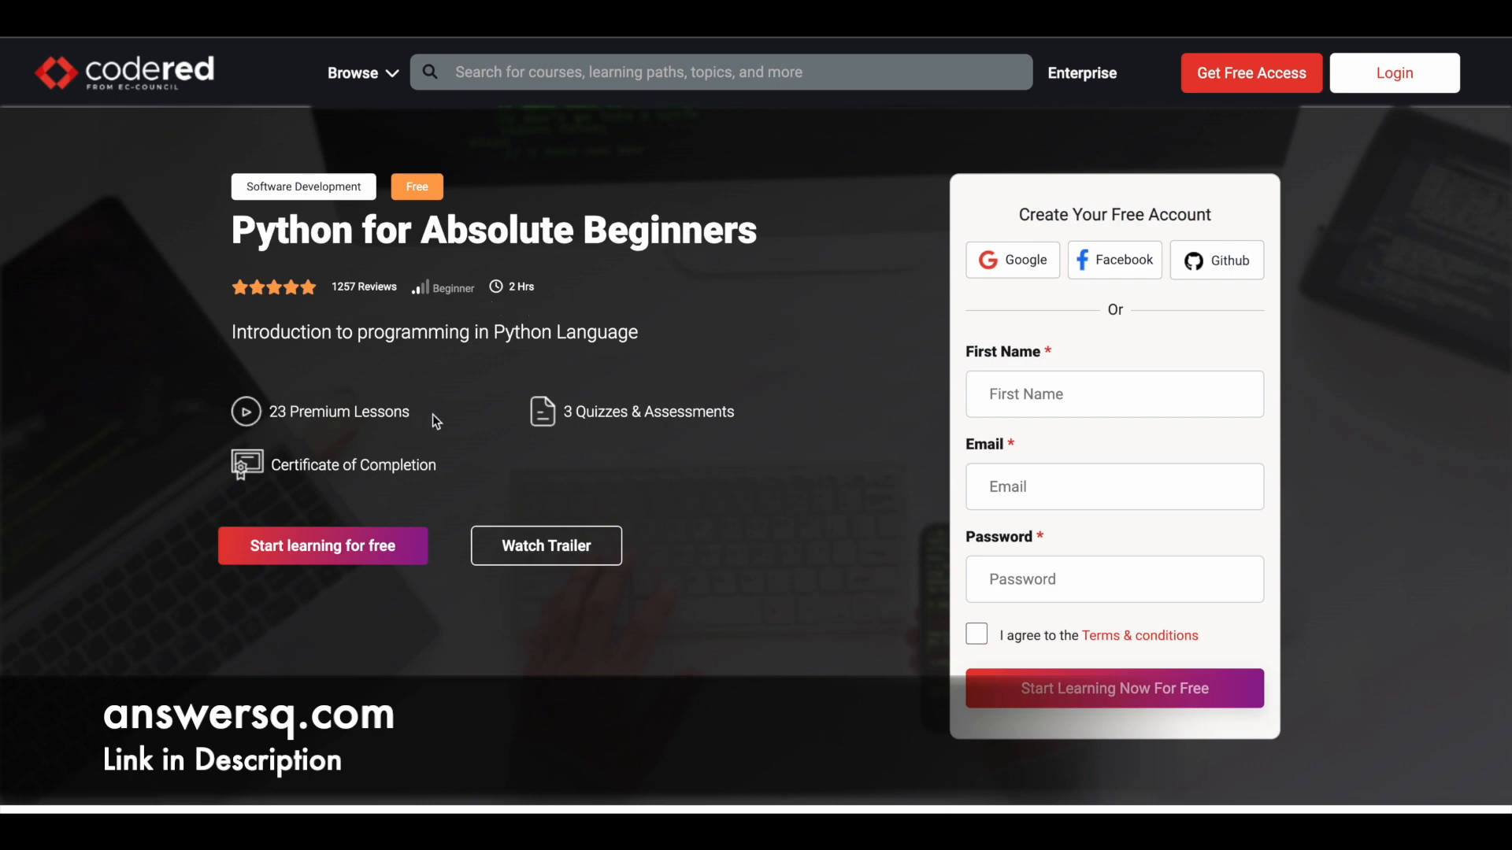
{"action": "mouse_move", "coordinate": [488, 408]}
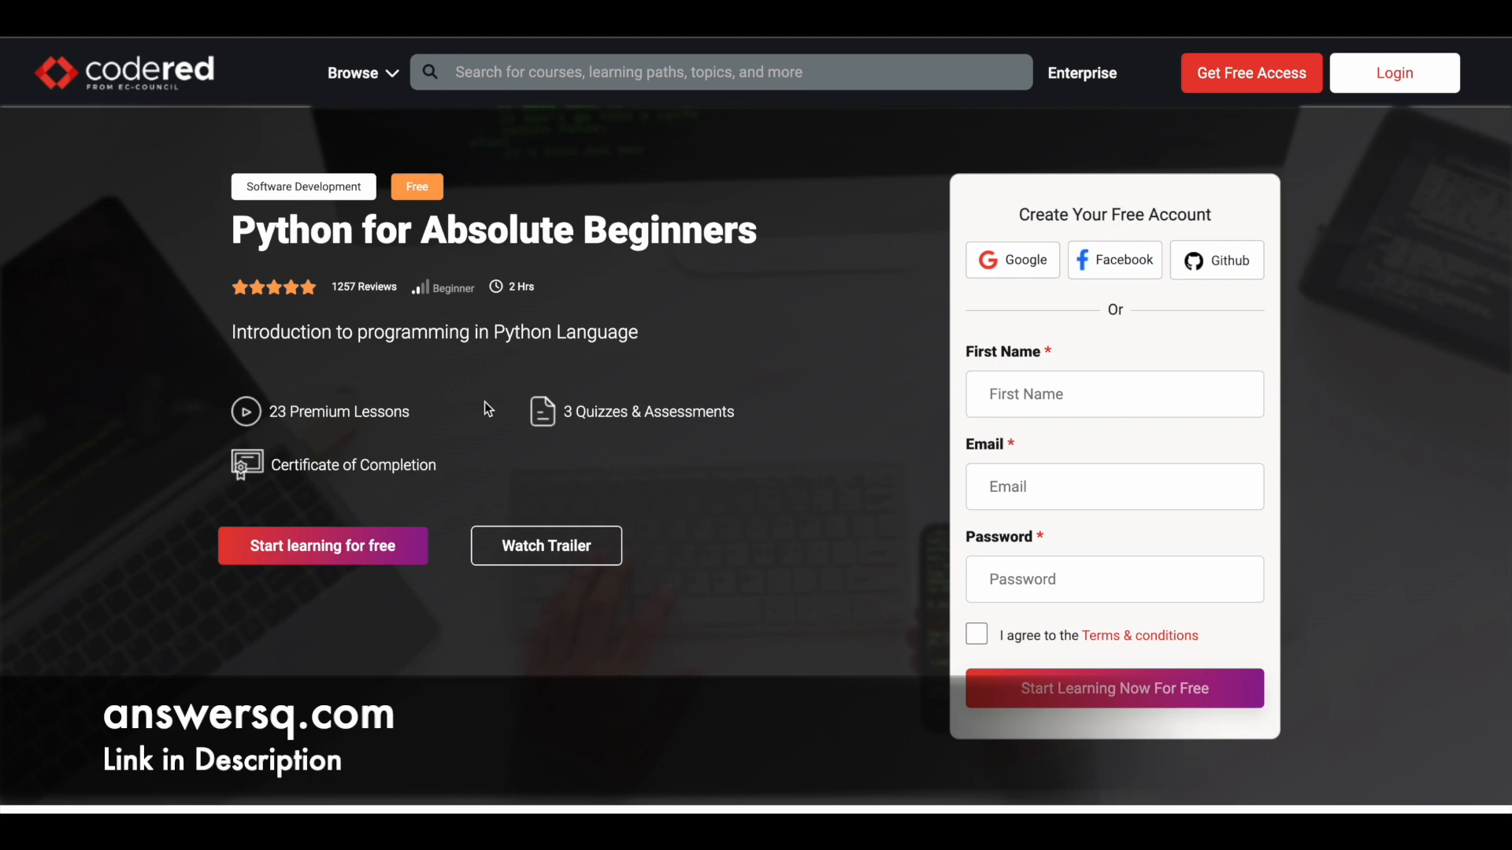
{"action": "mouse_move", "coordinate": [730, 429]}
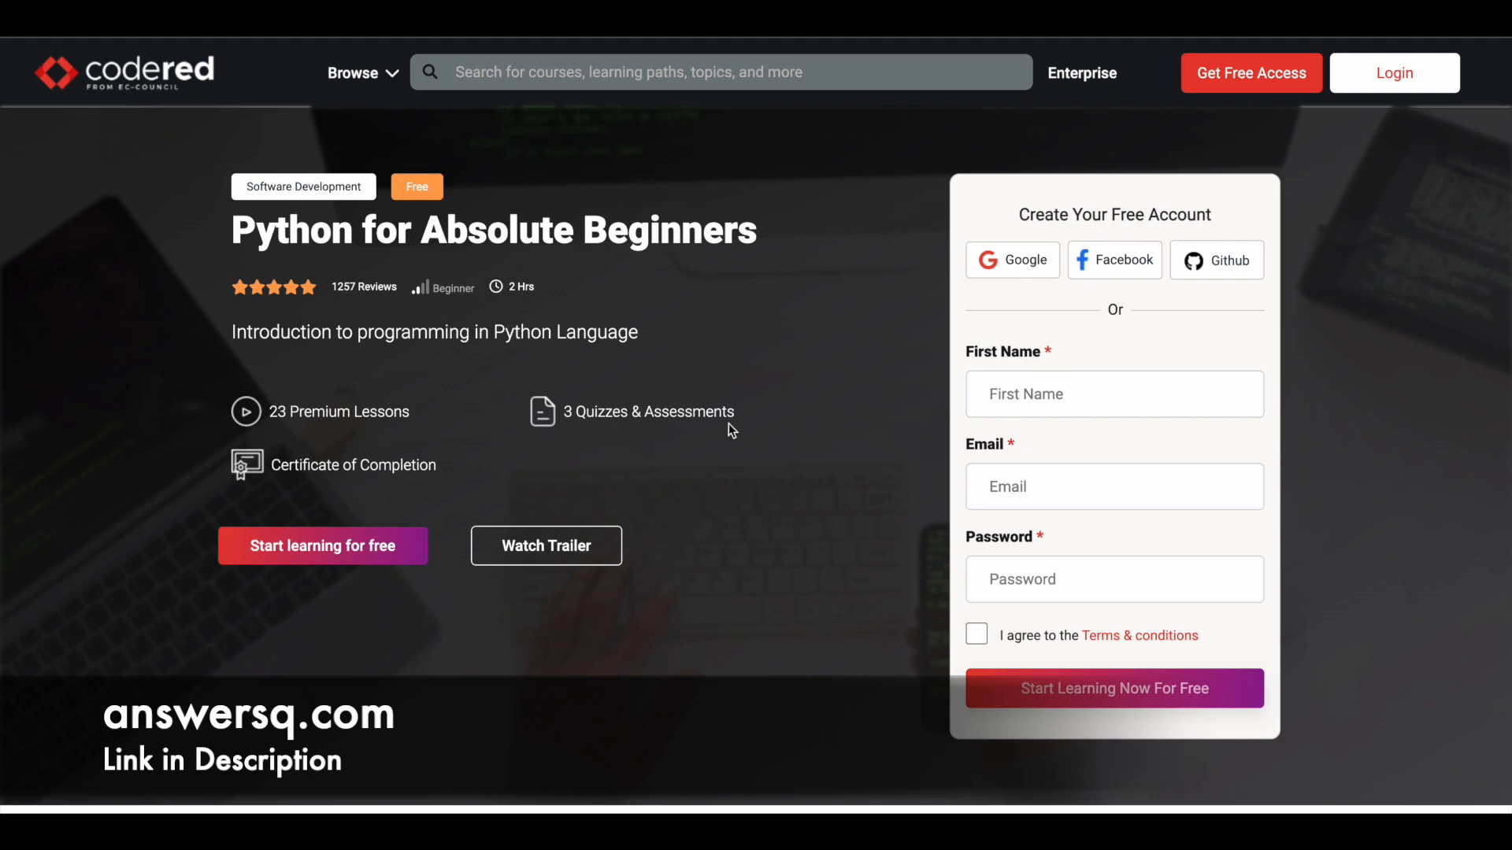
{"action": "mouse_move", "coordinate": [280, 468]}
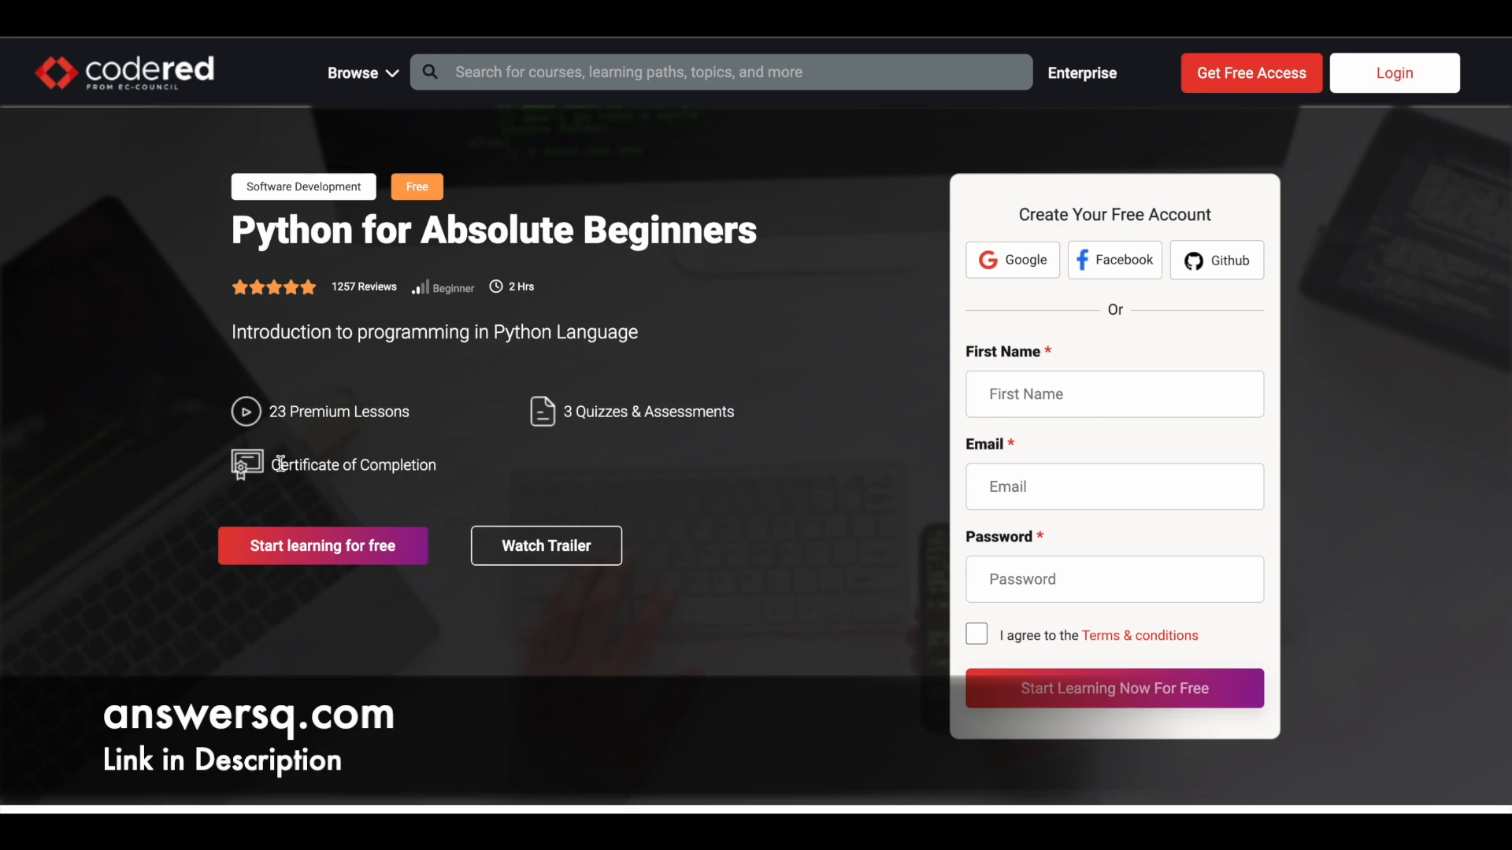
{"action": "double_click", "coordinate": [353, 465]}
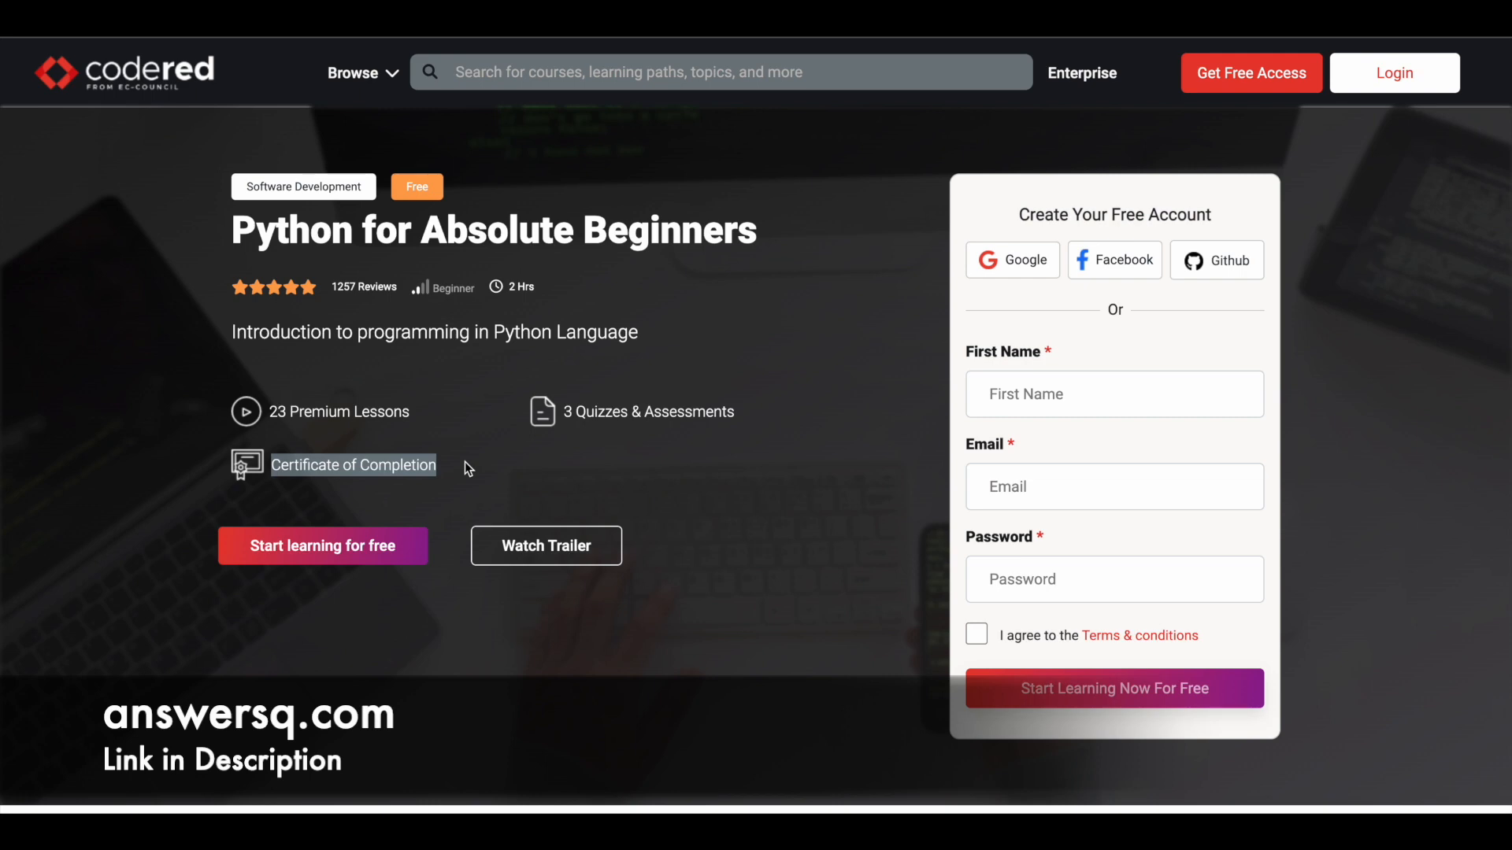
{"action": "mouse_move", "coordinate": [411, 332]}
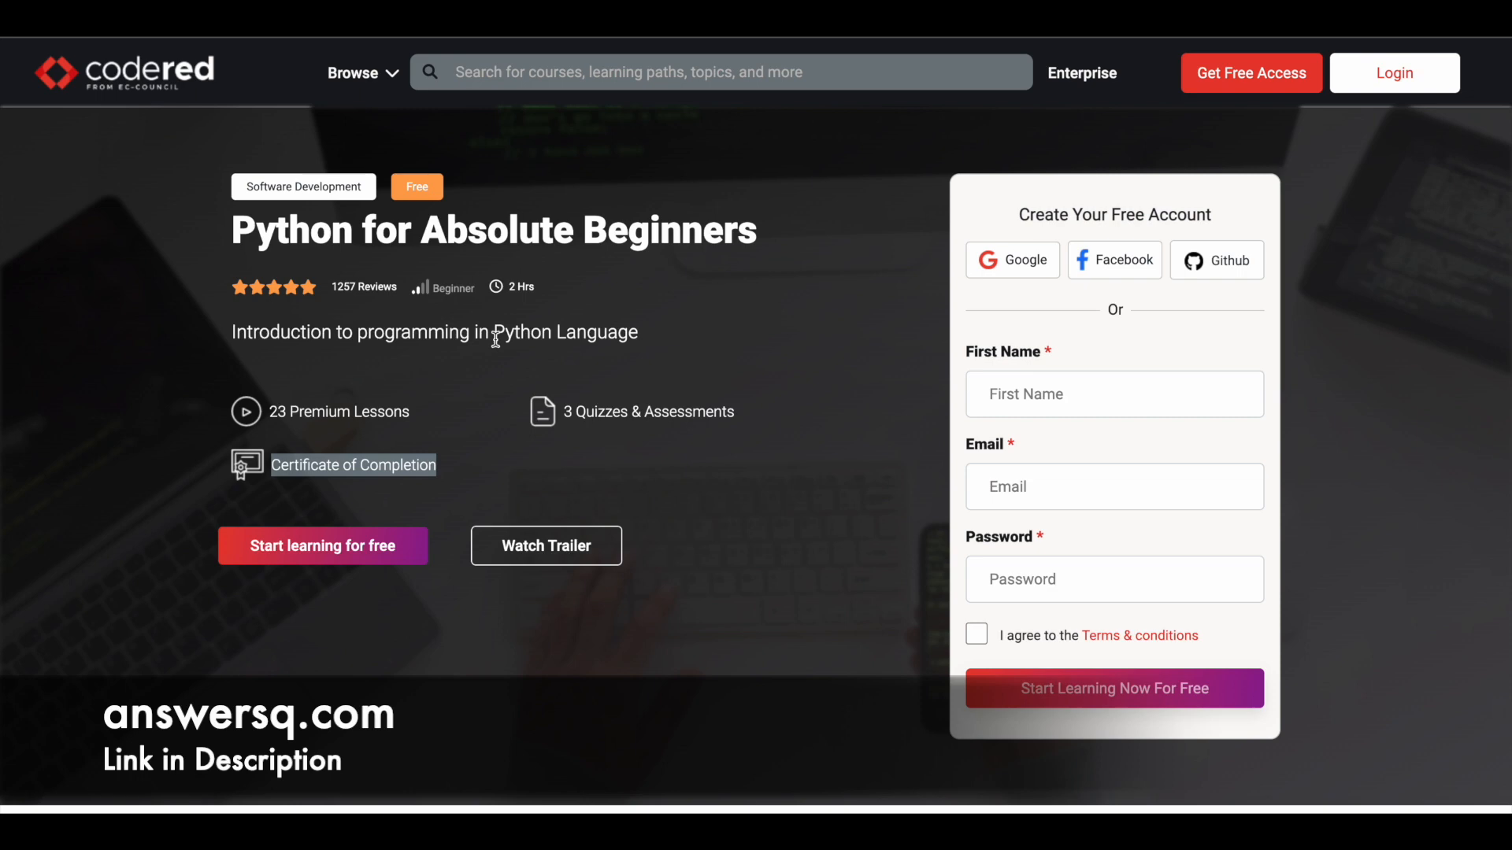
{"action": "scroll", "scroll_direction": "down", "scroll_amount": 3}
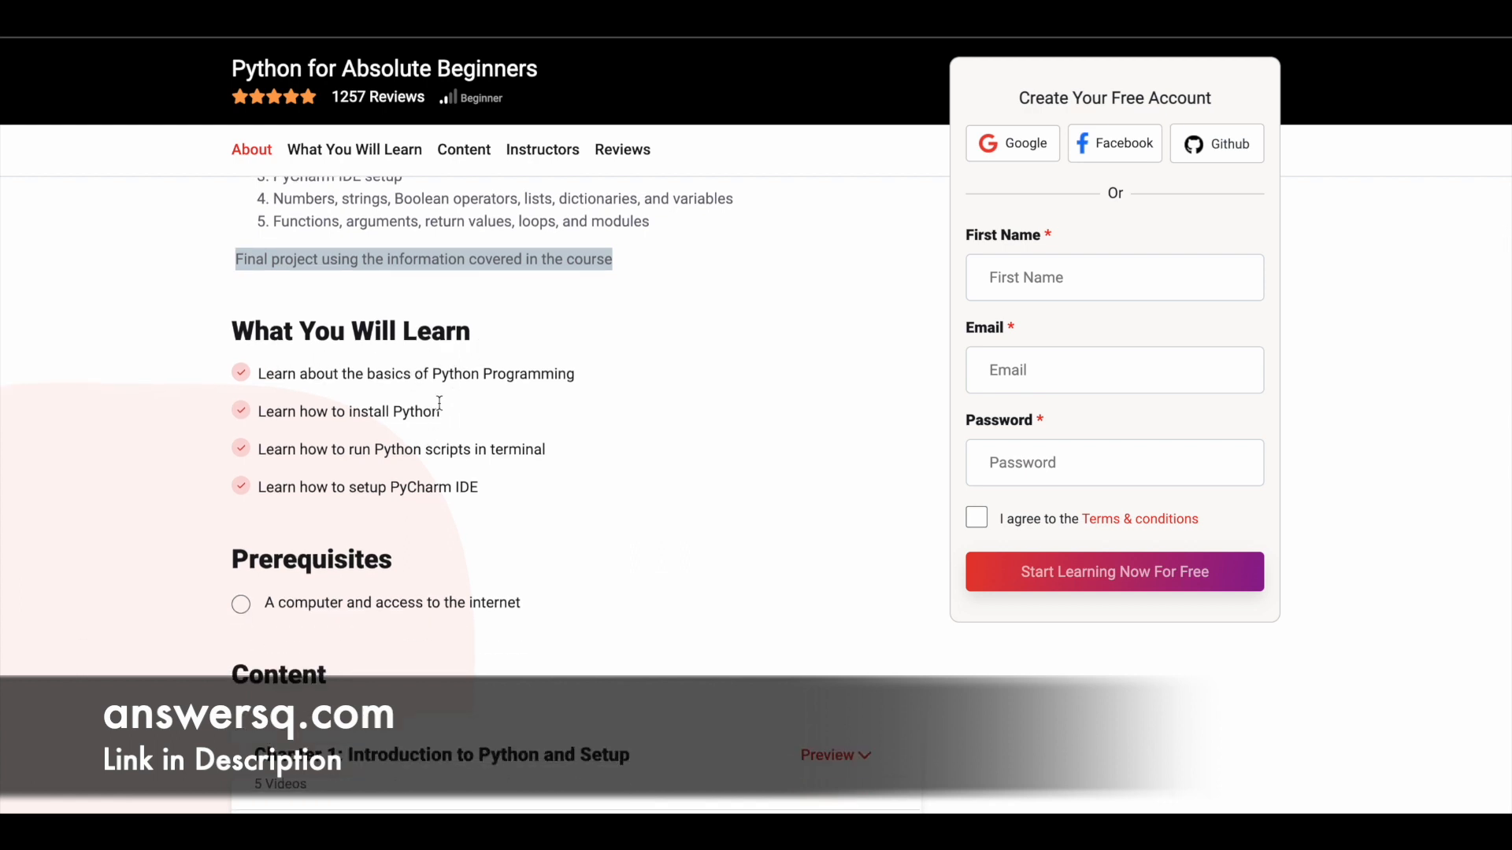
{"action": "mouse_move", "coordinate": [472, 473]}
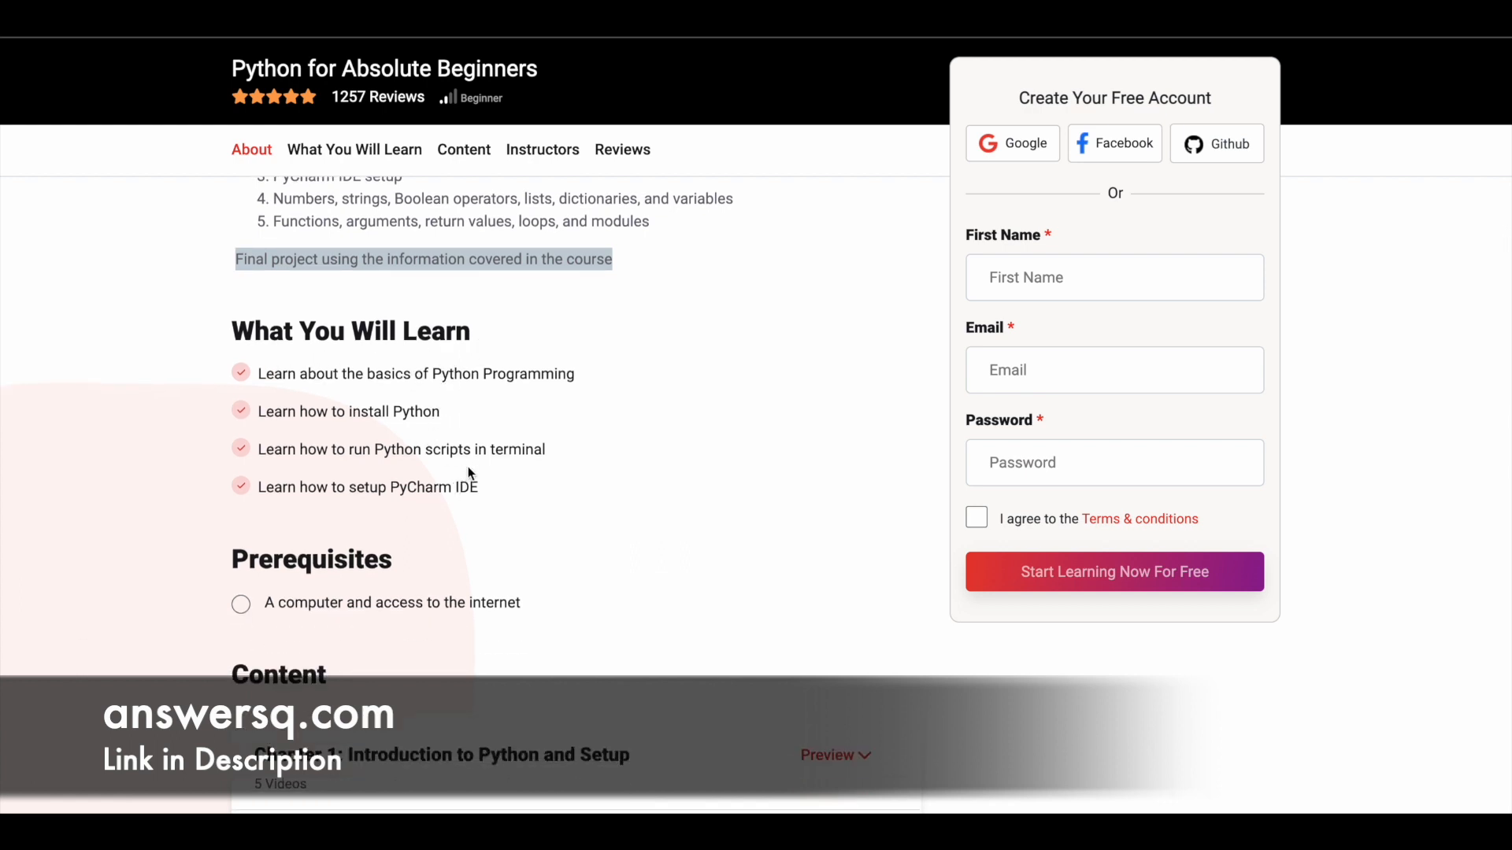
{"action": "scroll", "scroll_direction": "down", "scroll_amount": 3}
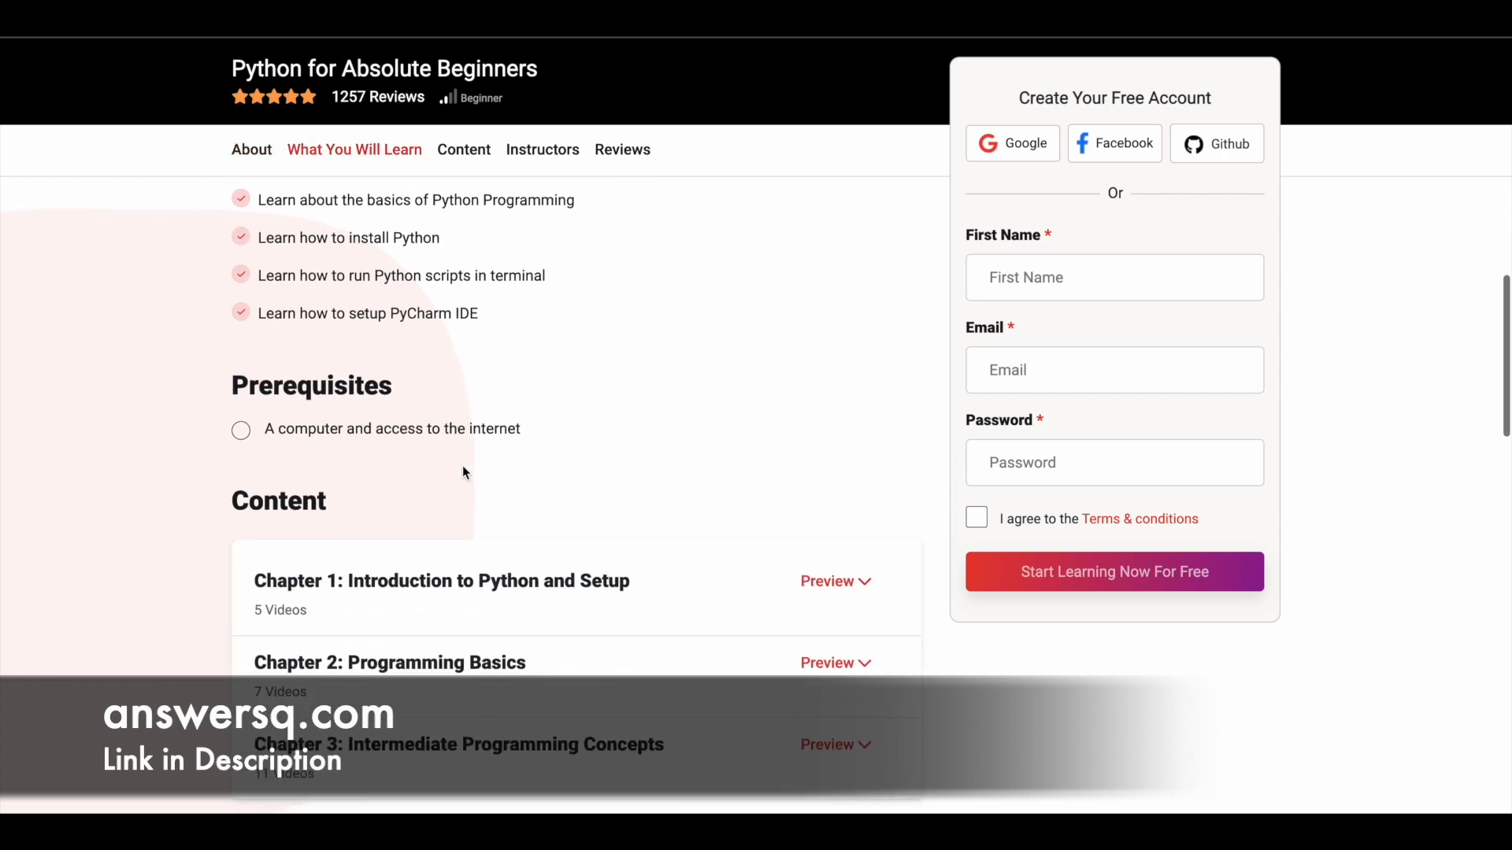
{"action": "scroll", "scroll_direction": "down", "scroll_amount": 3}
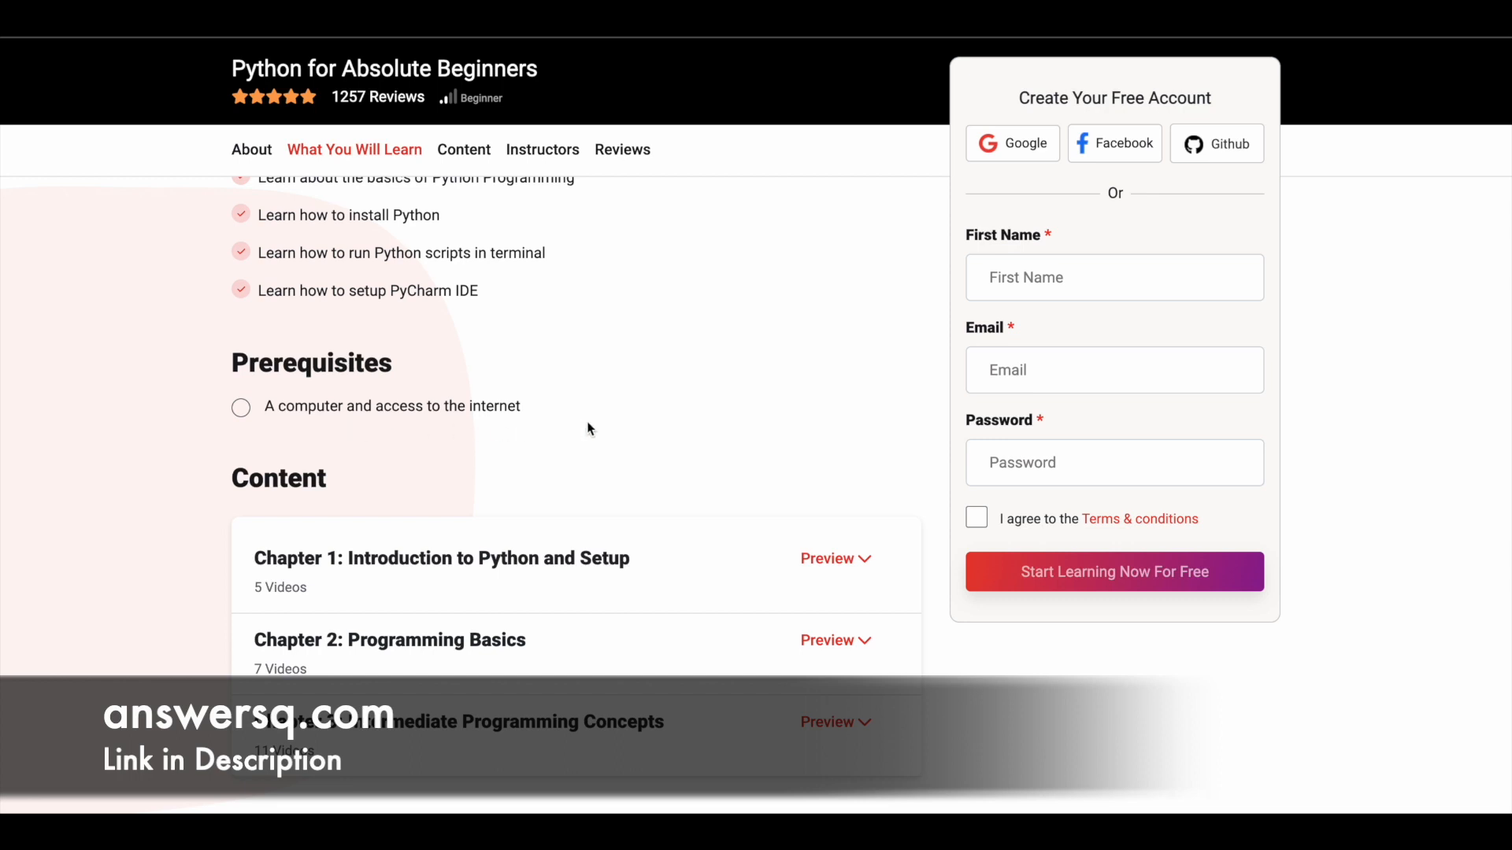
- Expand Chapter 1: Introduction to Python and Setup to show five locked videos and a quiz
{"action": "scroll", "scroll_direction": "down", "scroll_amount": 3}
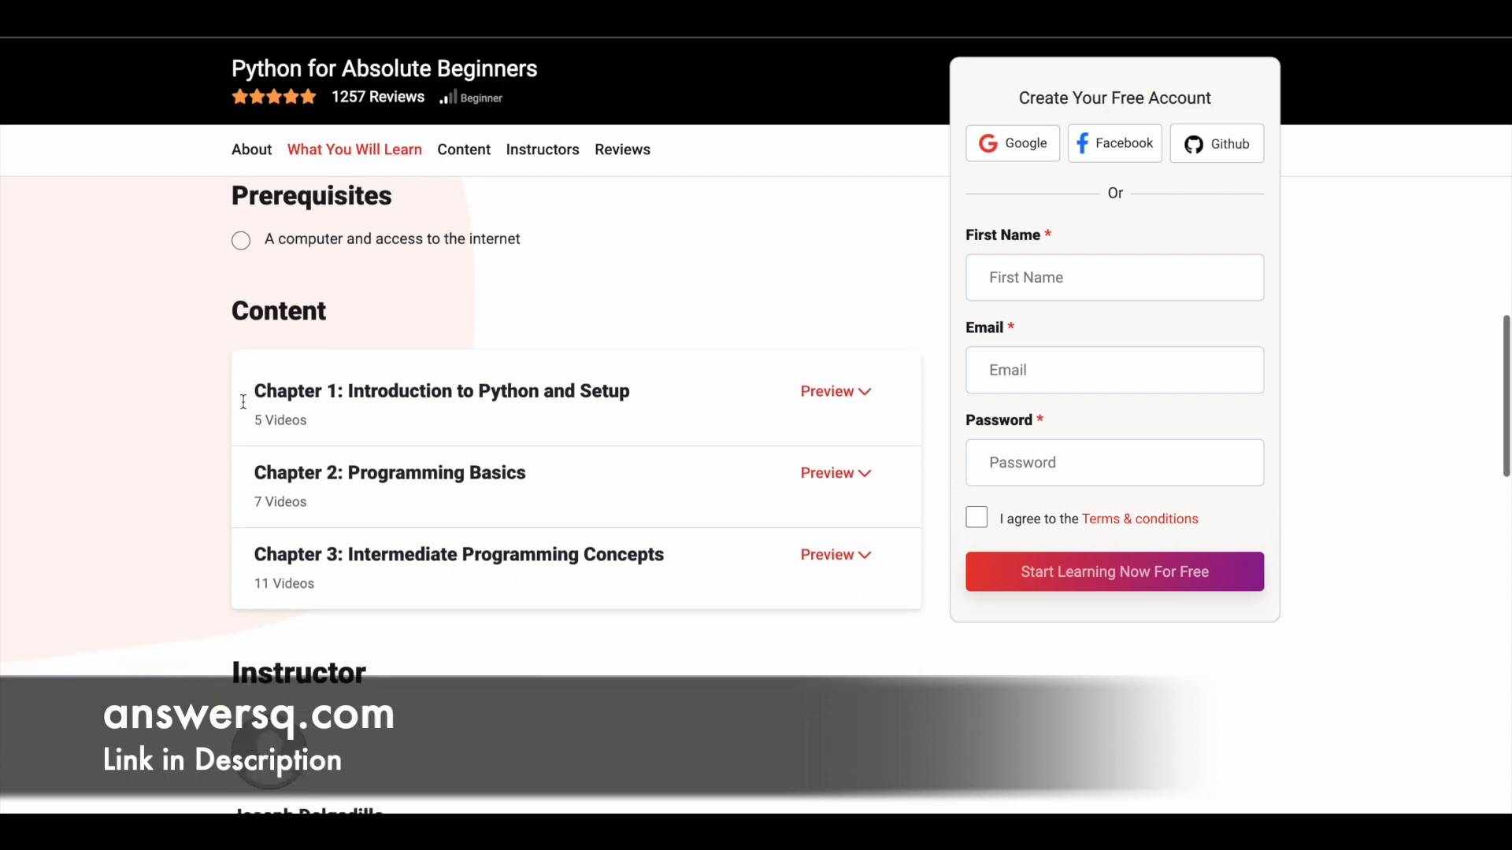
{"action": "mouse_move", "coordinate": [344, 425]}
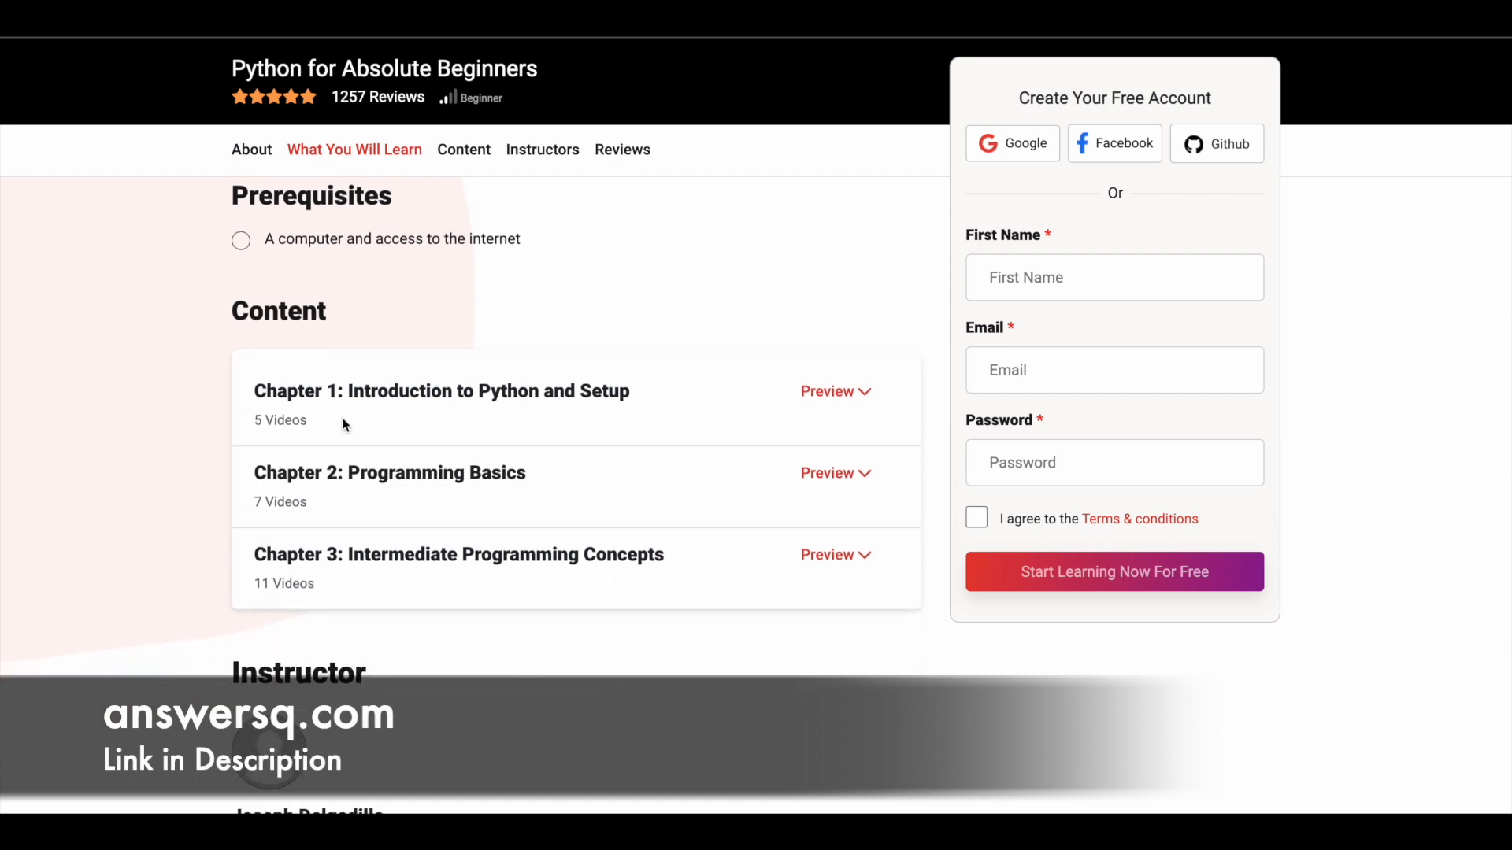
{"action": "mouse_move", "coordinate": [624, 409]}
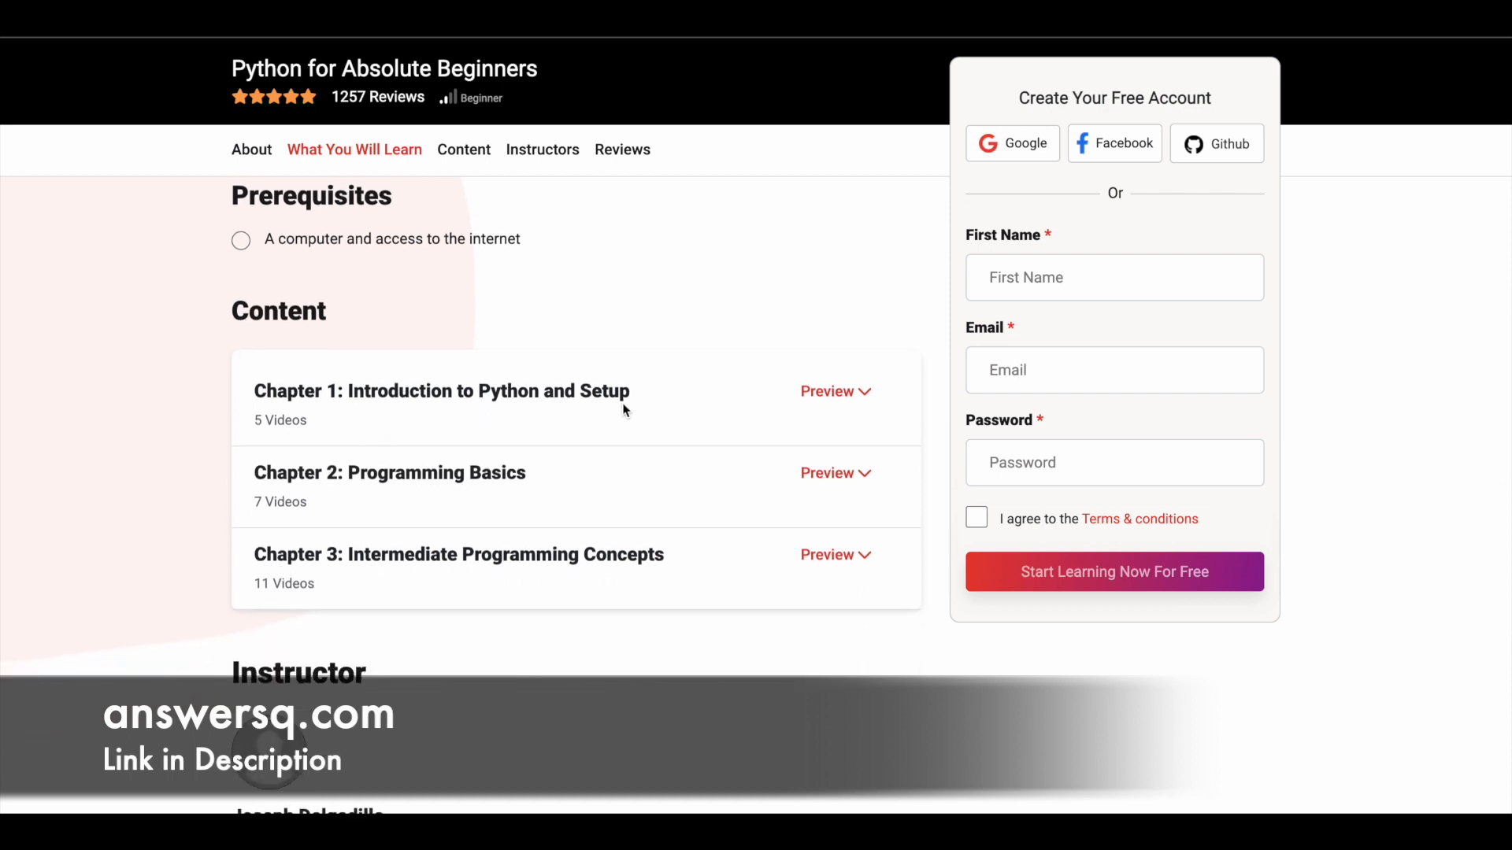
{"action": "left_click", "coordinate": [826, 390]}
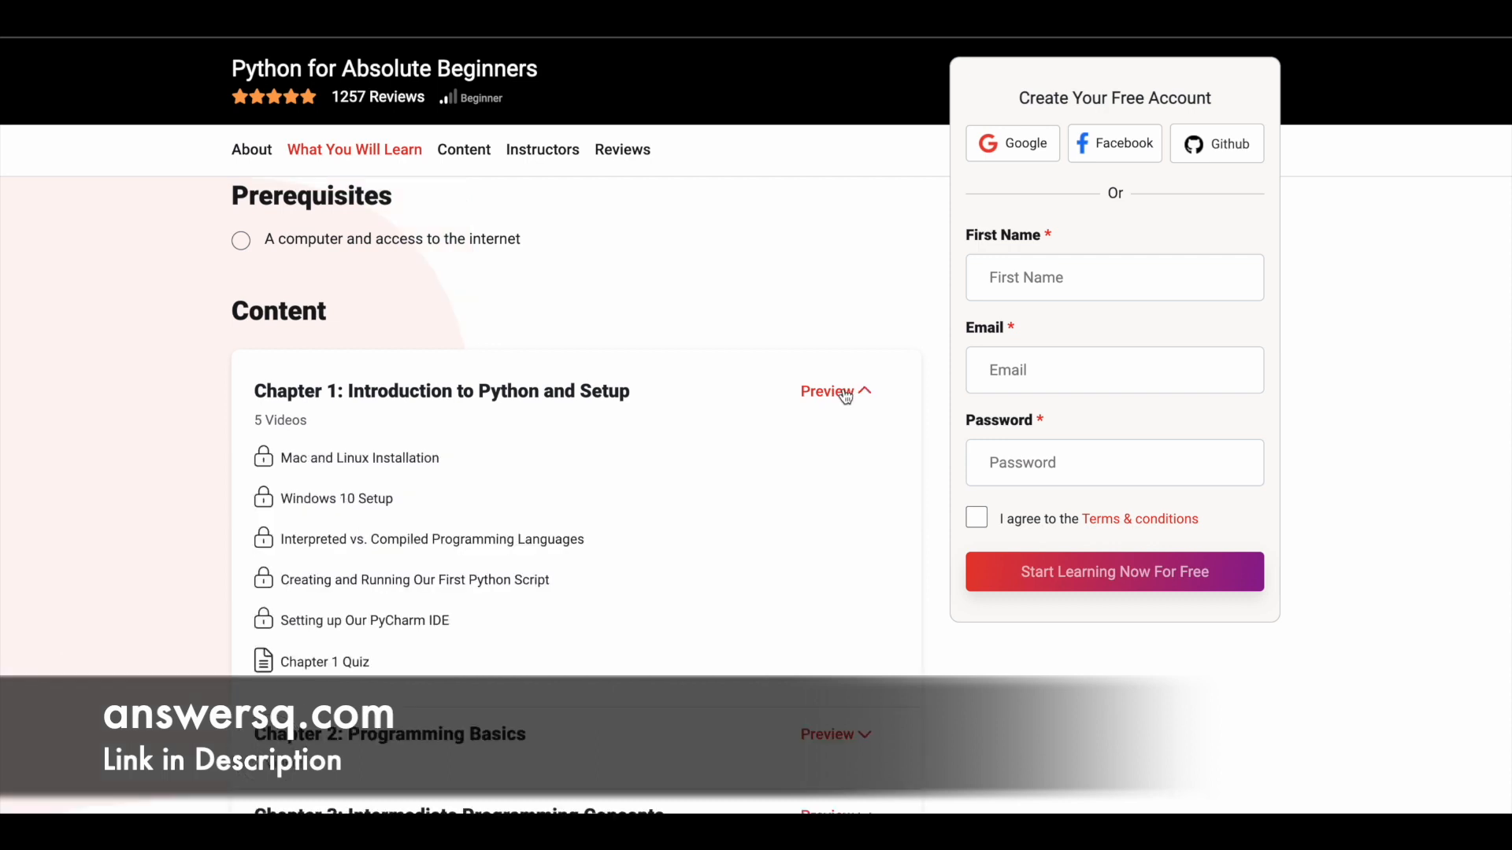
{"action": "mouse_move", "coordinate": [447, 485]}
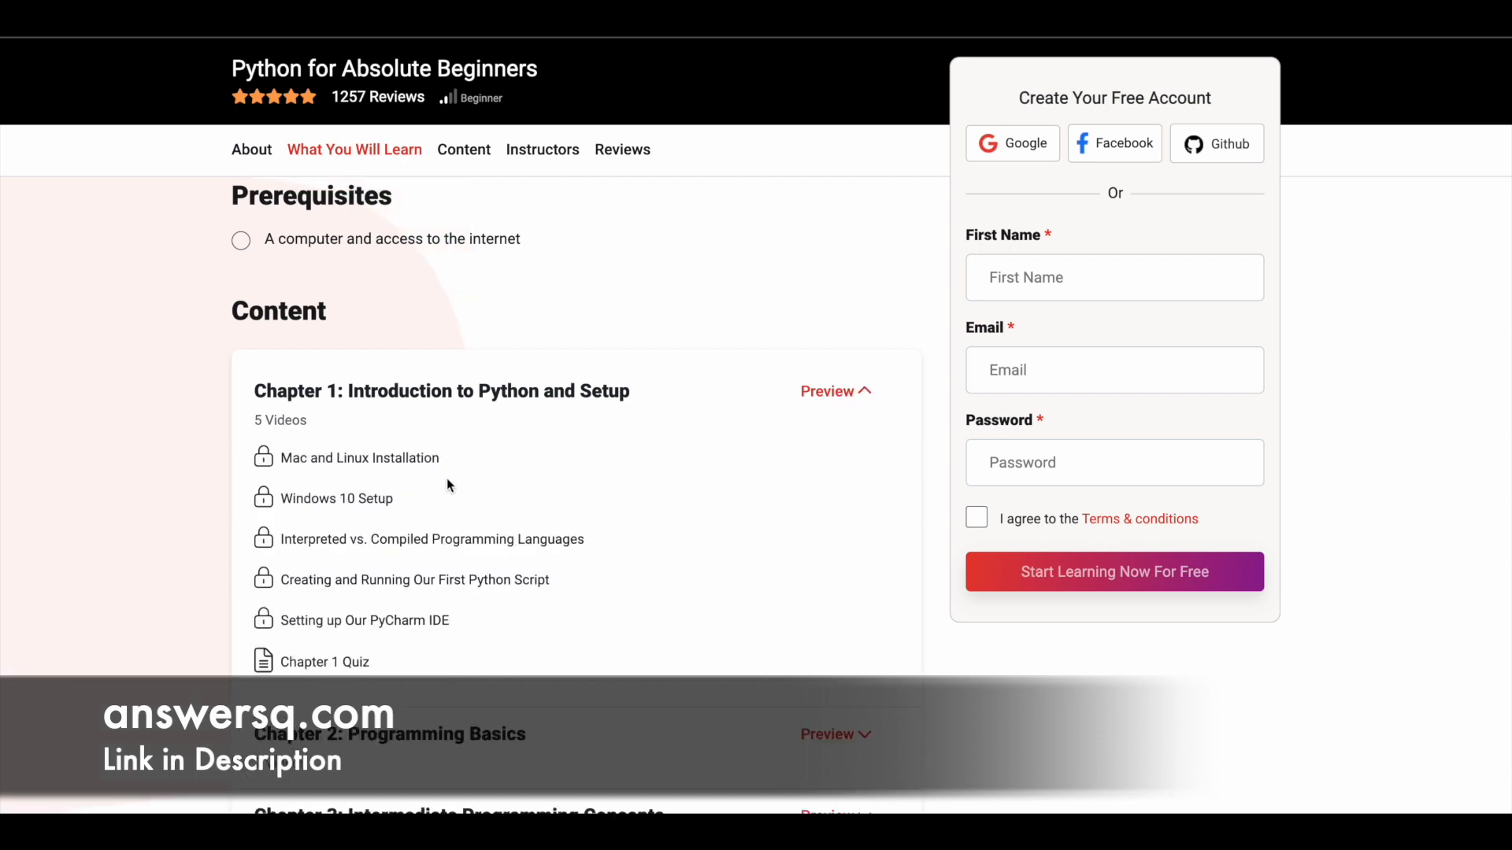
{"action": "mouse_move", "coordinate": [471, 486]}
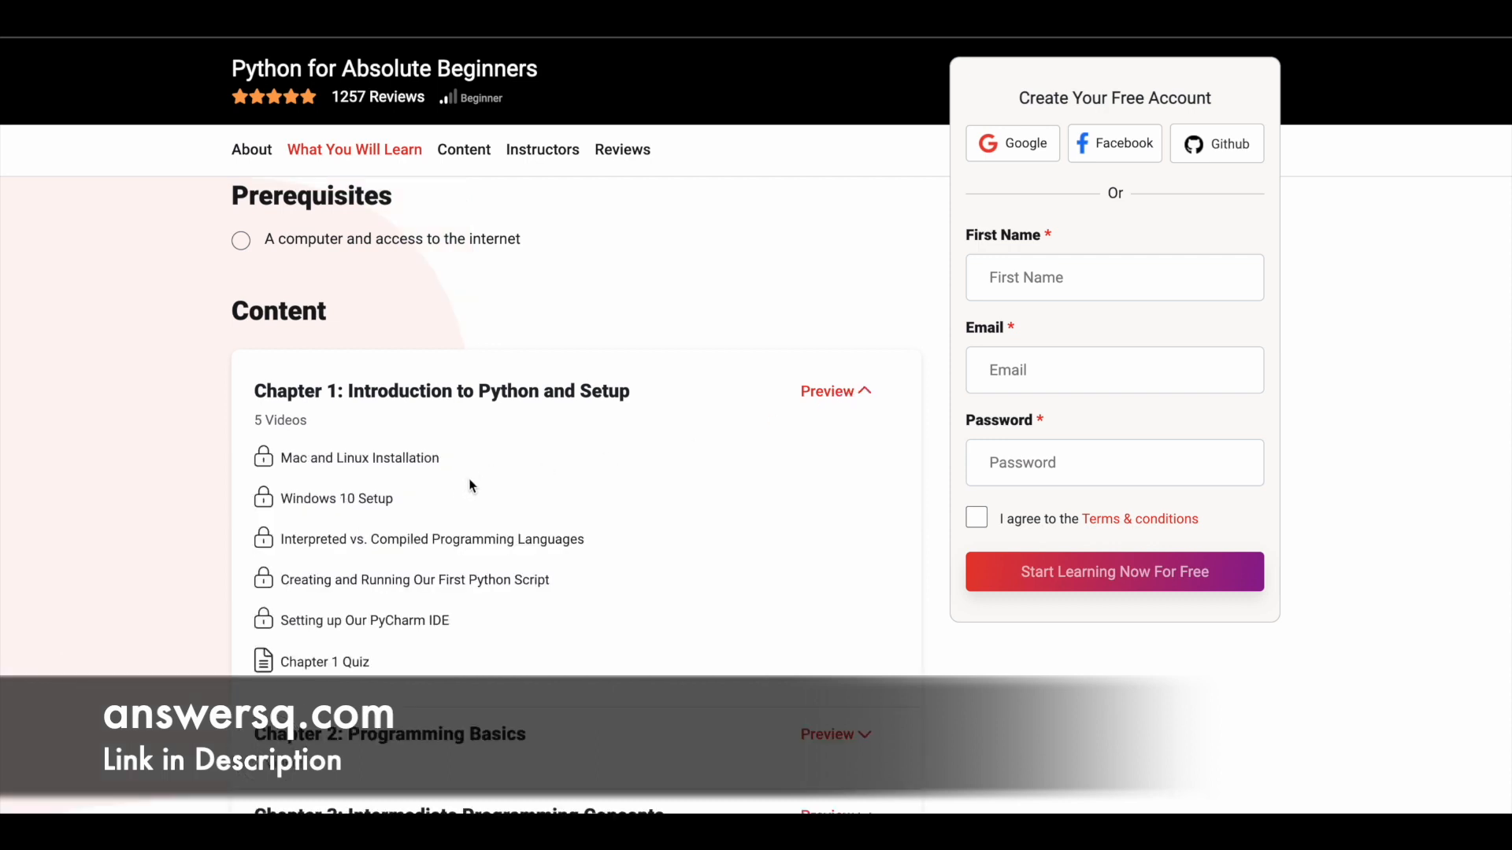
{"action": "mouse_move", "coordinate": [444, 498]}
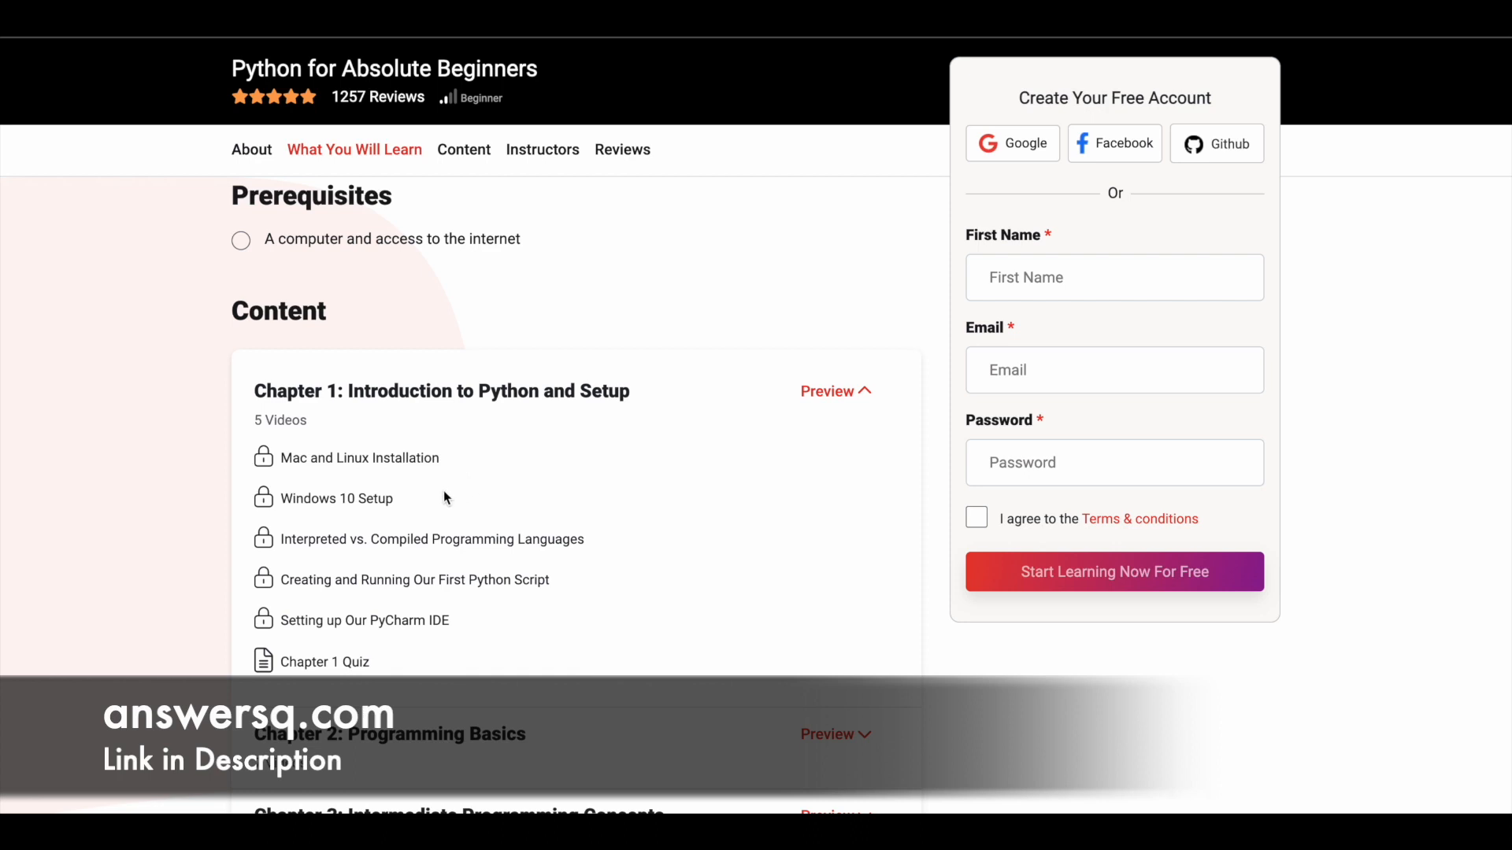
{"action": "mouse_move", "coordinate": [441, 542]}
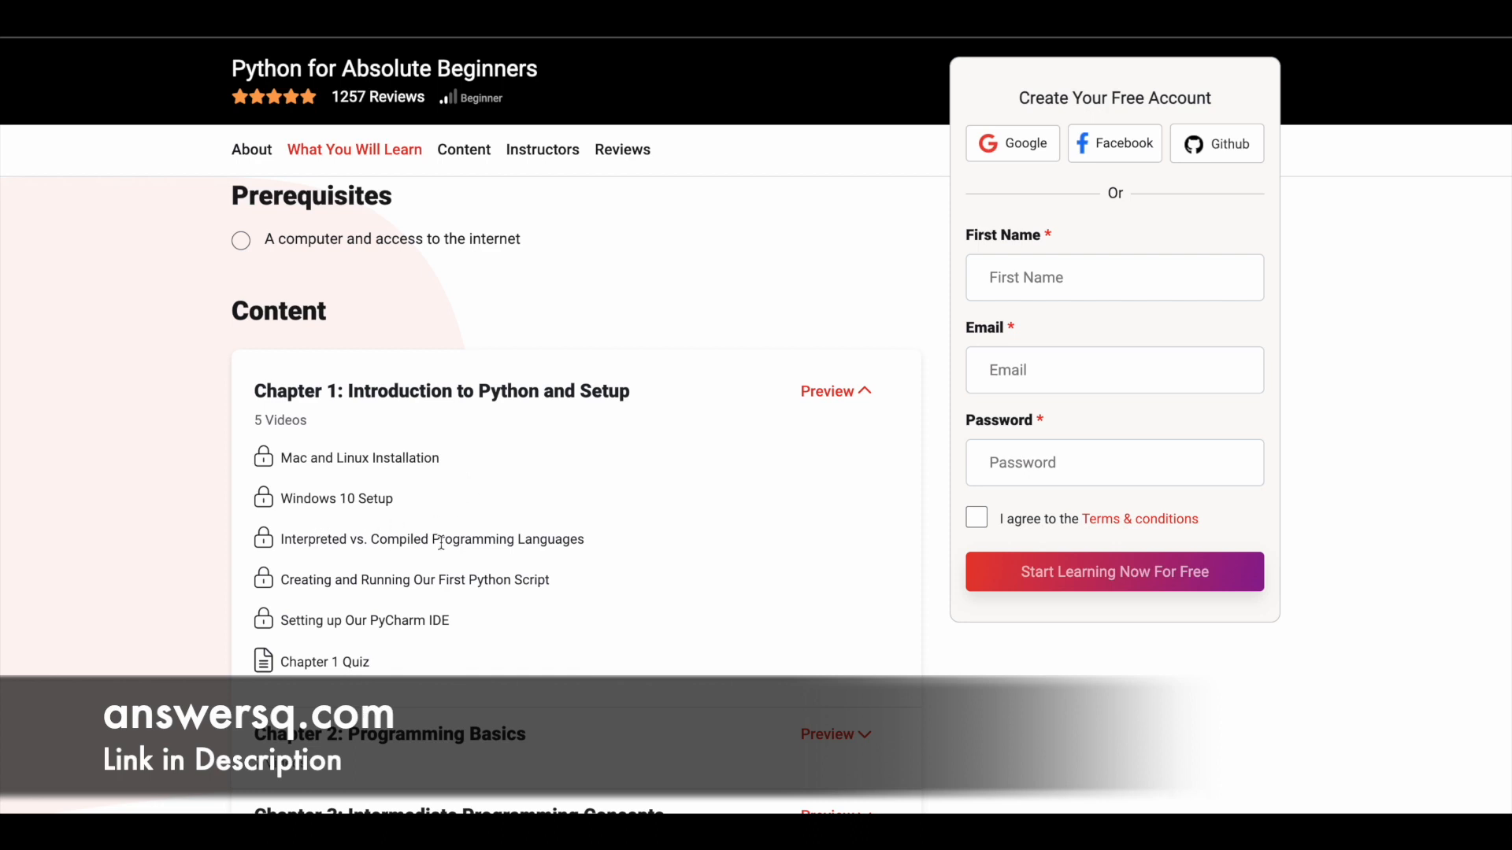
{"action": "mouse_move", "coordinate": [352, 566]}
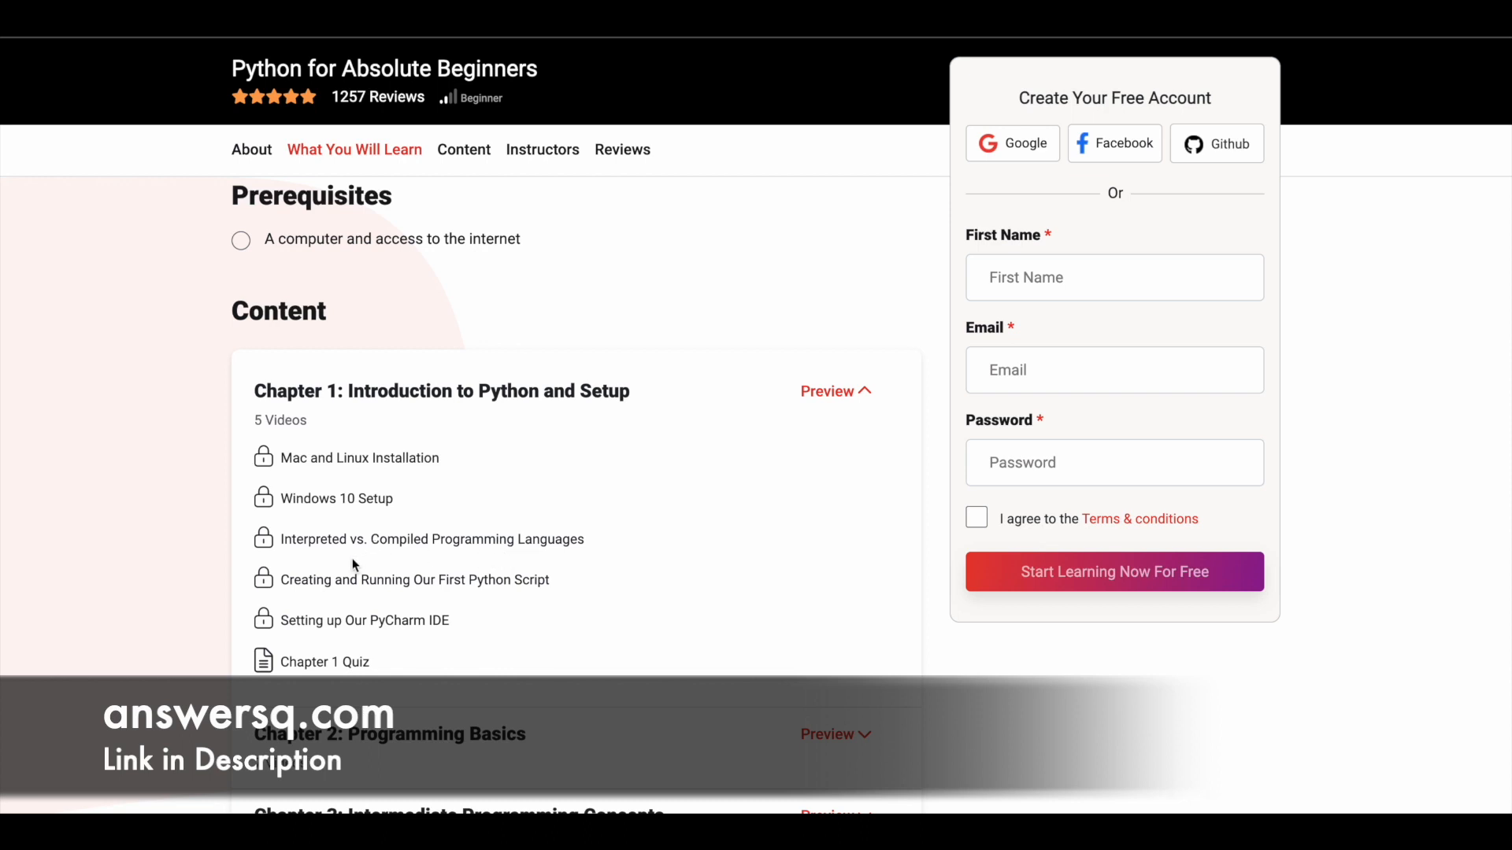
{"action": "mouse_move", "coordinate": [520, 585]}
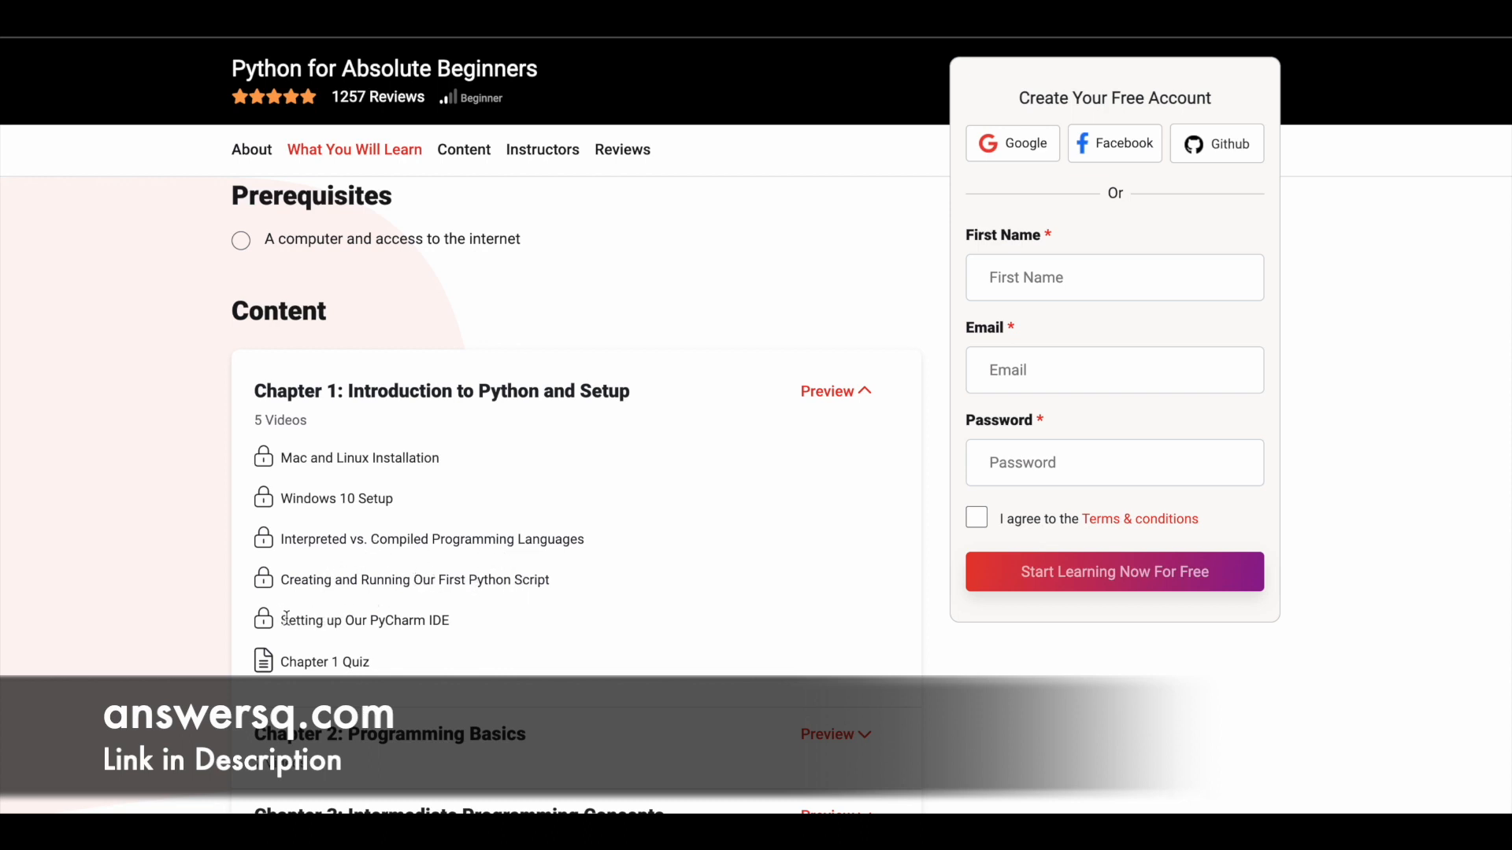
{"action": "scroll", "scroll_direction": "down", "scroll_amount": 3}
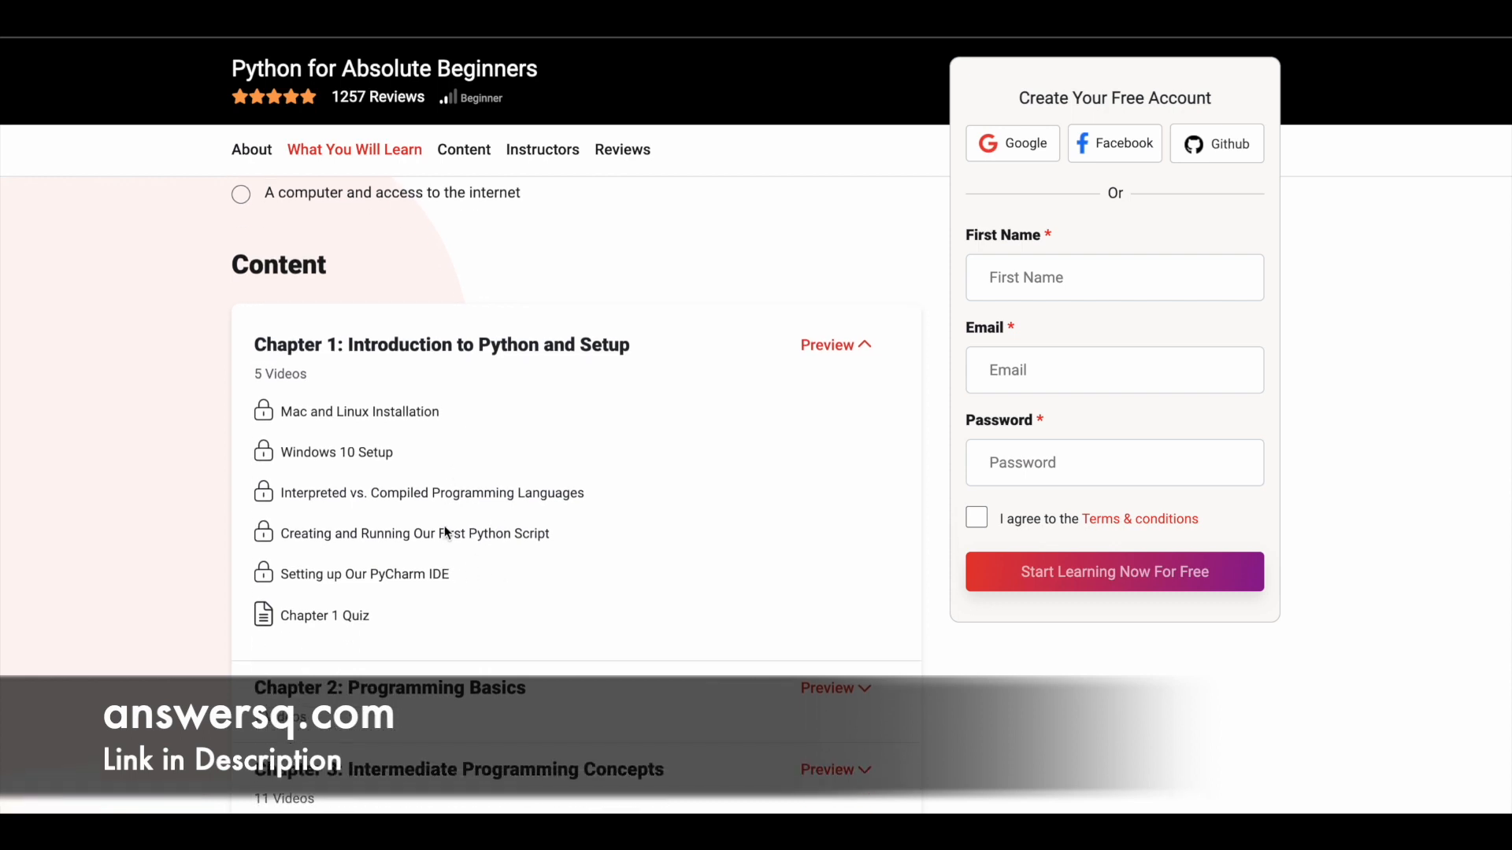
{"action": "mouse_move", "coordinate": [463, 529]}
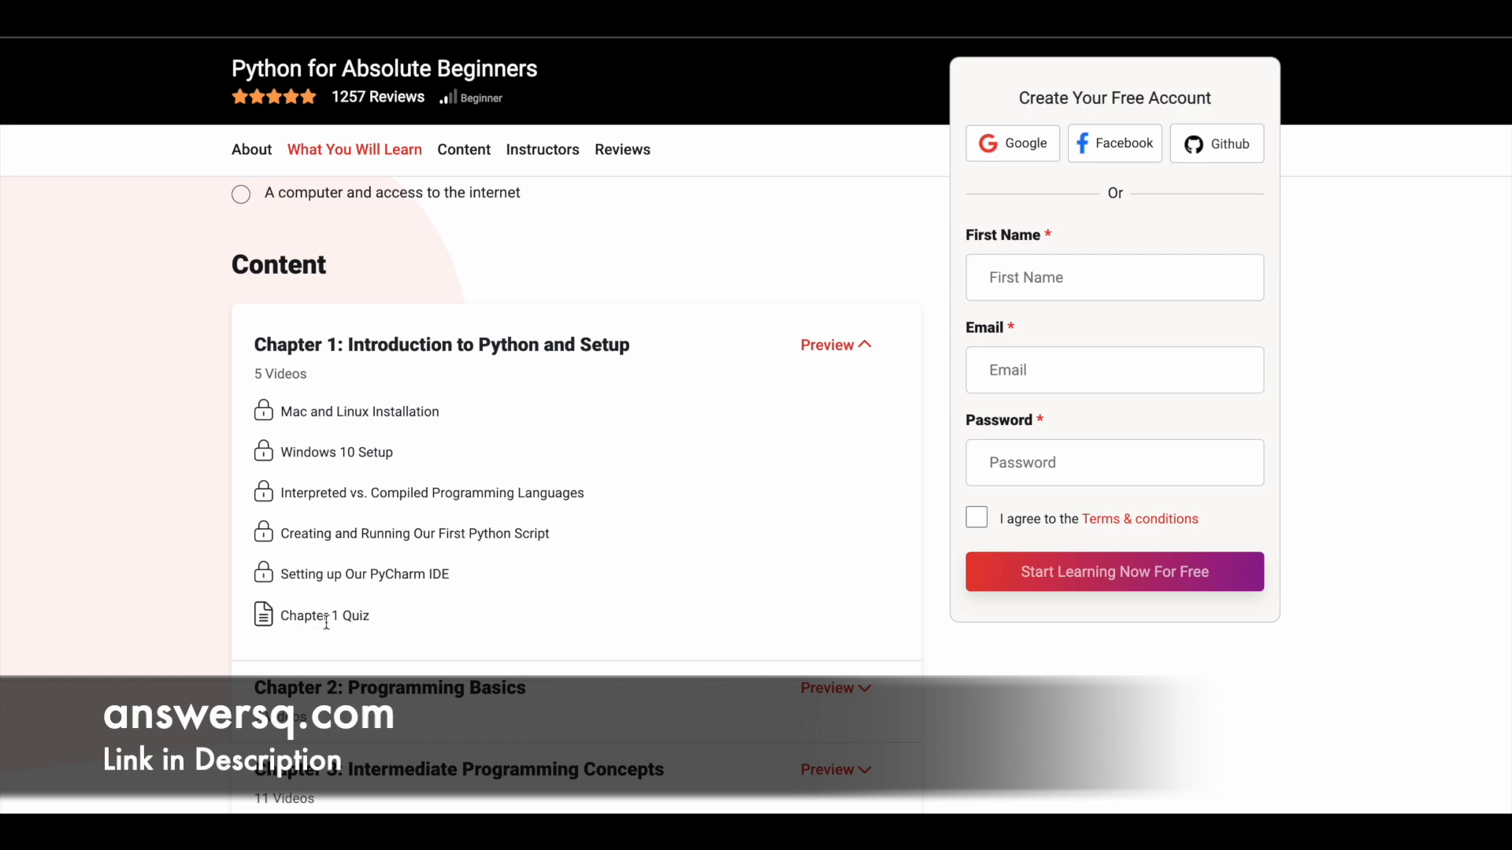
{"action": "mouse_move", "coordinate": [591, 559]}
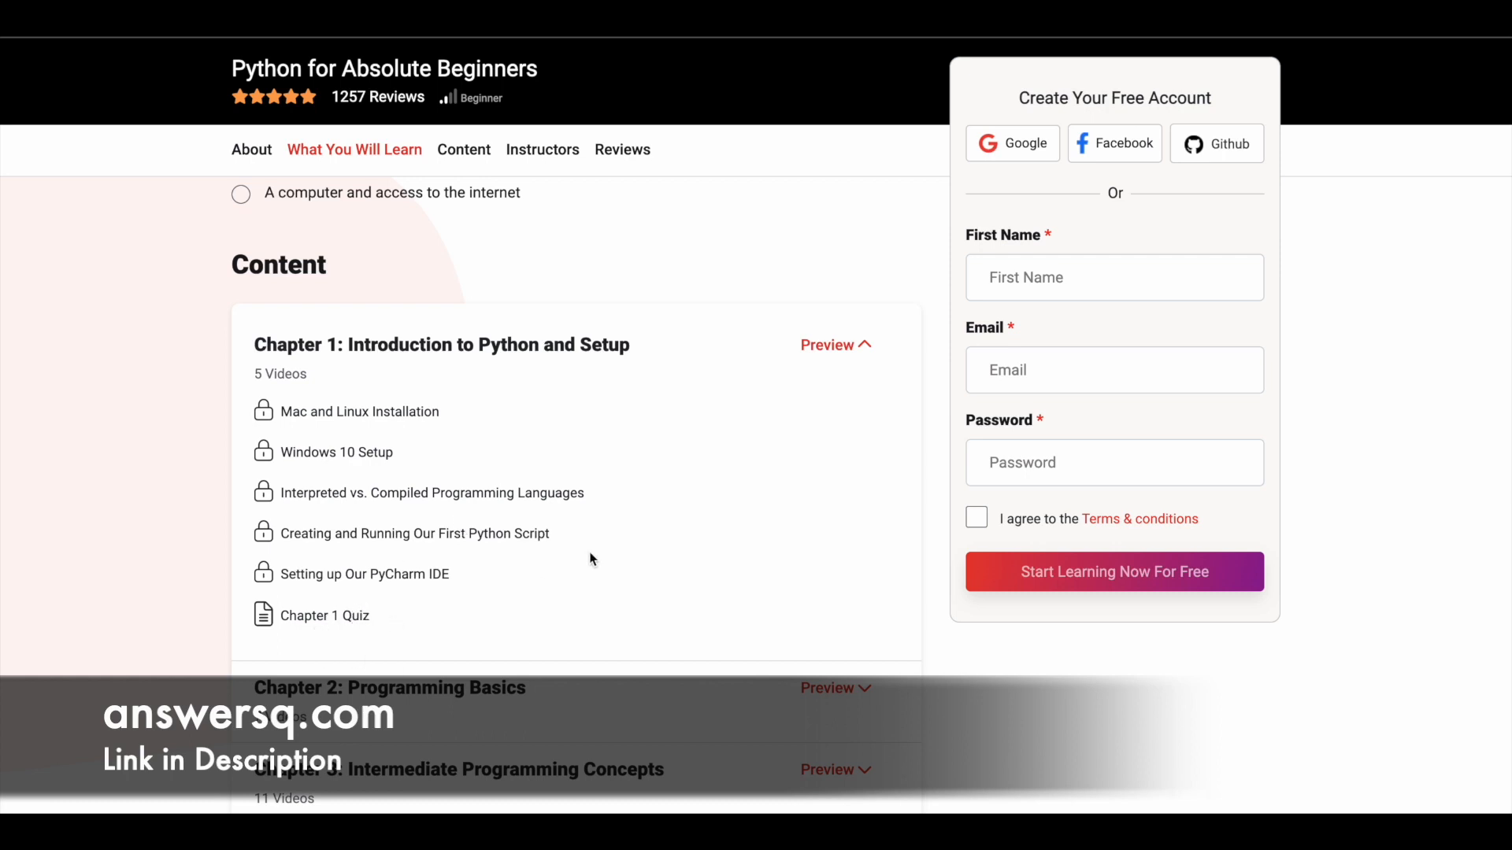
- Collapse Chapter 1, browse Chapter 2's seven locked videos and quiz, then collapse it
{"action": "left_click", "coordinate": [826, 344]}
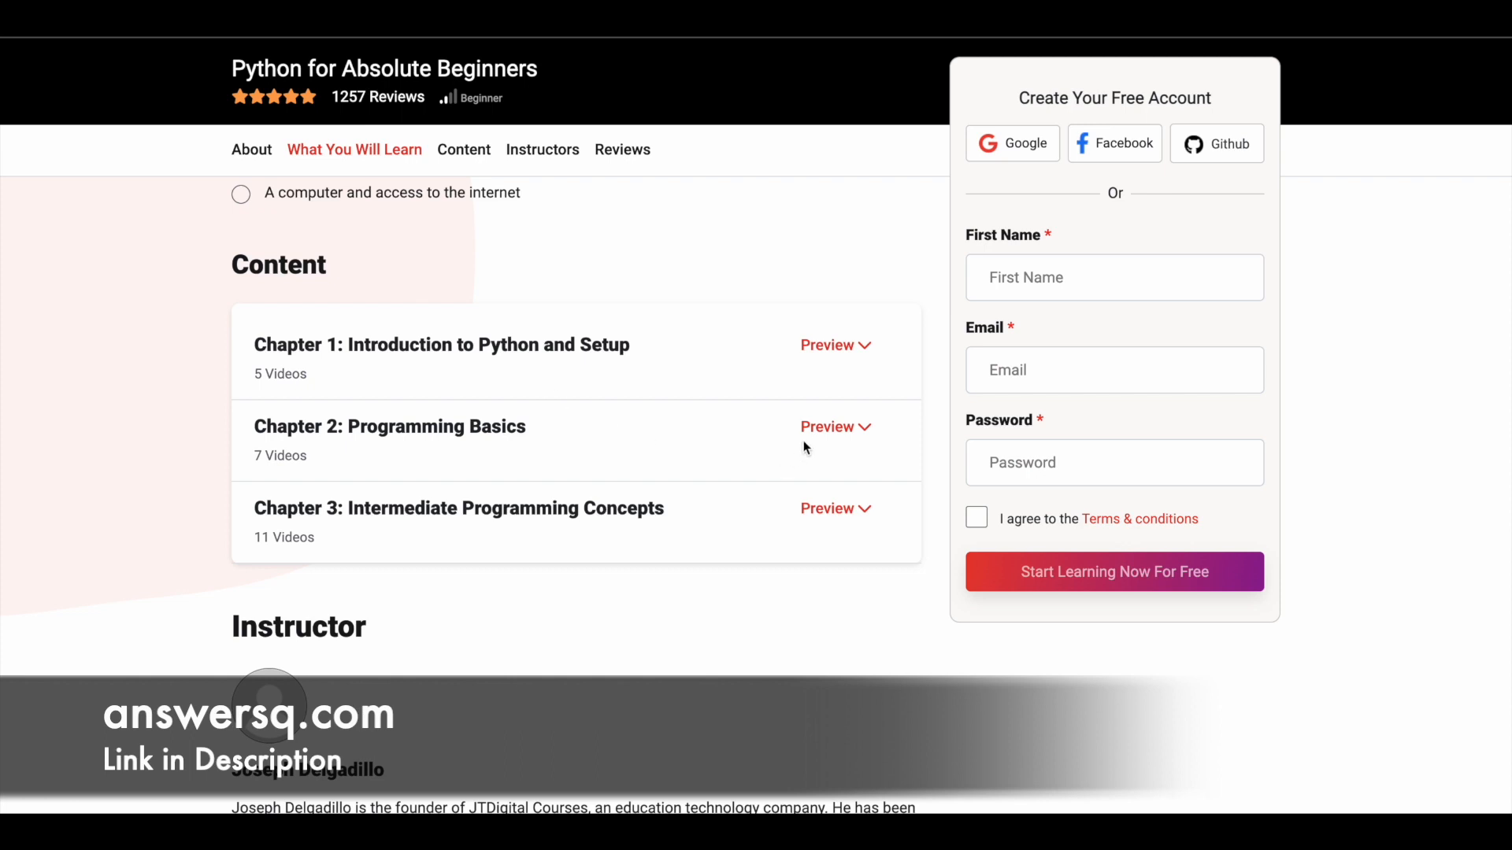
{"action": "left_click", "coordinate": [826, 426]}
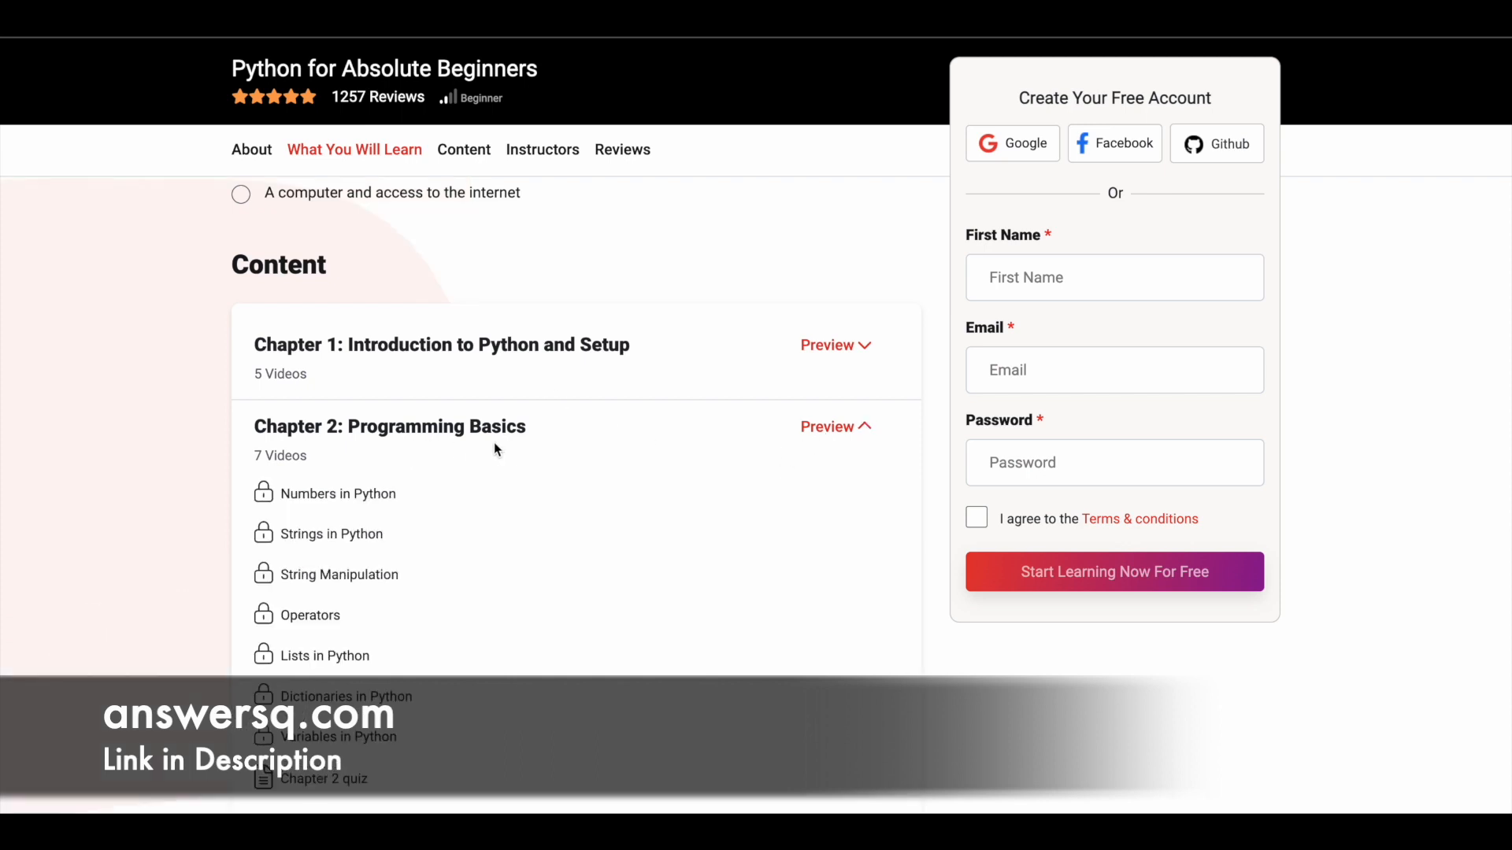
{"action": "scroll", "scroll_direction": "down", "scroll_amount": 3}
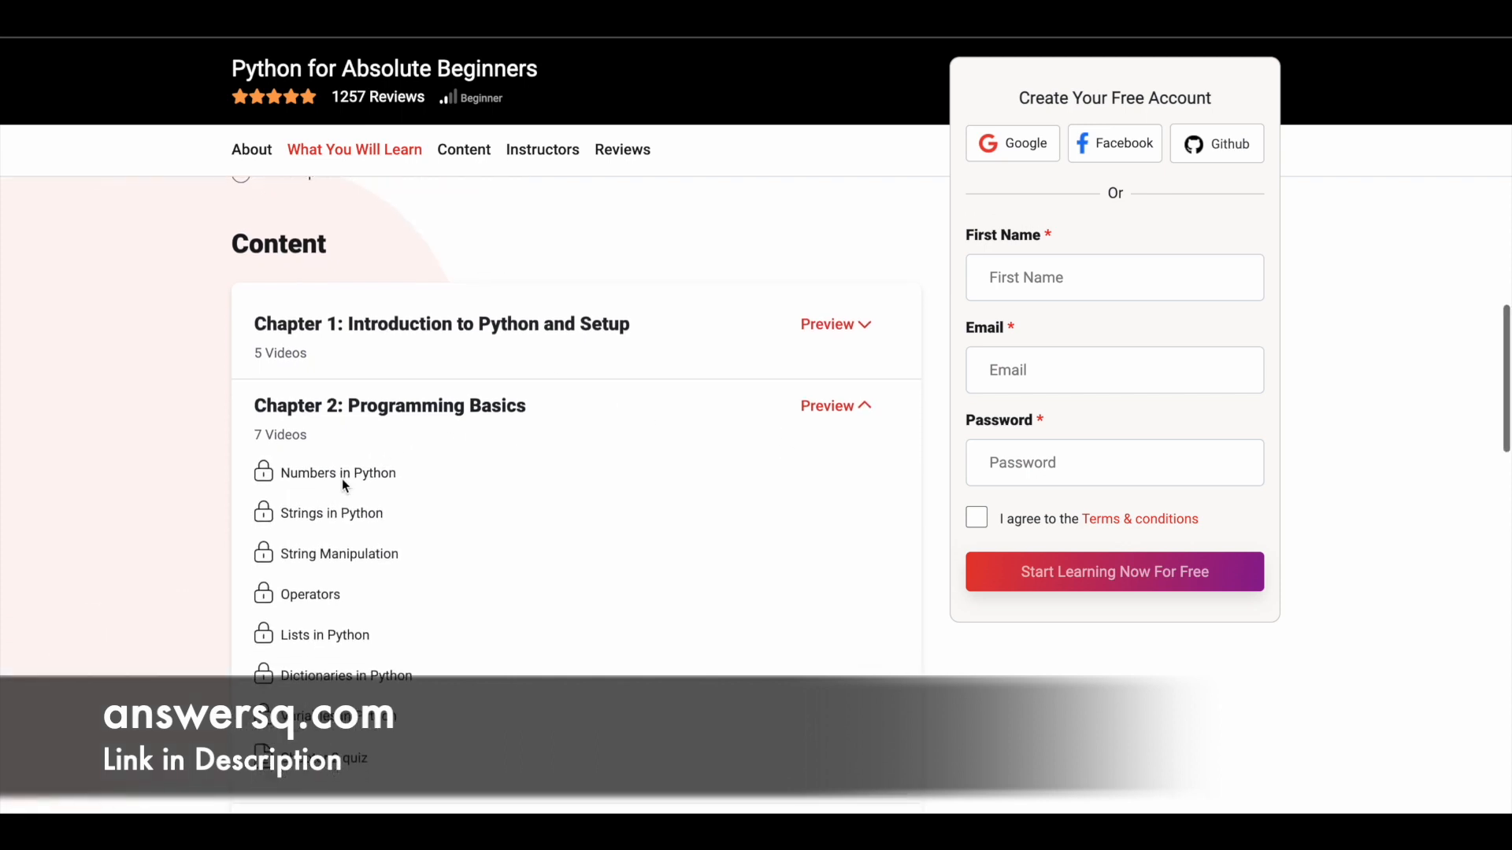
{"action": "scroll", "scroll_direction": "down", "scroll_amount": 3}
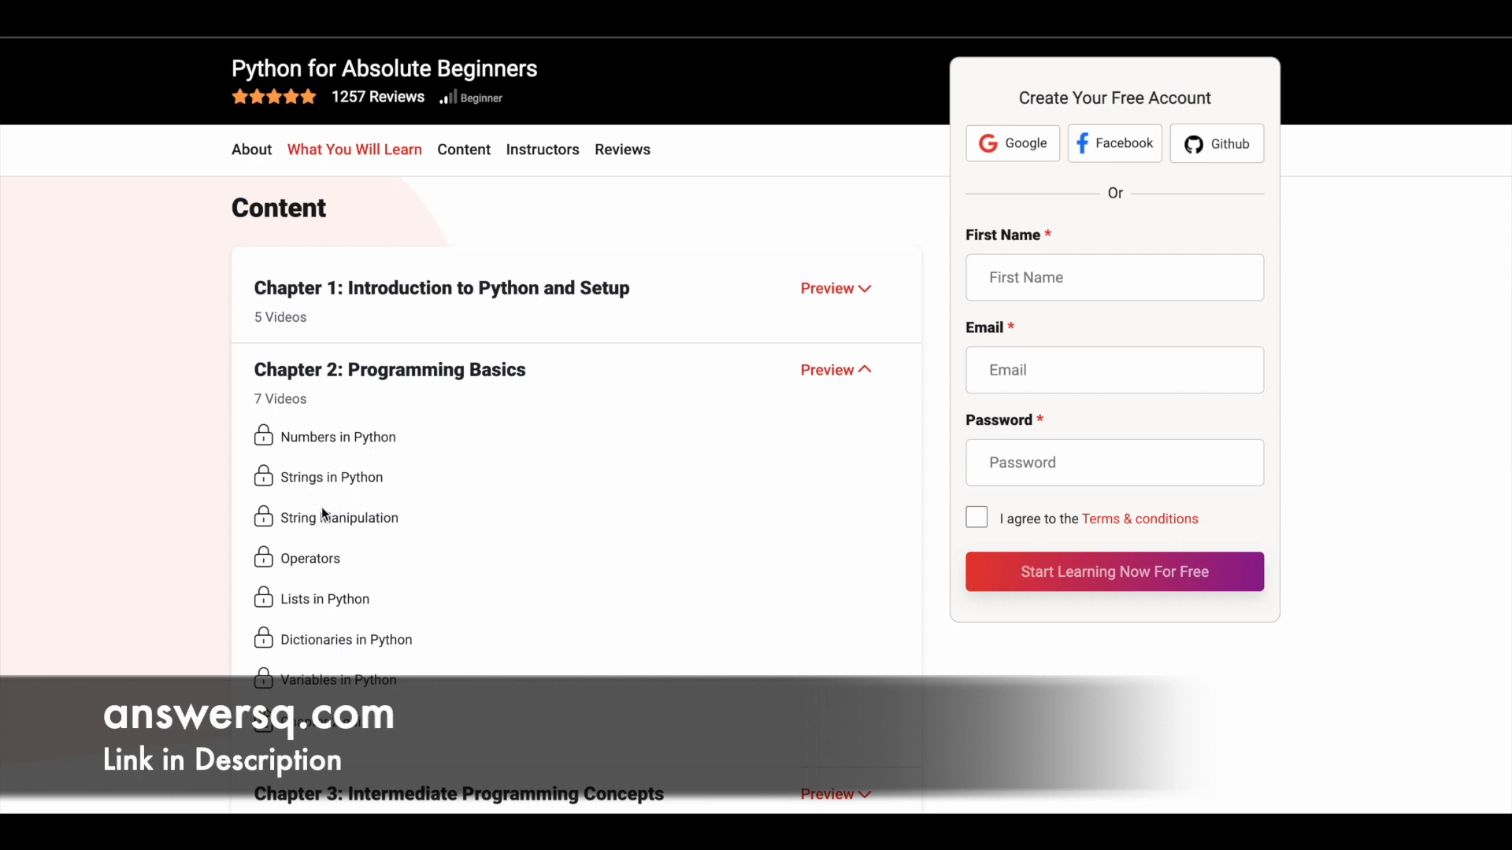
{"action": "scroll", "scroll_direction": "down", "scroll_amount": 3}
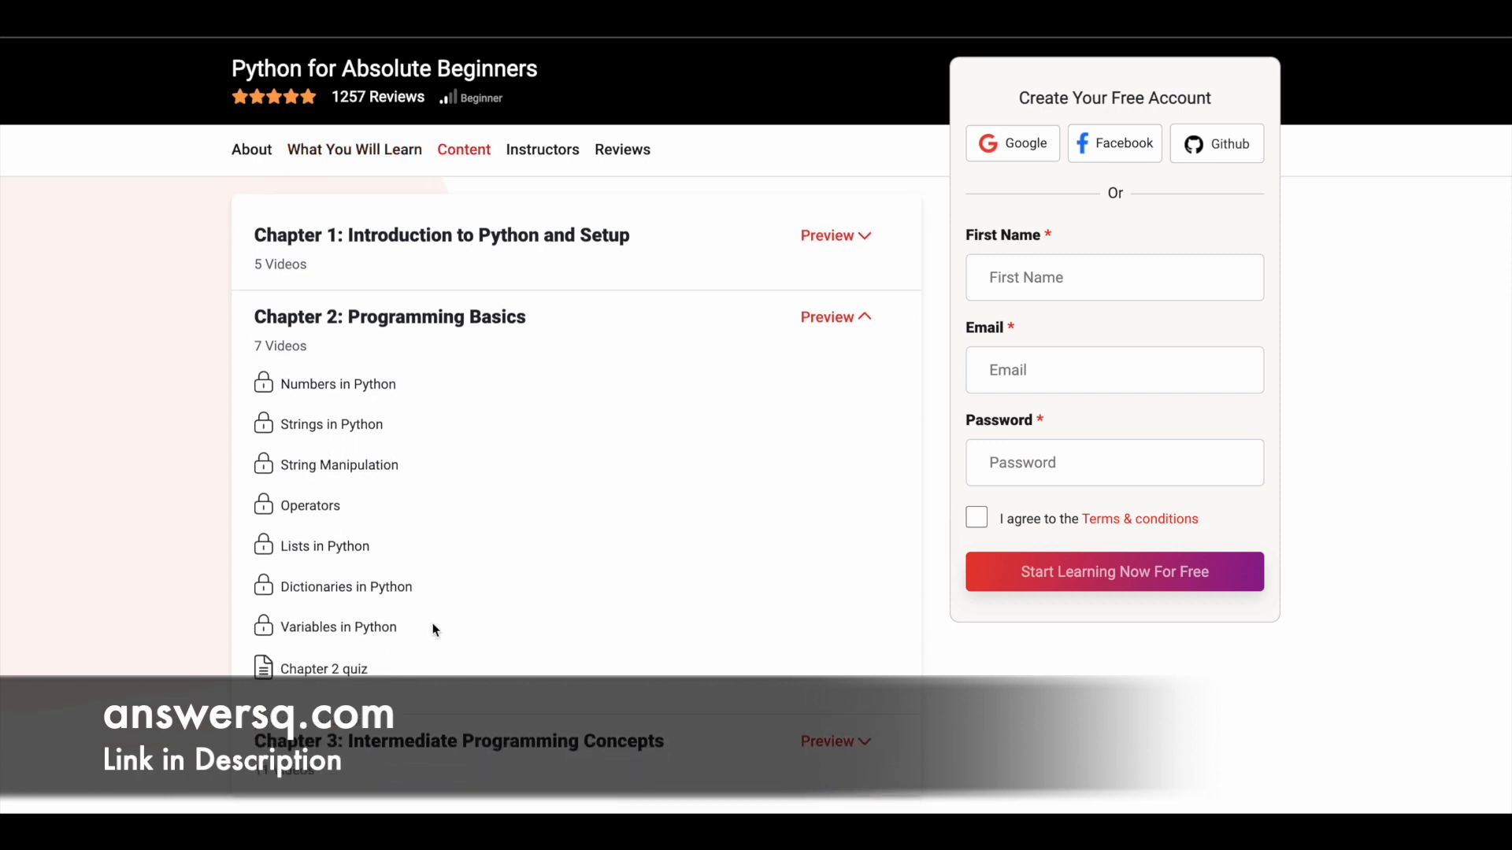
{"action": "mouse_move", "coordinate": [460, 547]}
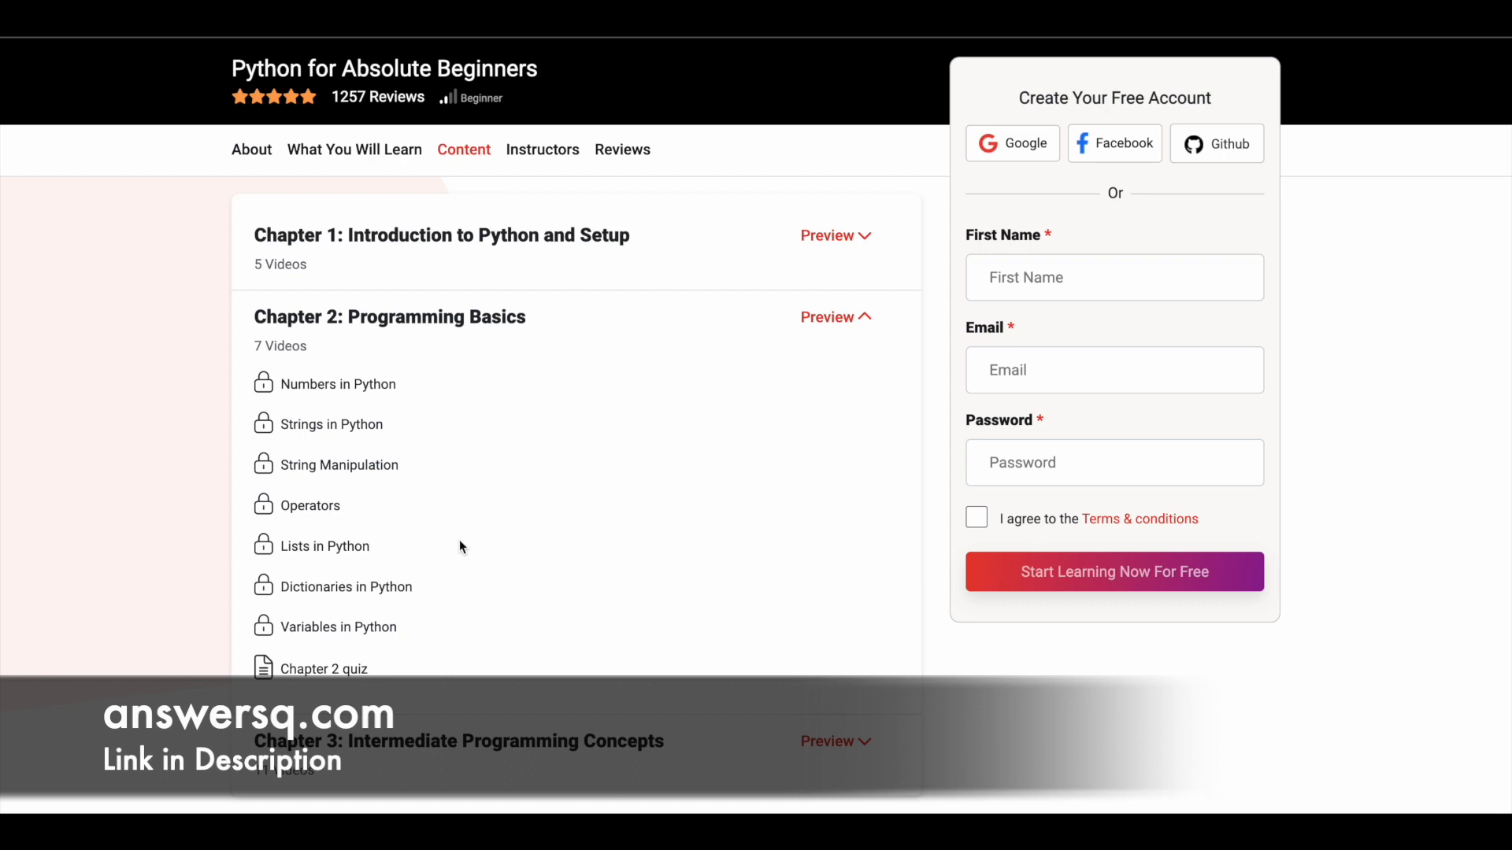
{"action": "mouse_move", "coordinate": [353, 397]}
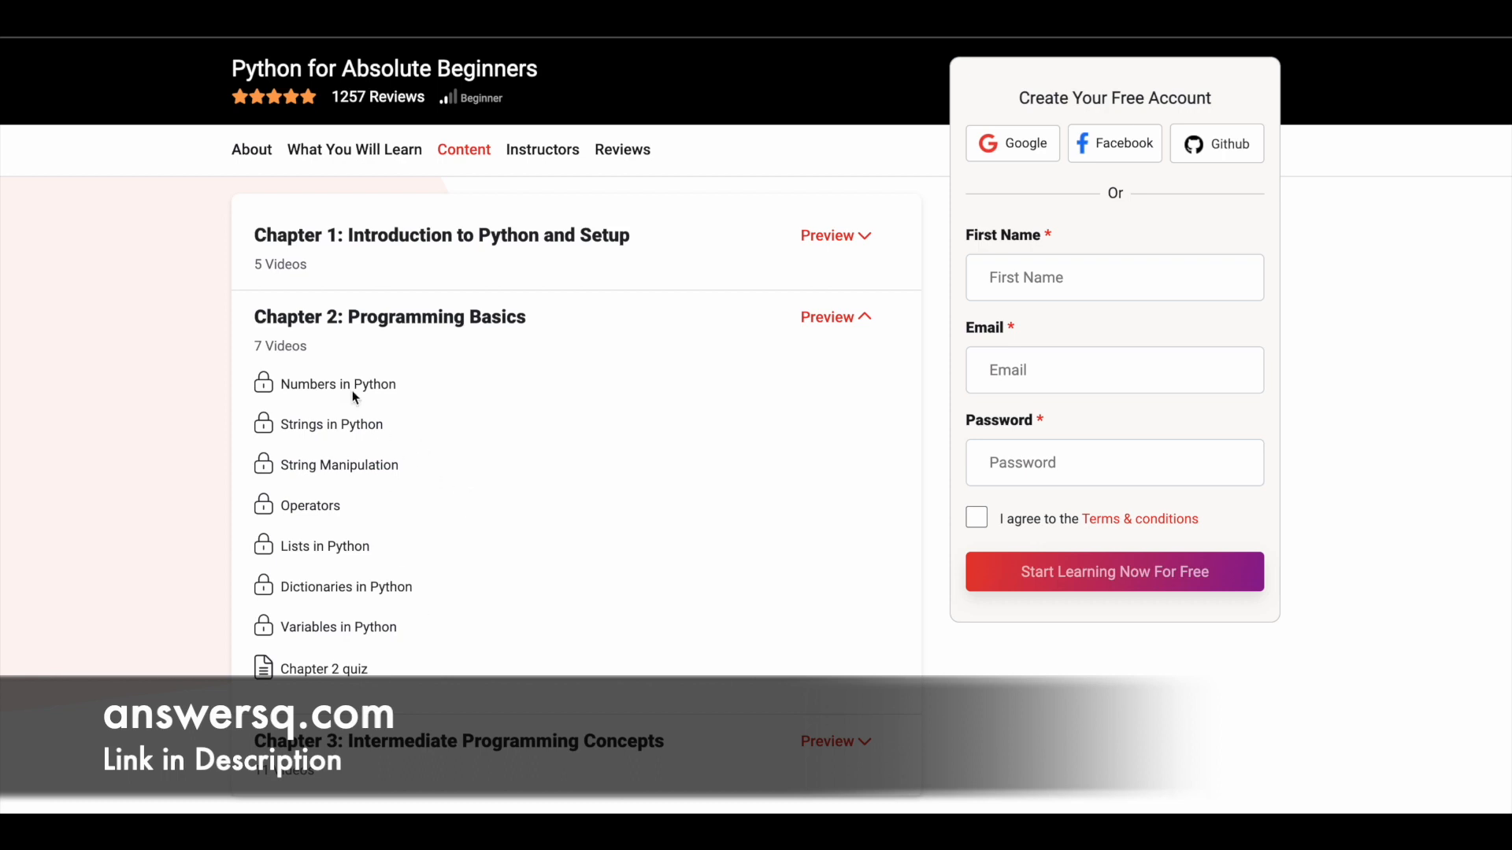
{"action": "left_click", "coordinate": [828, 317]}
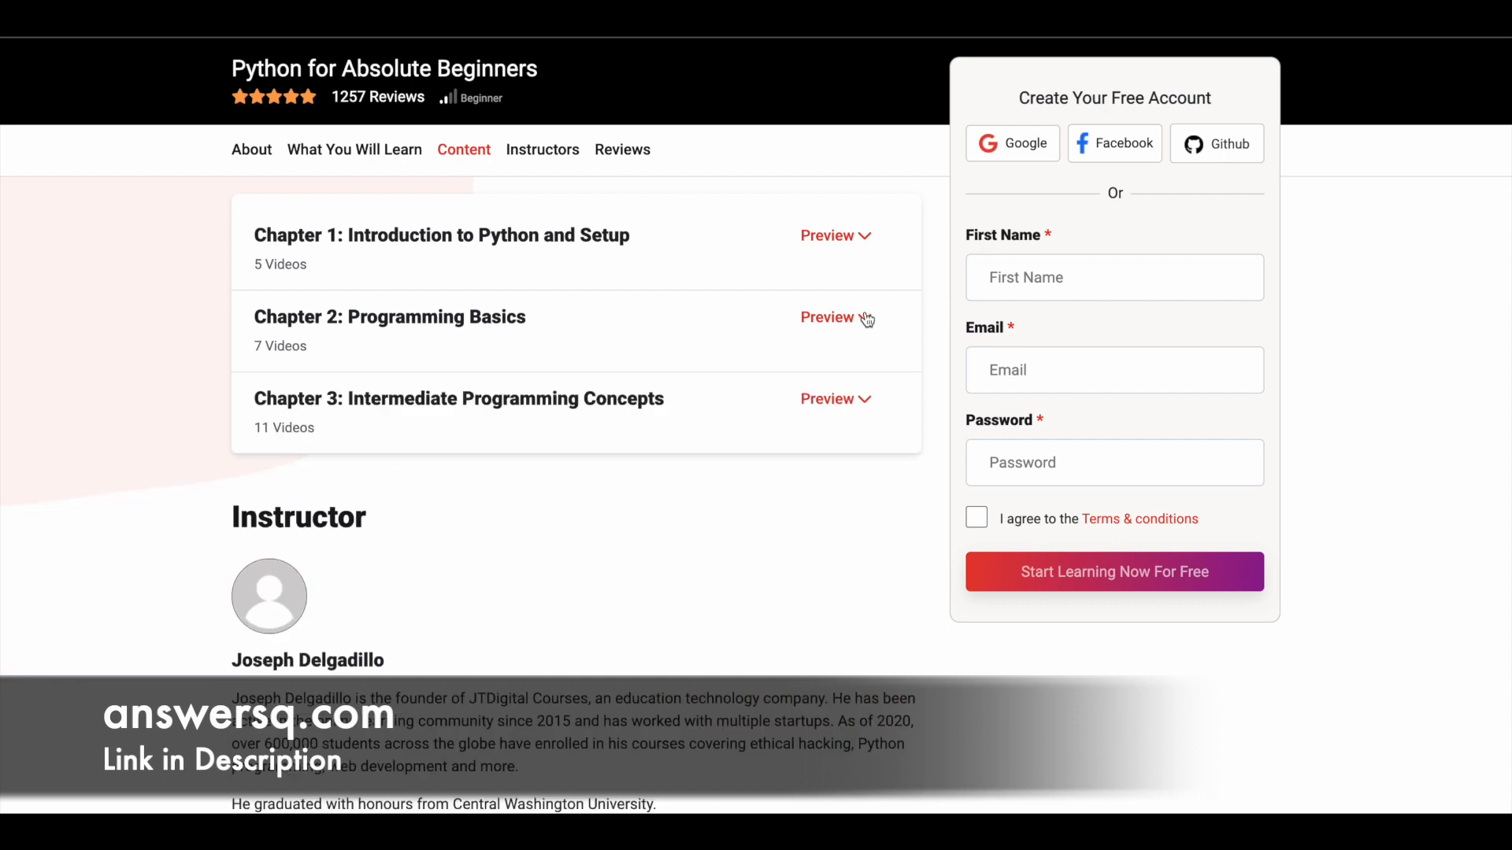
{"action": "mouse_move", "coordinate": [835, 400]}
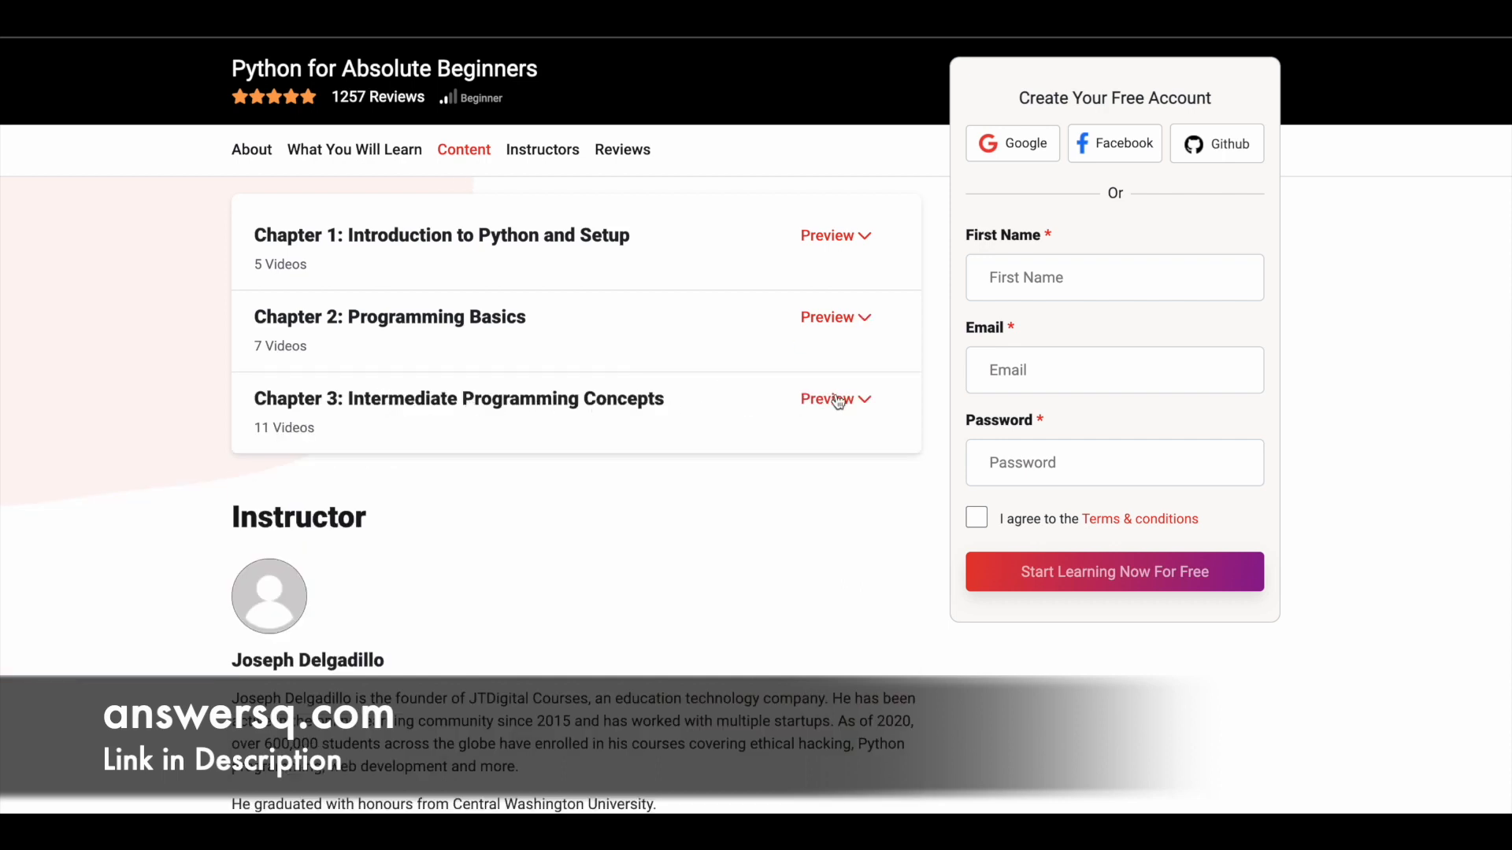
{"action": "mouse_move", "coordinate": [841, 400]}
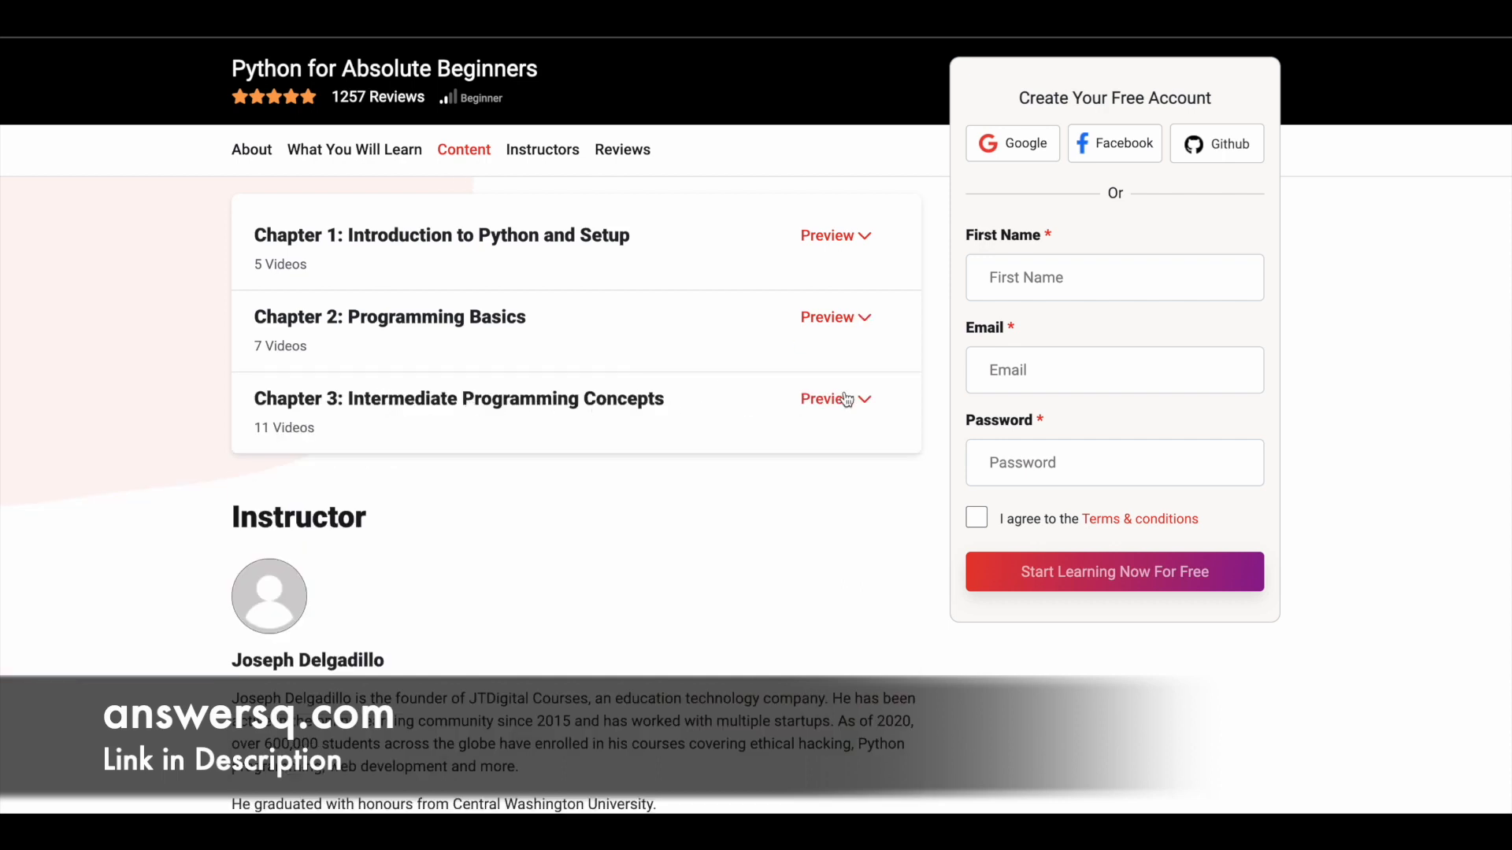
{"action": "left_click", "coordinate": [827, 398]}
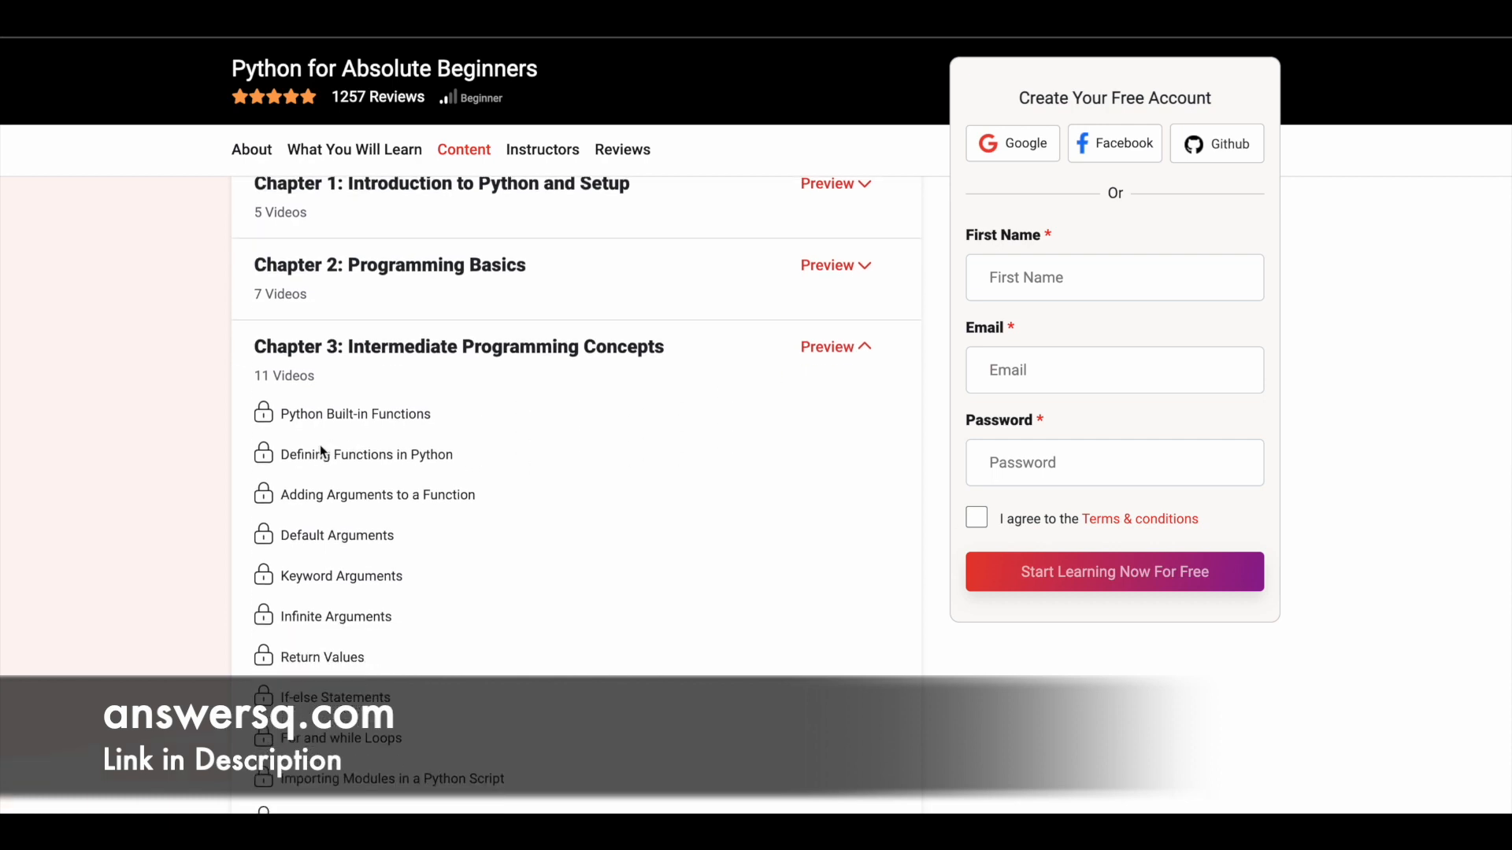
{"action": "mouse_move", "coordinate": [332, 454]}
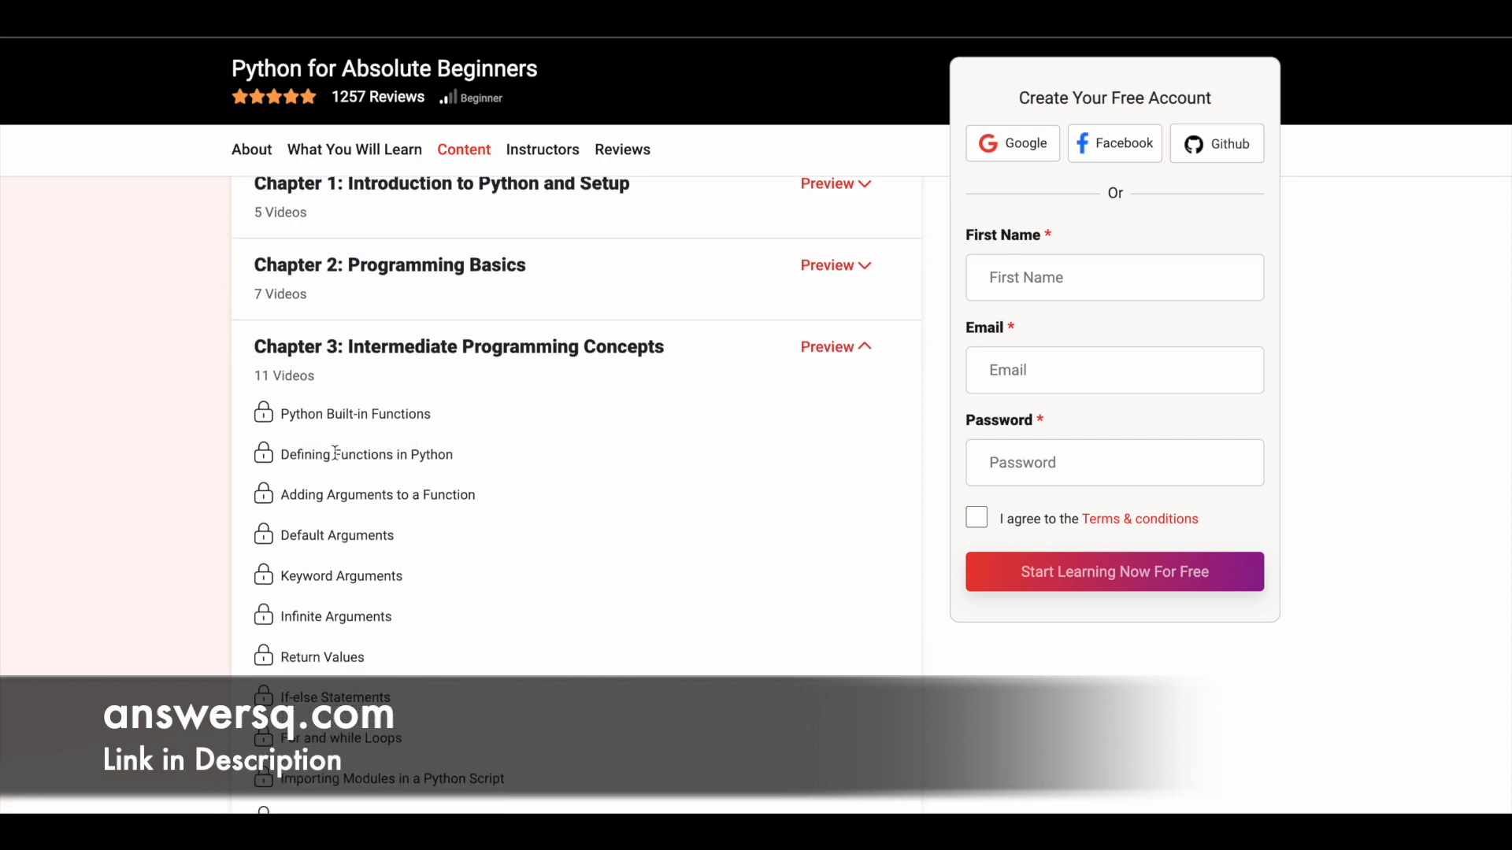
{"action": "scroll", "scroll_direction": "down", "scroll_amount": 3}
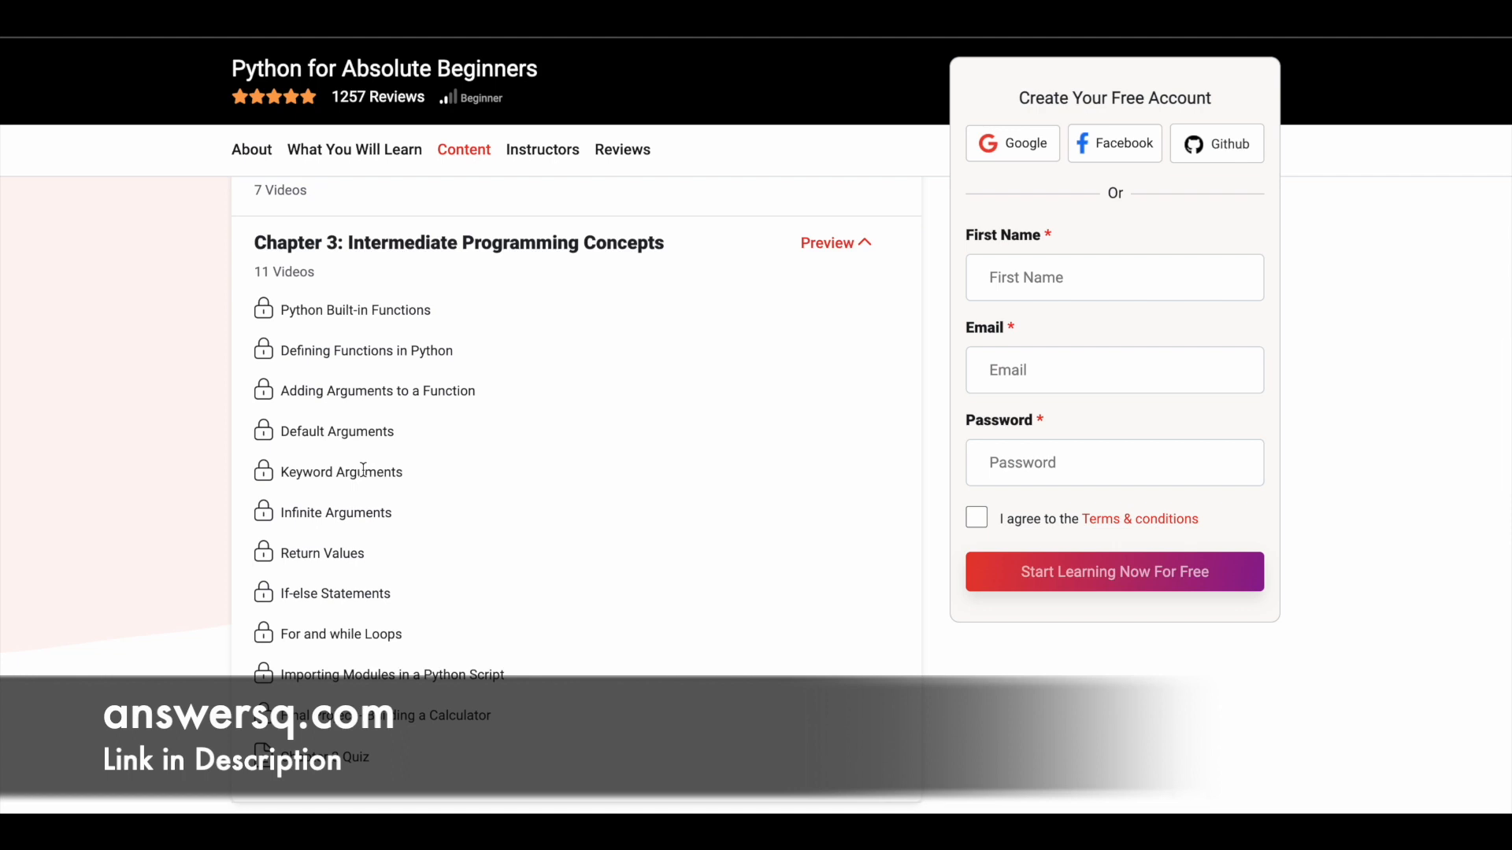
{"action": "mouse_move", "coordinate": [355, 552]}
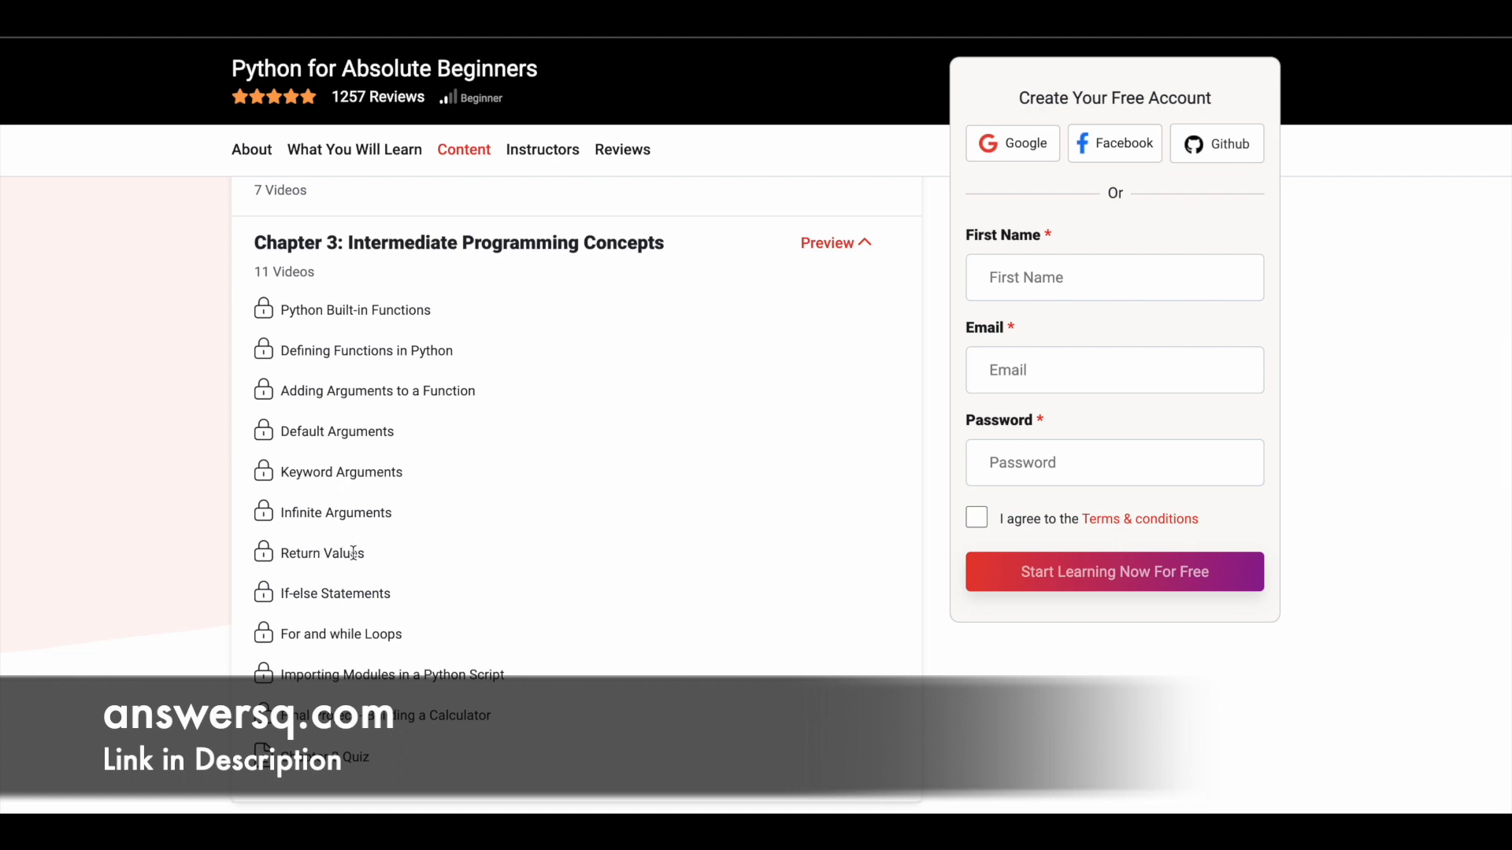
{"action": "scroll", "scroll_direction": "down", "scroll_amount": 3}
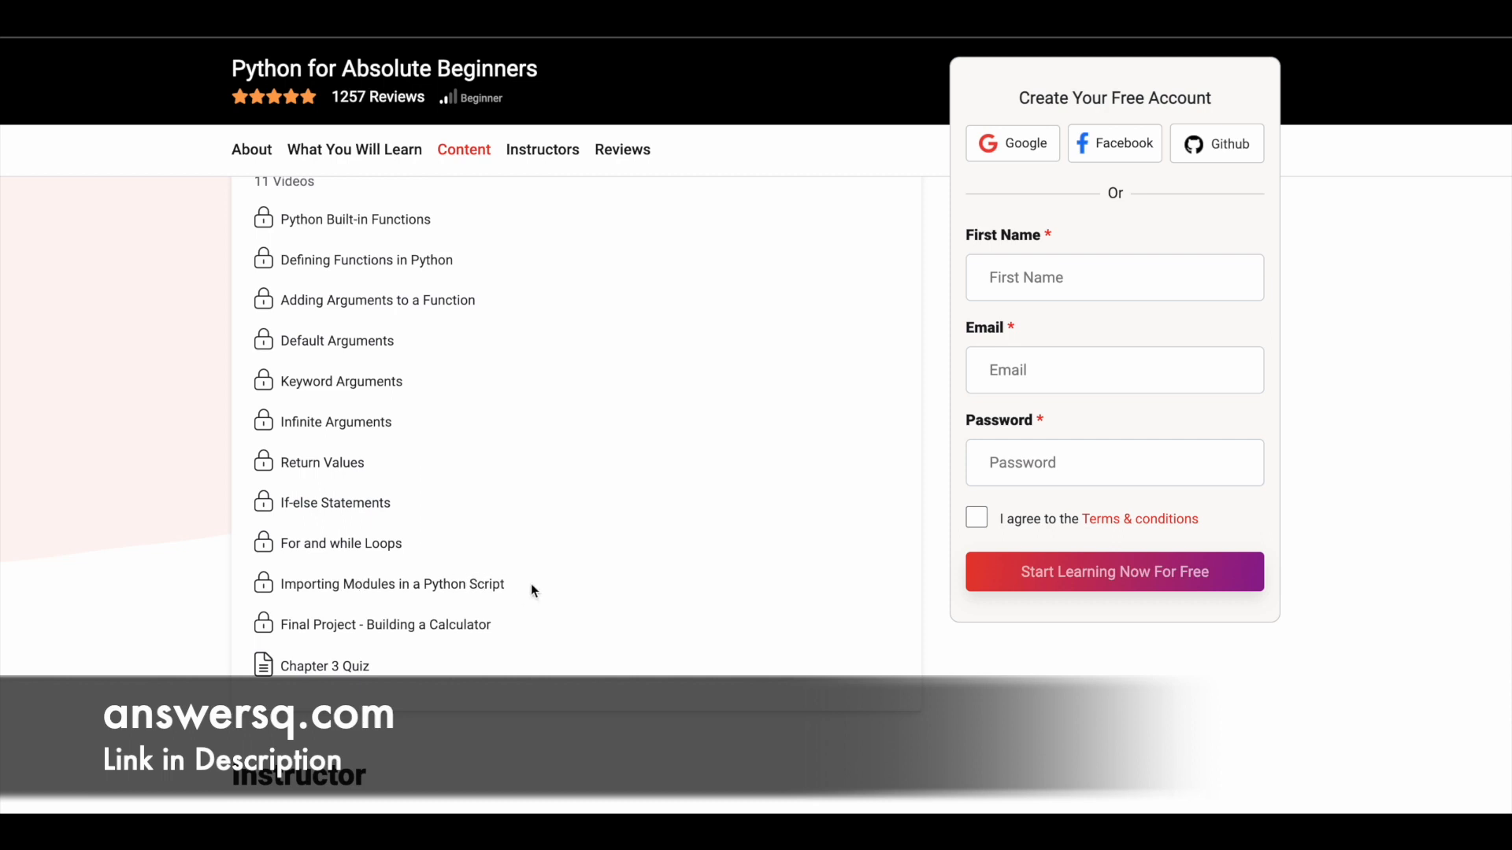
{"action": "scroll", "scroll_direction": "down", "scroll_amount": 3}
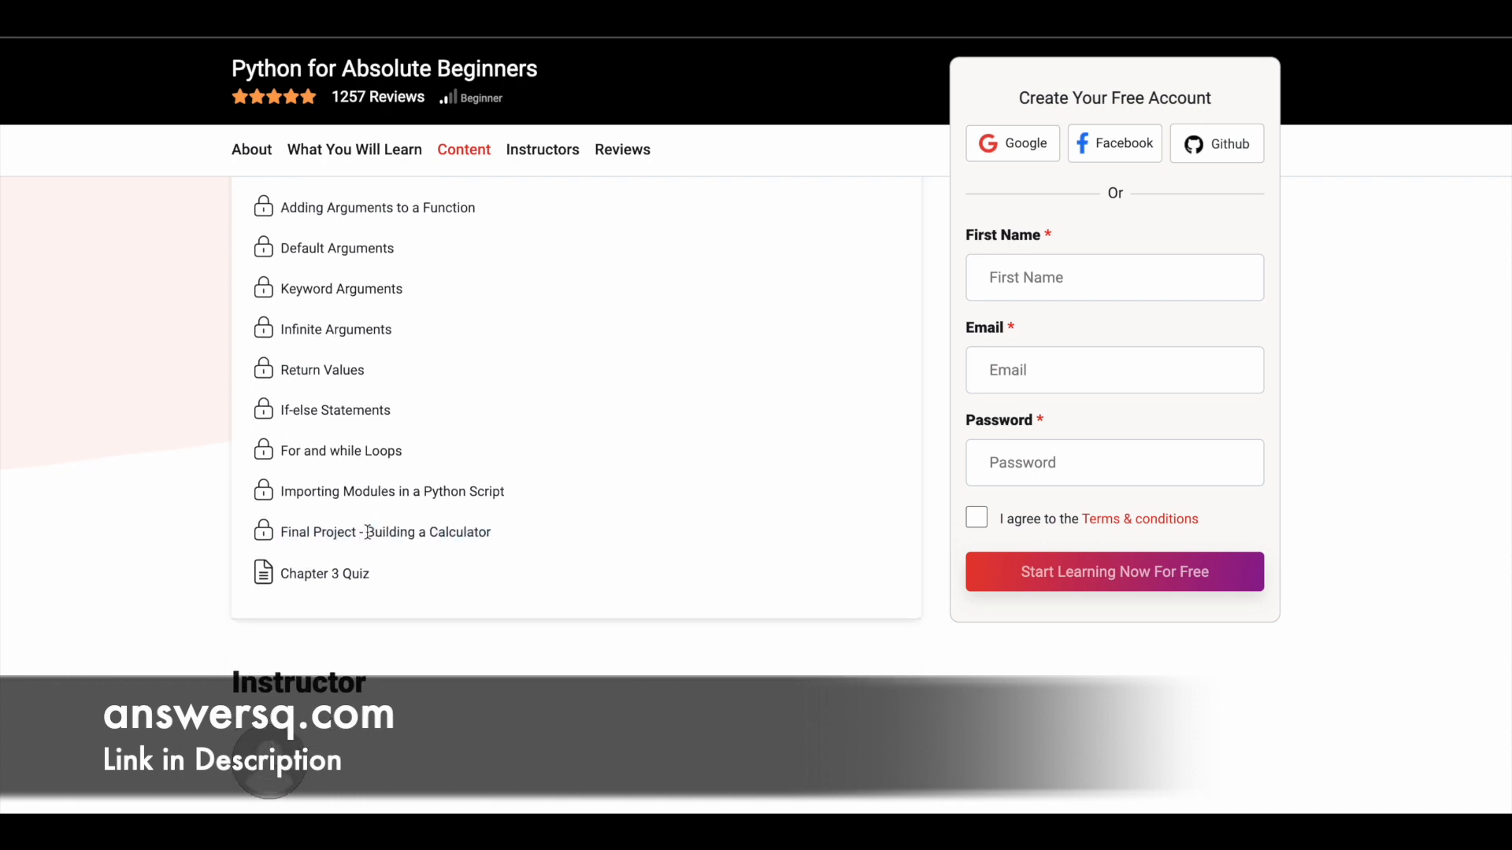
{"action": "double_click", "coordinate": [427, 532]}
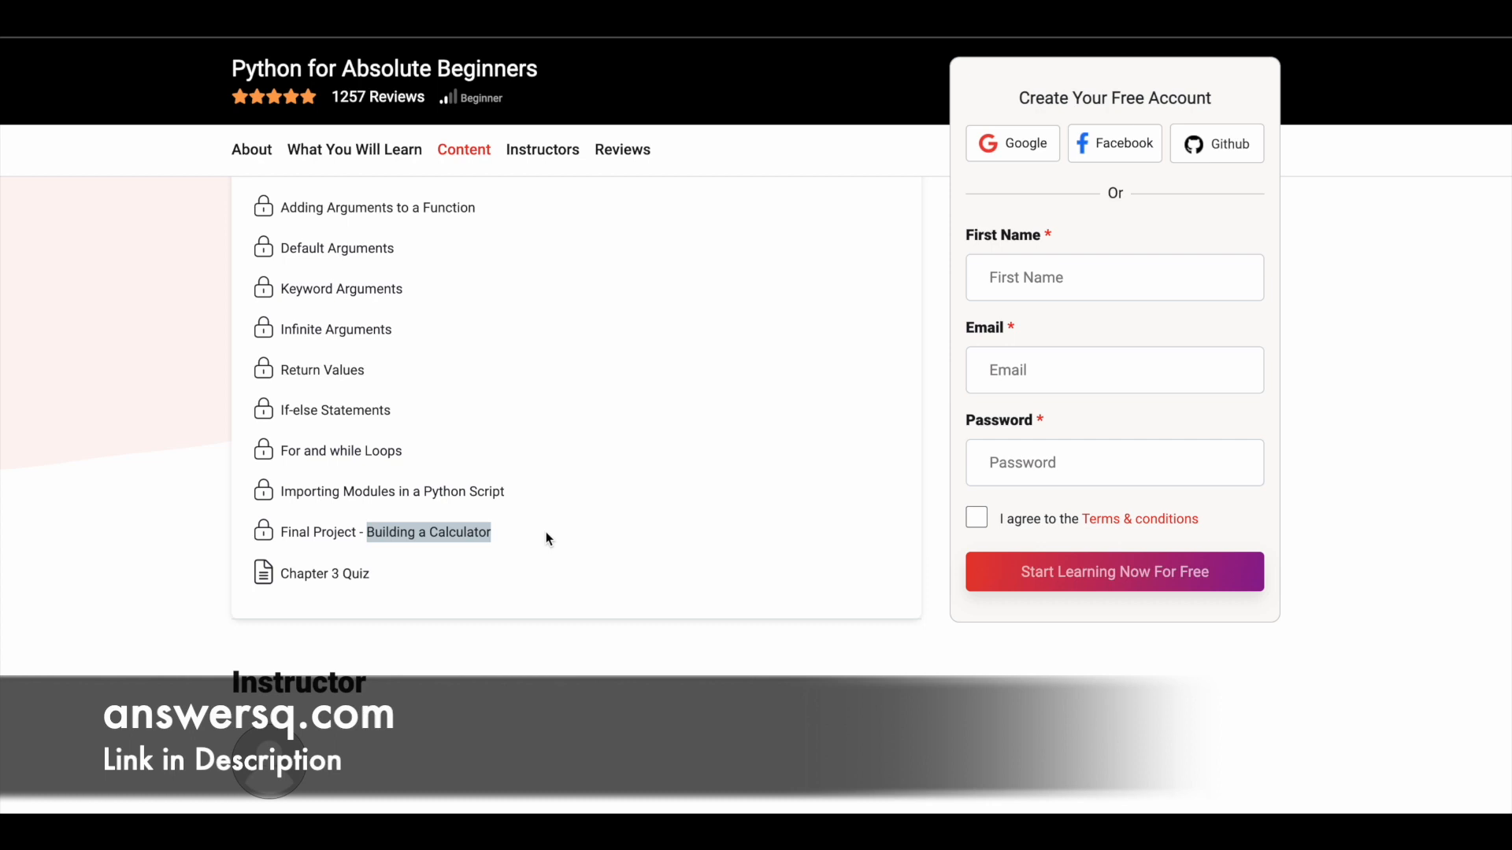
{"action": "scroll", "scroll_direction": "down", "scroll_amount": 3}
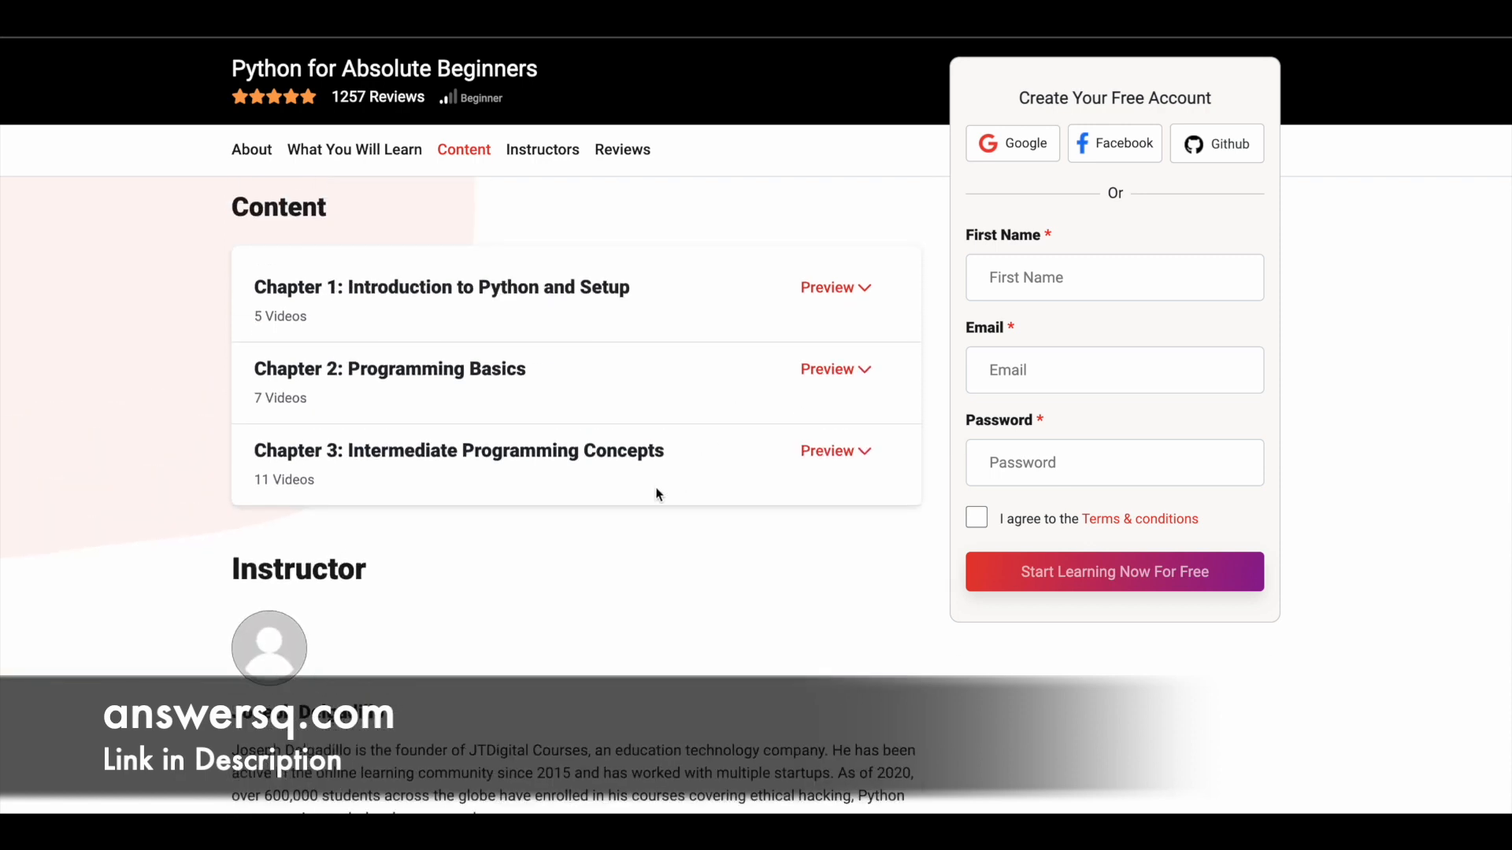
- Scroll through Joseph Delgadillo's instructor bio and the 4.9 rating from 1257 reviews
{"action": "scroll", "scroll_direction": "down", "scroll_amount": 3}
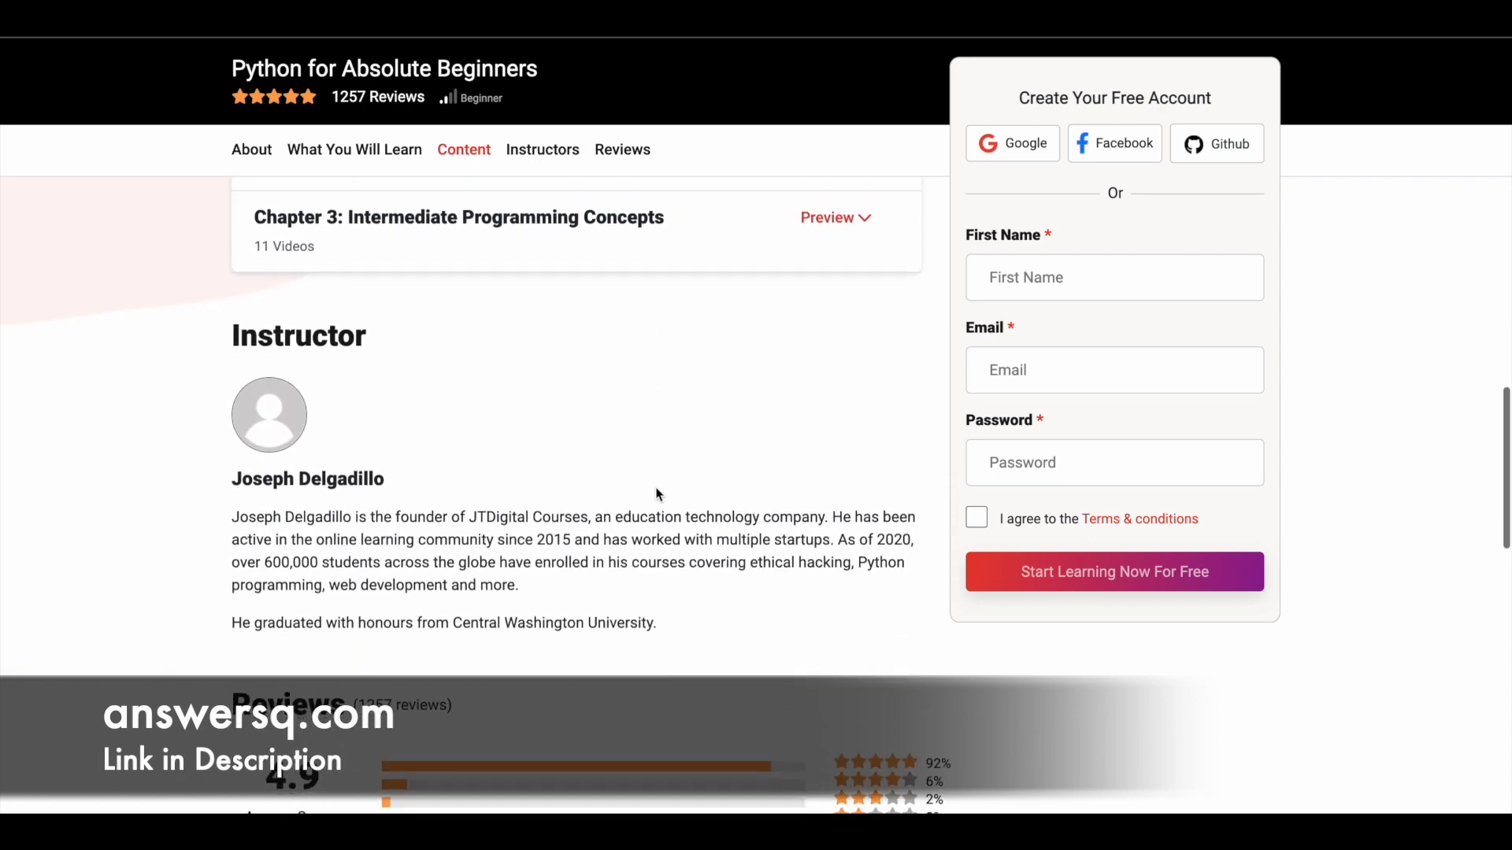
{"action": "scroll", "scroll_direction": "down", "scroll_amount": 3}
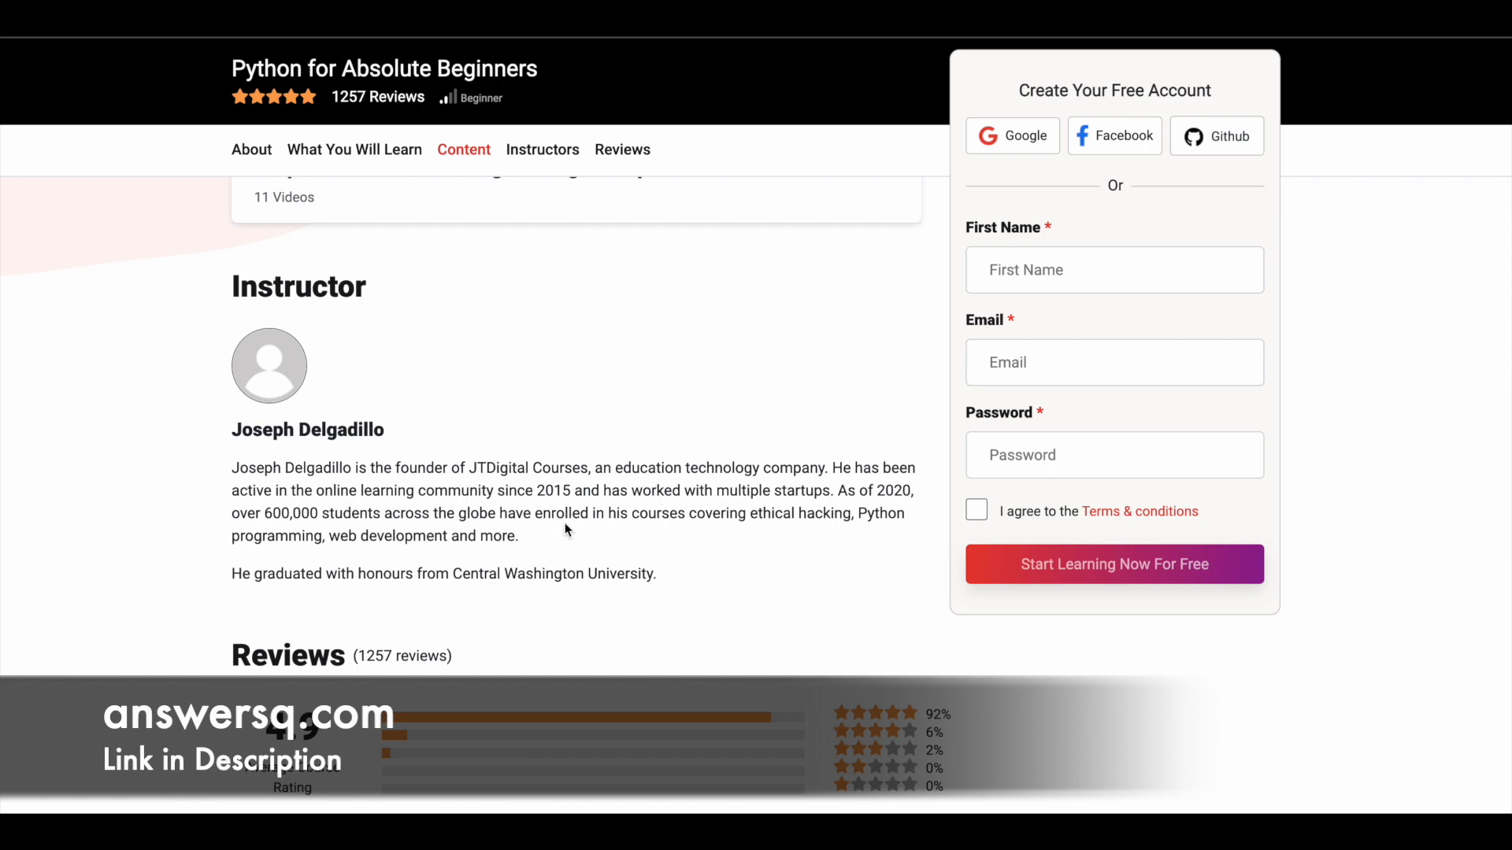
{"action": "scroll", "scroll_direction": "down", "scroll_amount": 3}
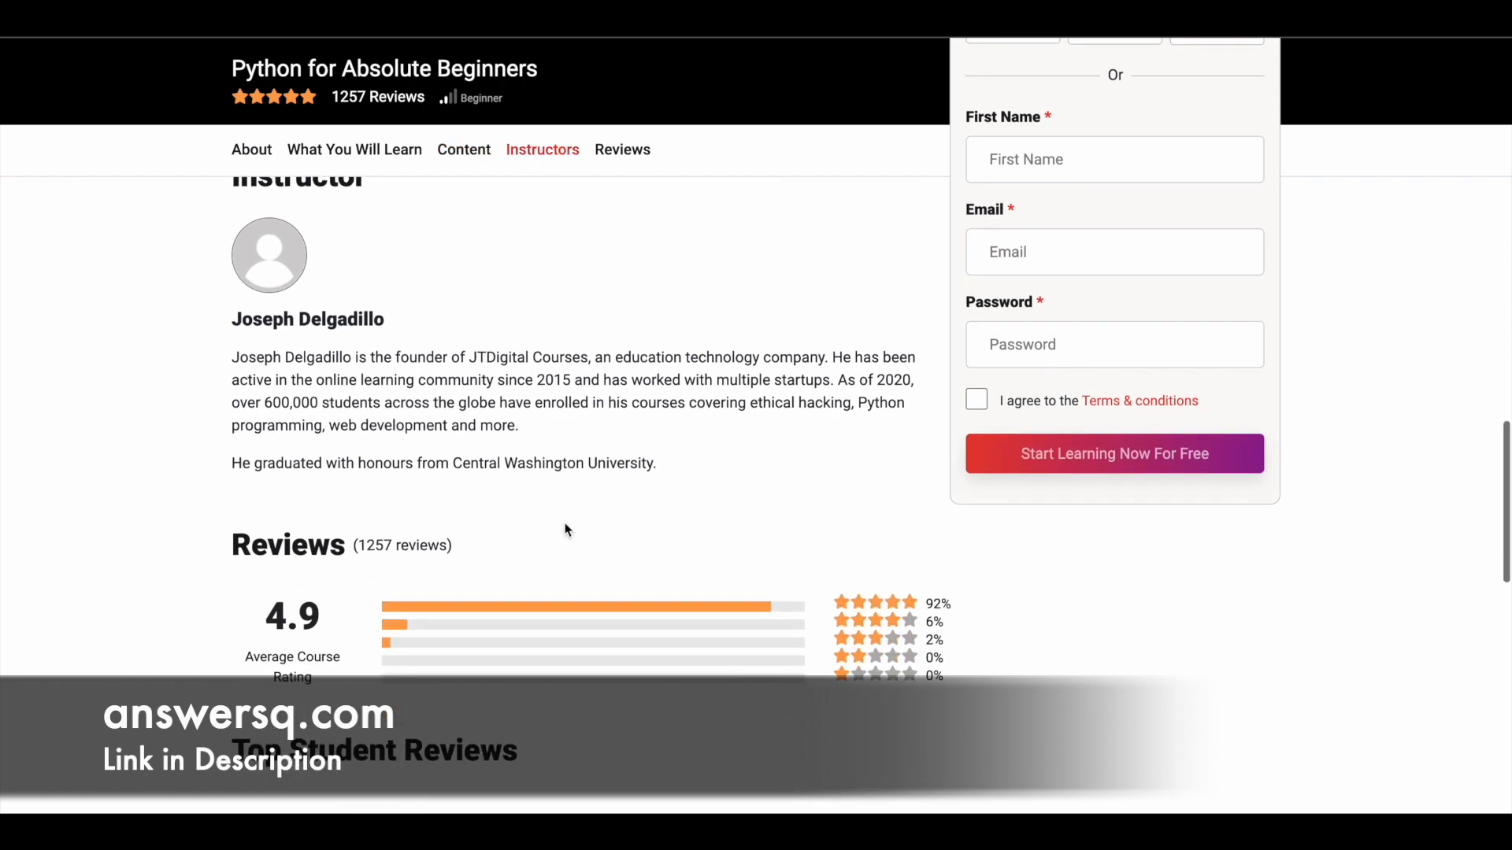
{"action": "scroll", "scroll_direction": "down", "scroll_amount": 3}
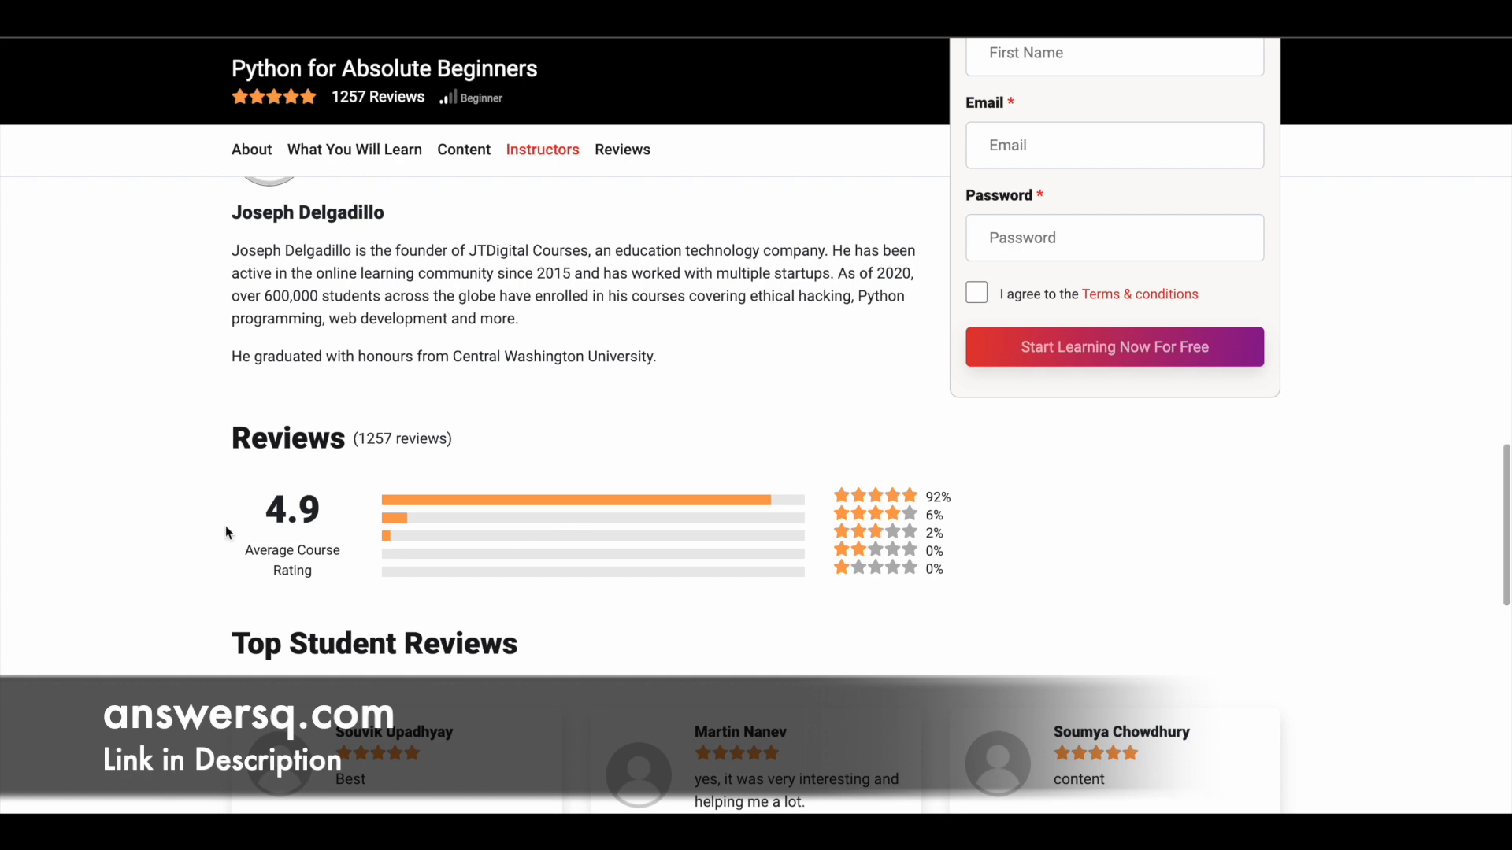
{"action": "mouse_move", "coordinate": [326, 536]}
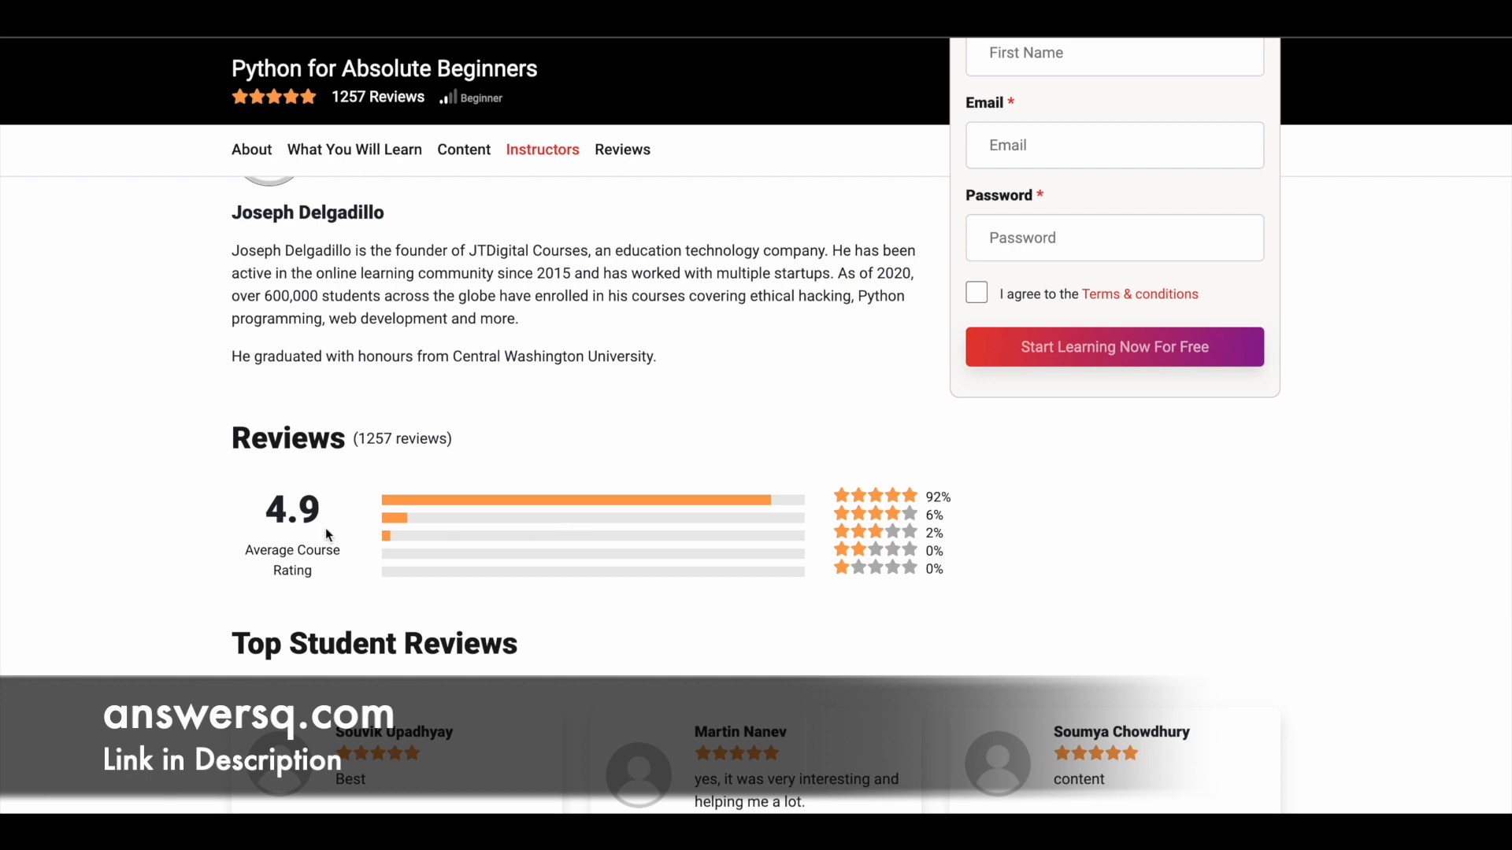
{"action": "scroll", "scroll_direction": "down", "scroll_amount": 3}
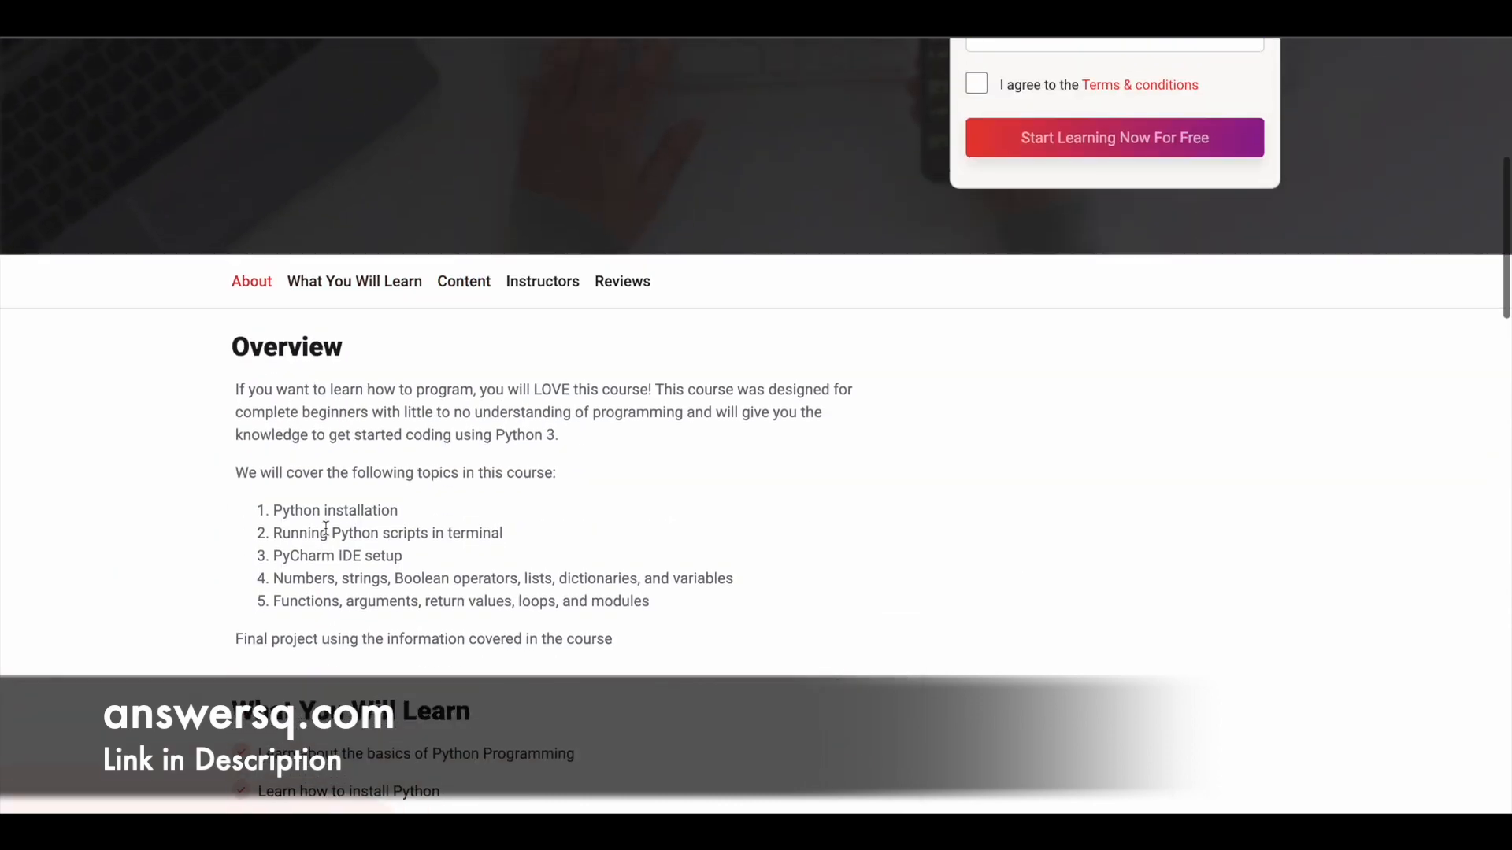
- Scroll back to the page header showing 23 lessons, 3 quizzes and a certificate
{"action": "scroll", "scroll_direction": "up", "scroll_amount": 3}
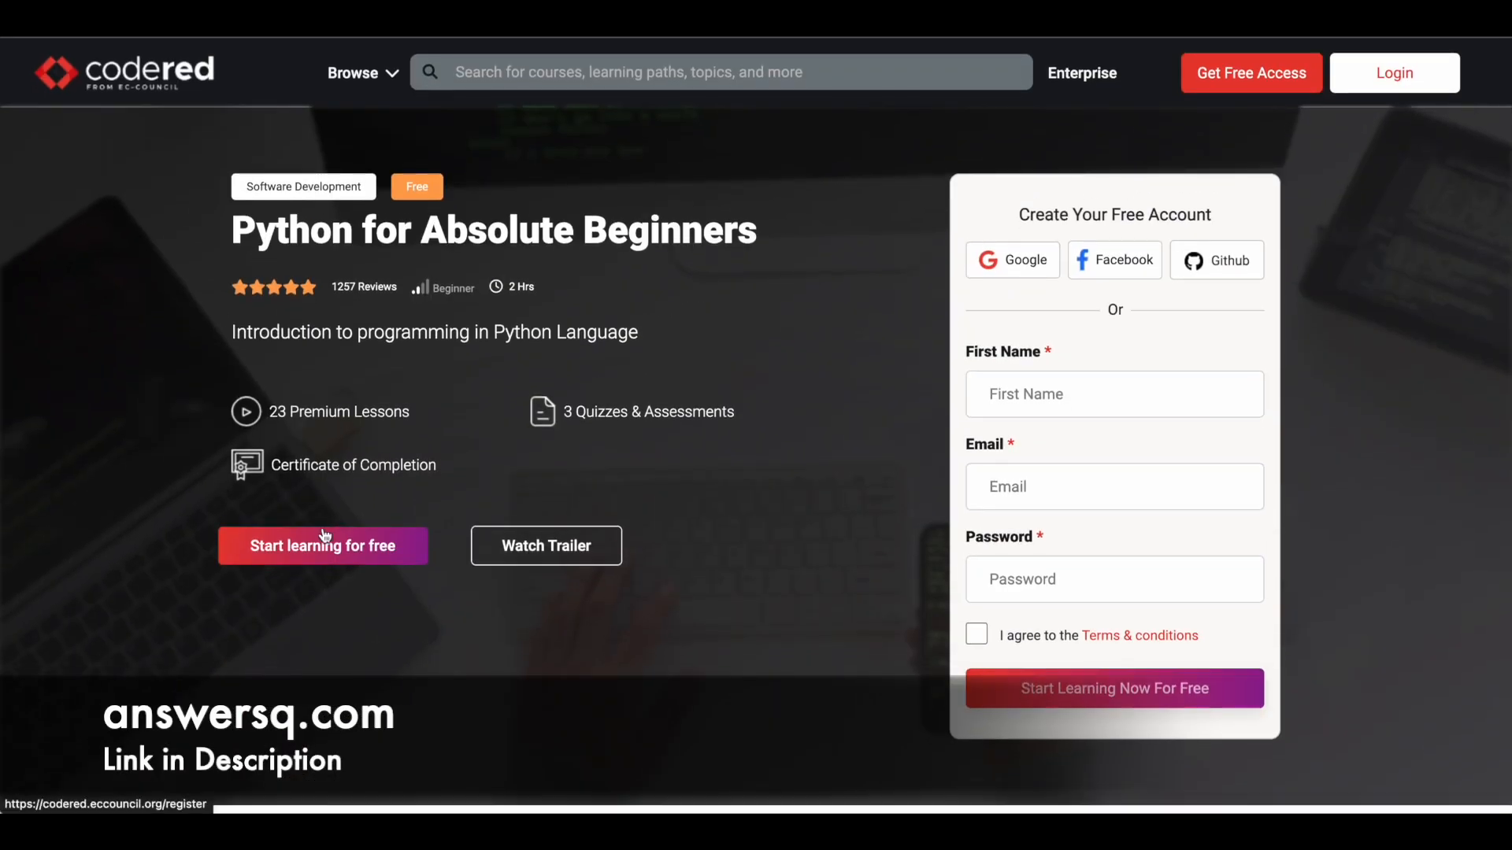
{"action": "mouse_move", "coordinate": [655, 456]}
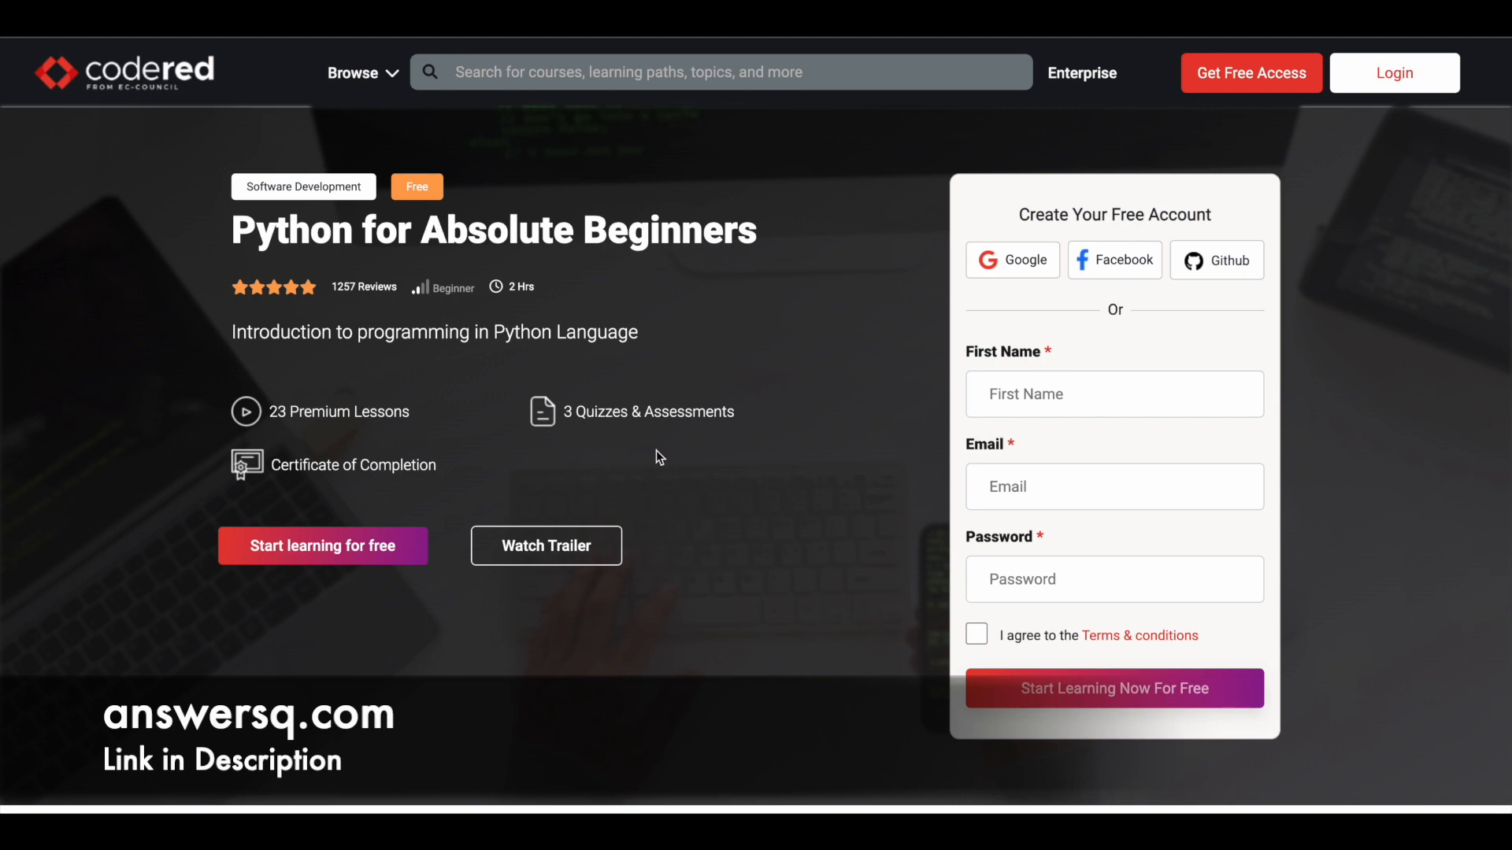
{"action": "mouse_move", "coordinate": [799, 261]}
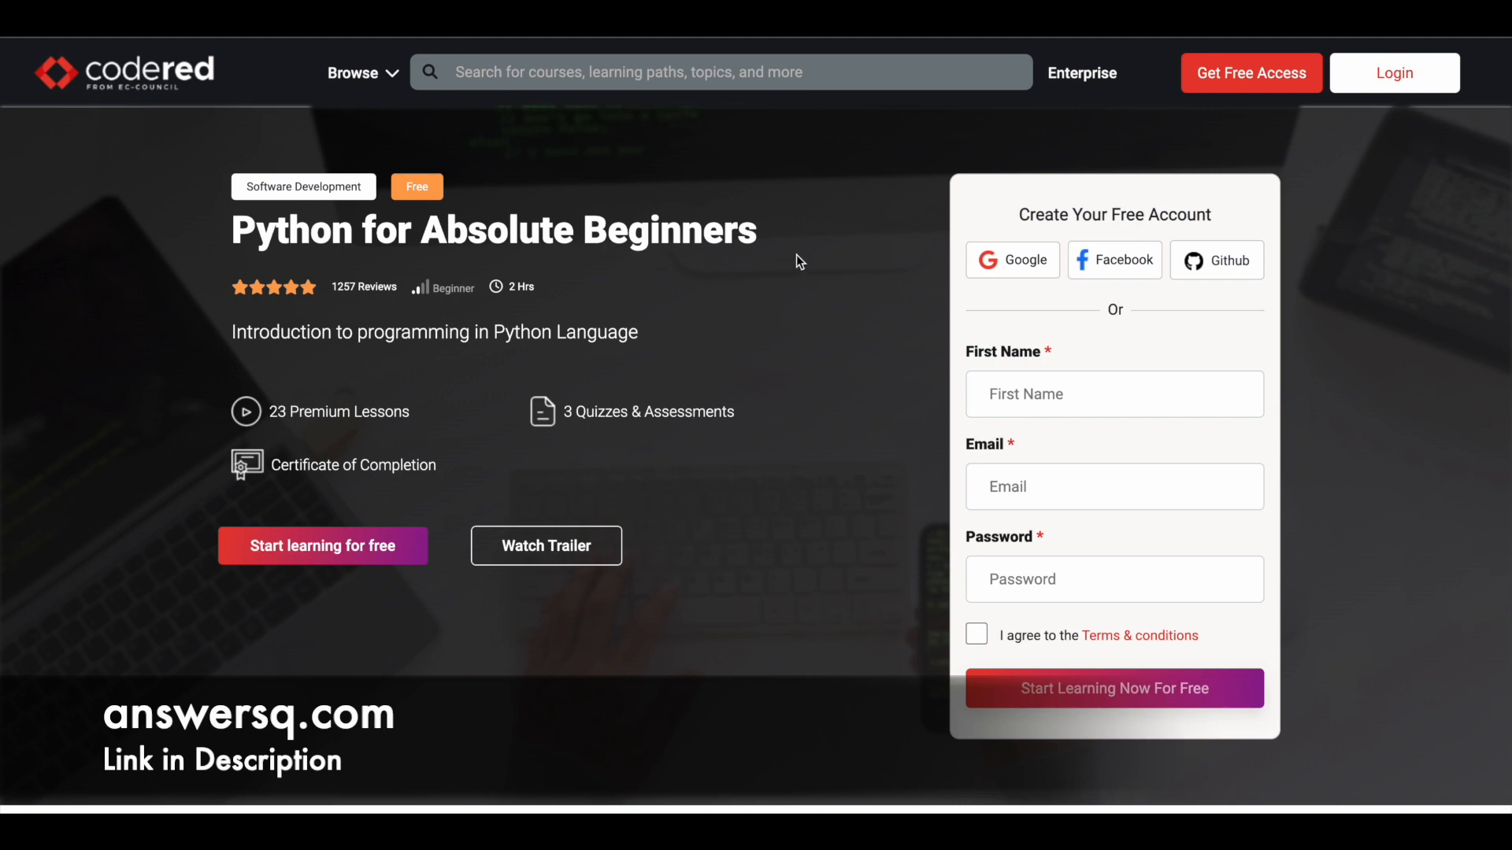
{"action": "mouse_move", "coordinate": [785, 228]}
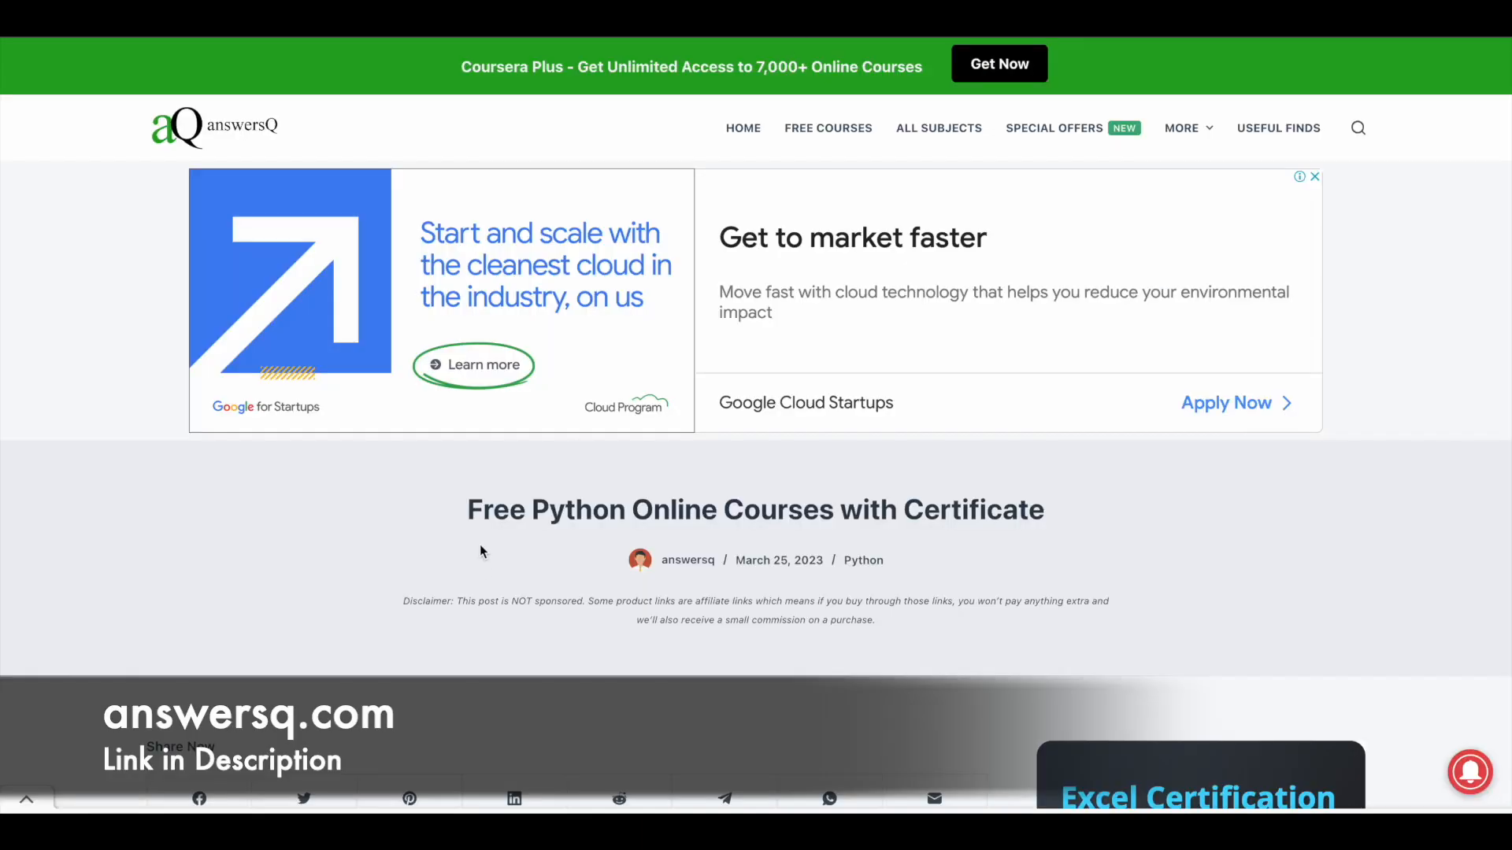
- Highlight the 'Free Python Online Courses with Certificate' title and scroll through its course list
{"action": "triple_click", "coordinate": [755, 510]}
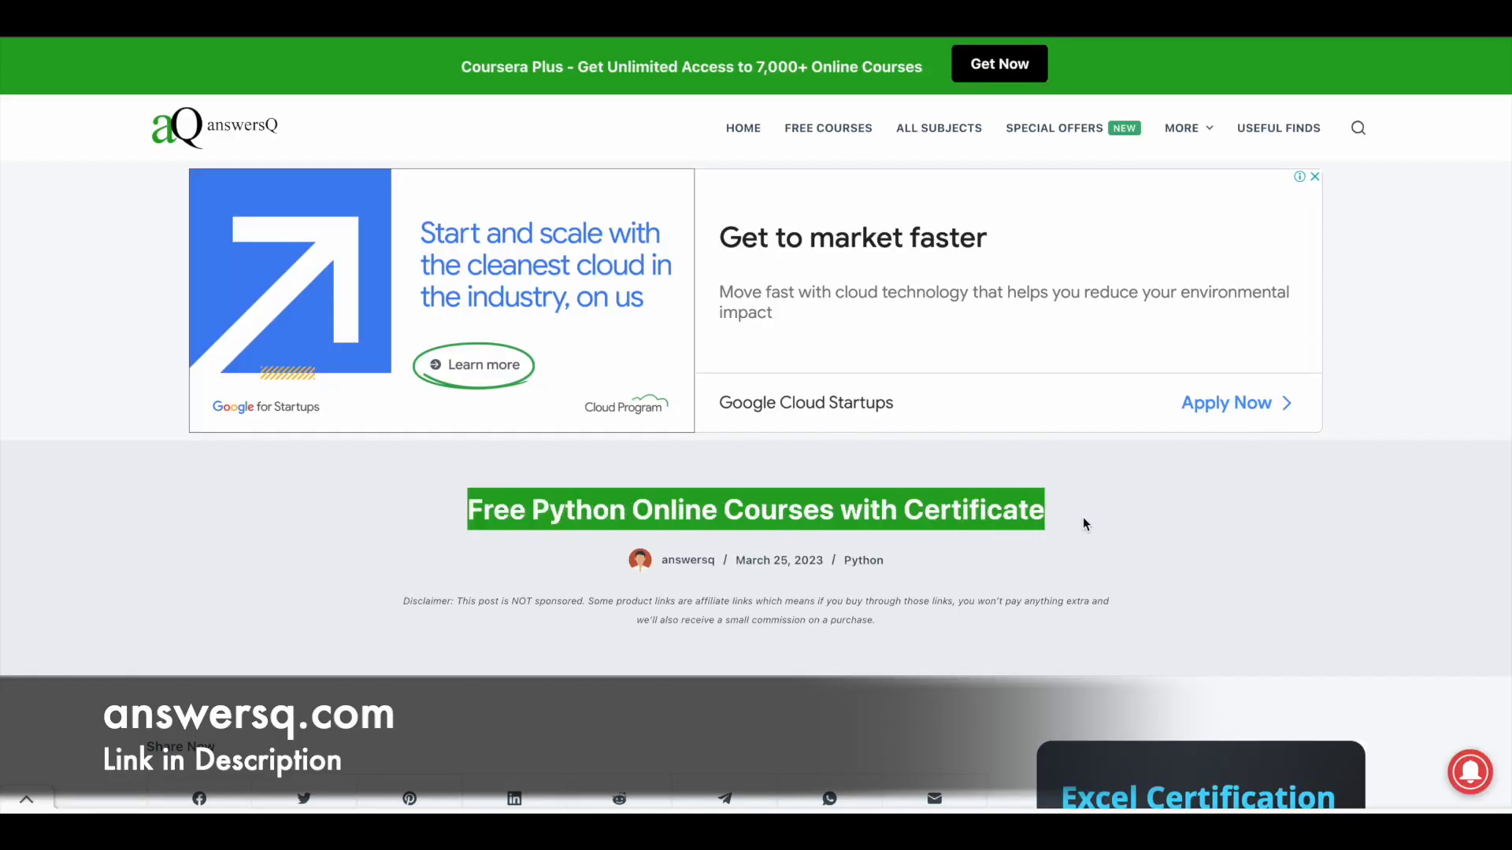
{"action": "scroll", "scroll_direction": "down", "scroll_amount": 3}
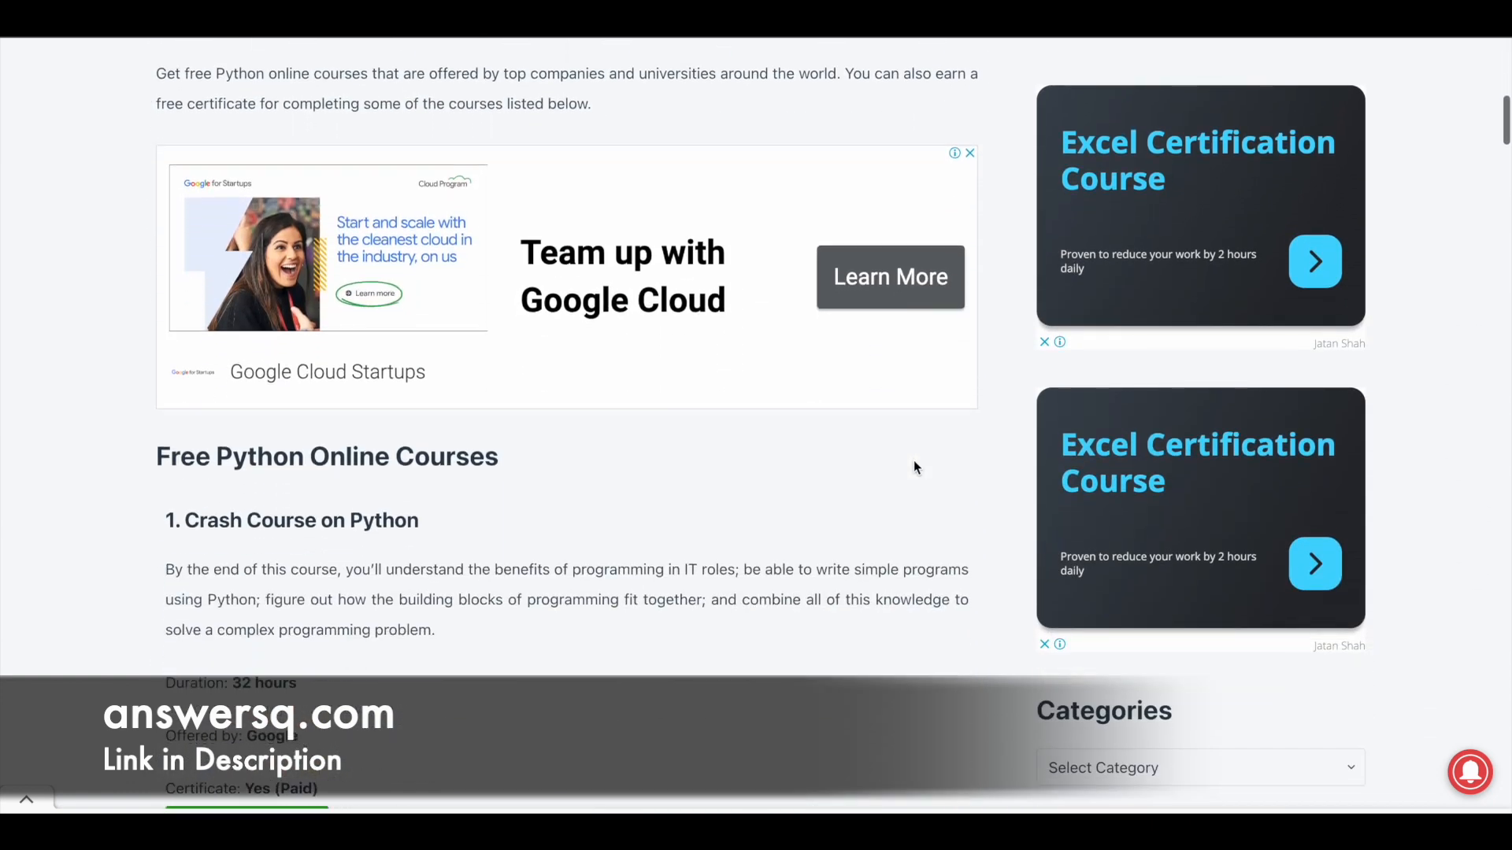
{"action": "scroll", "scroll_direction": "down", "scroll_amount": 3}
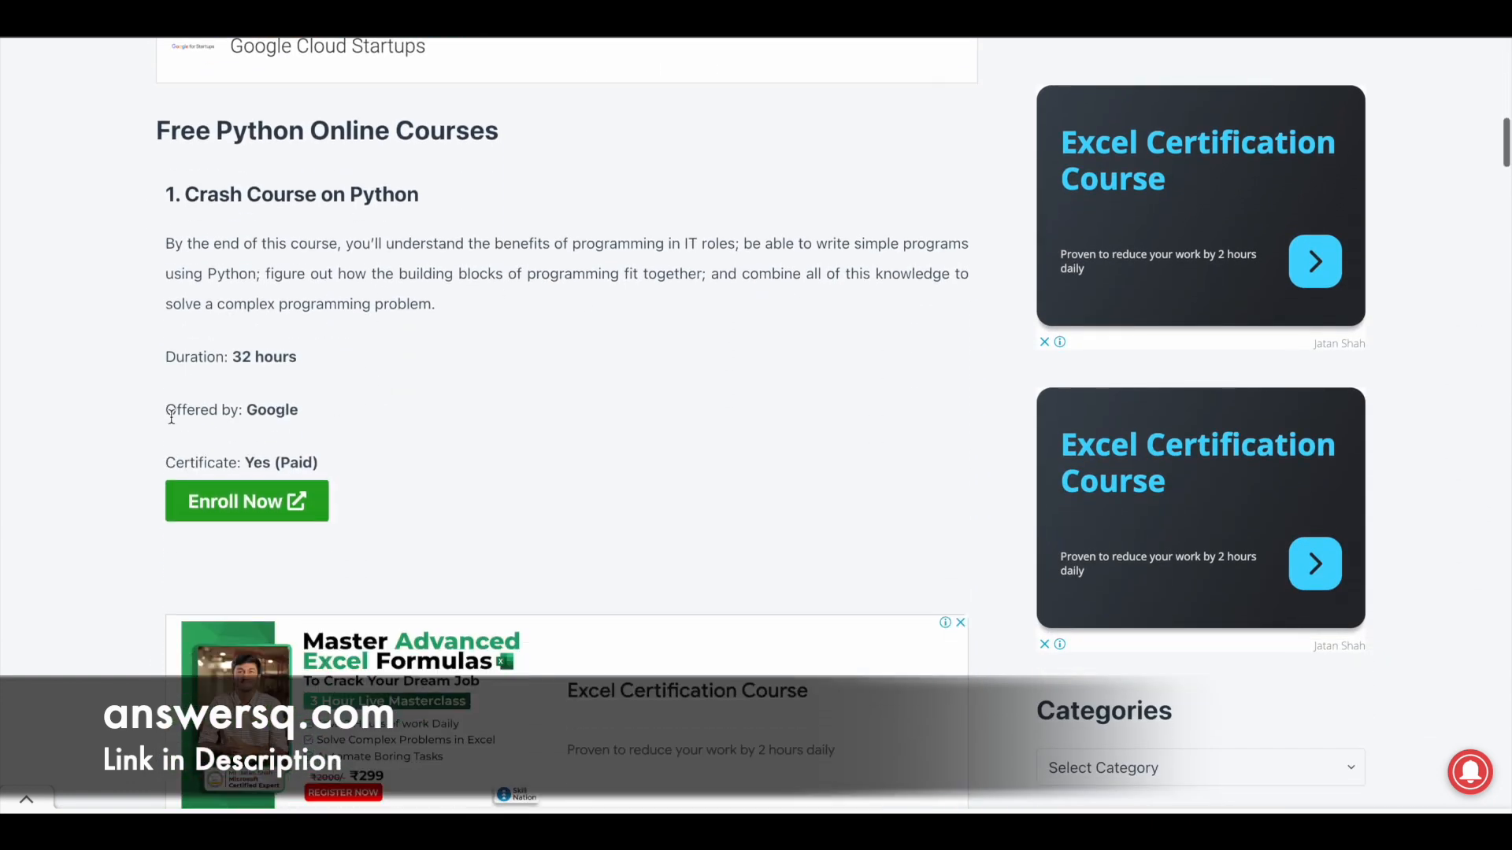
{"action": "scroll", "scroll_direction": "down", "scroll_amount": 3}
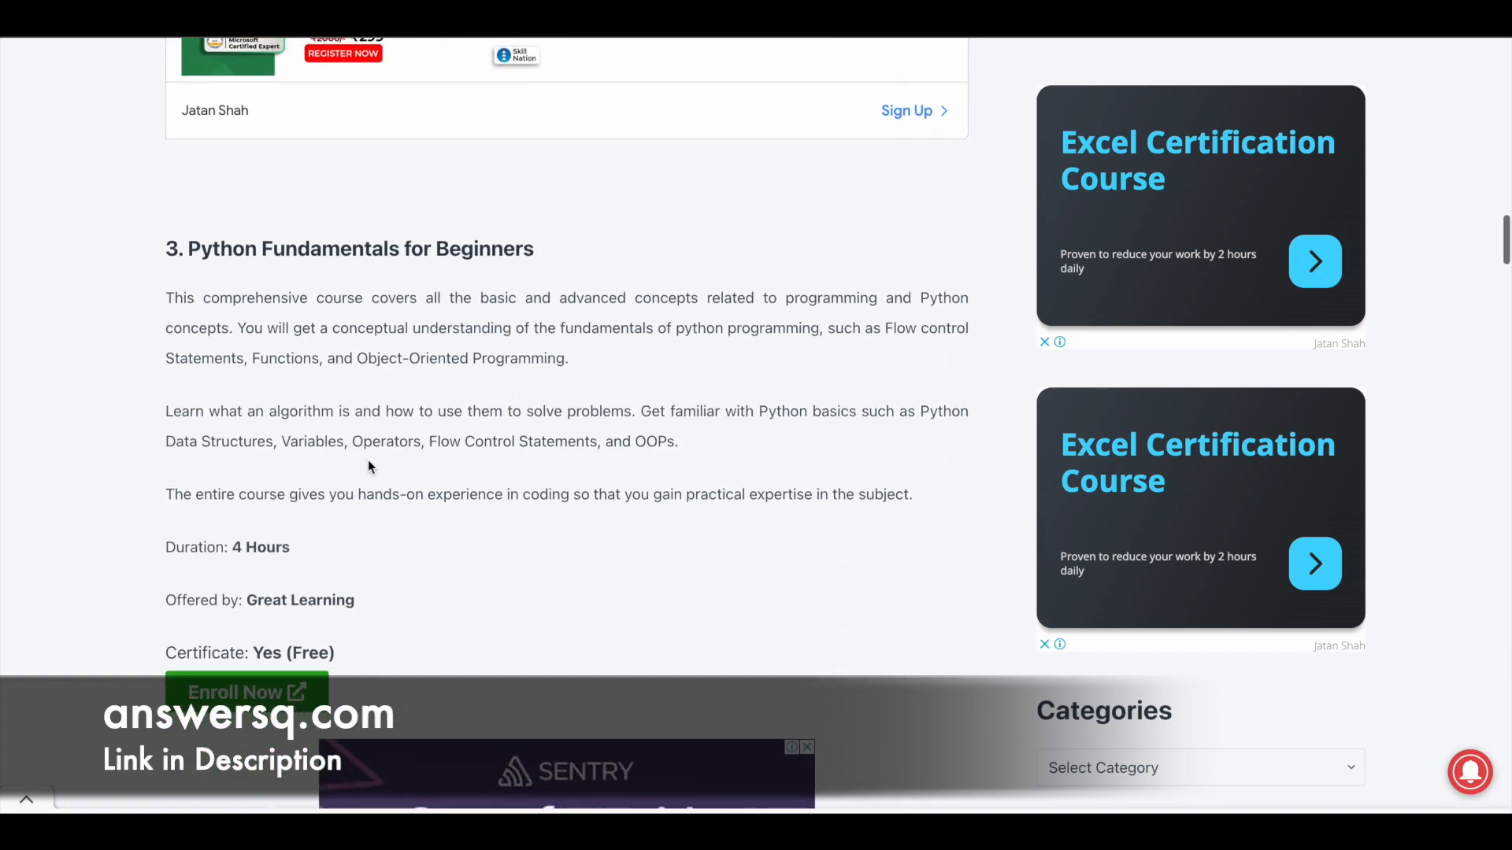
{"action": "scroll", "scroll_direction": "down", "scroll_amount": 3}
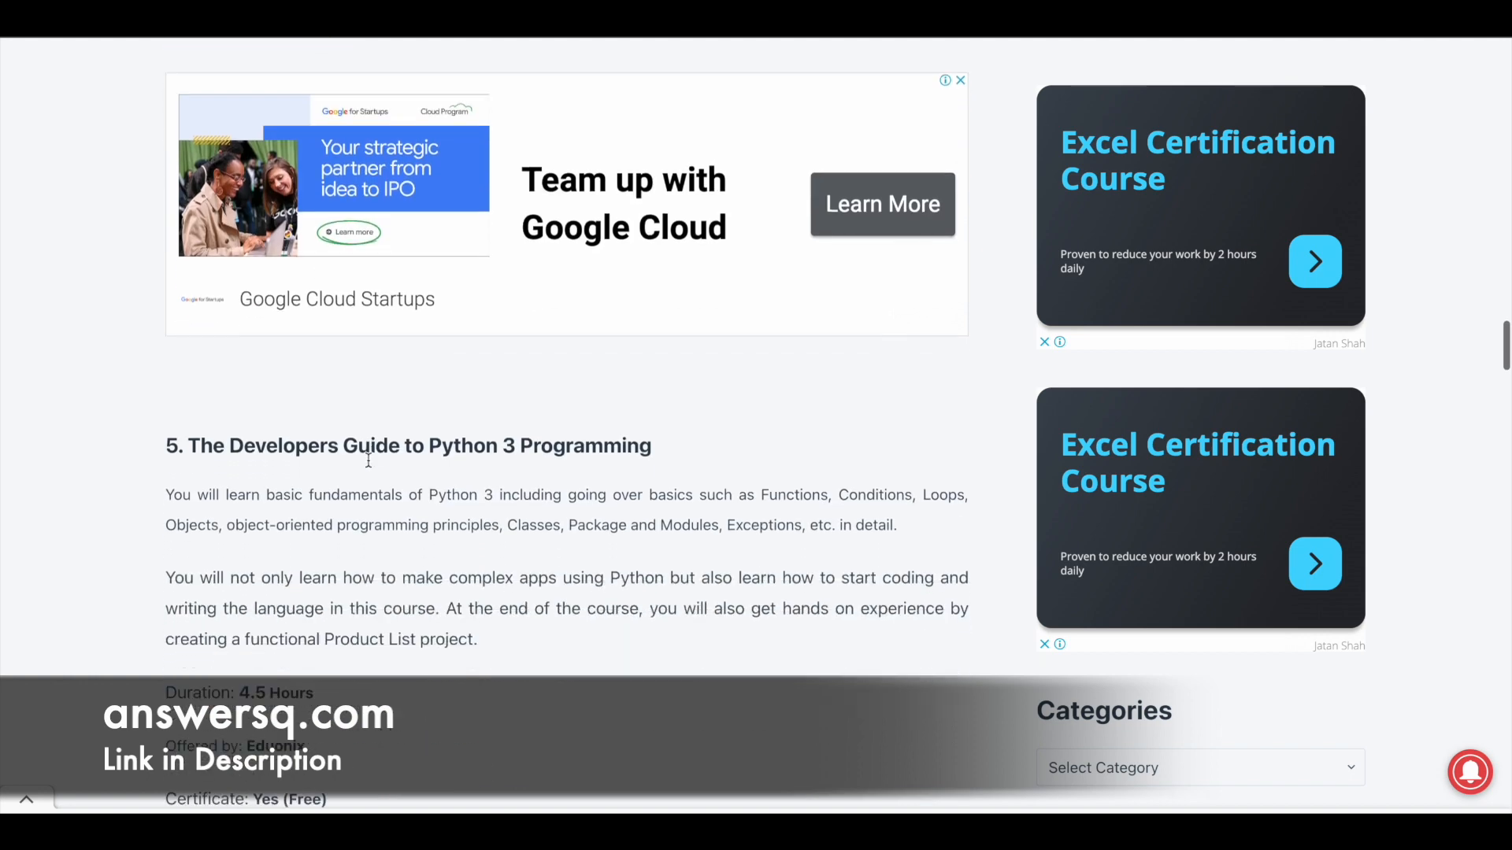
{"action": "scroll", "scroll_direction": "down", "scroll_amount": 3}
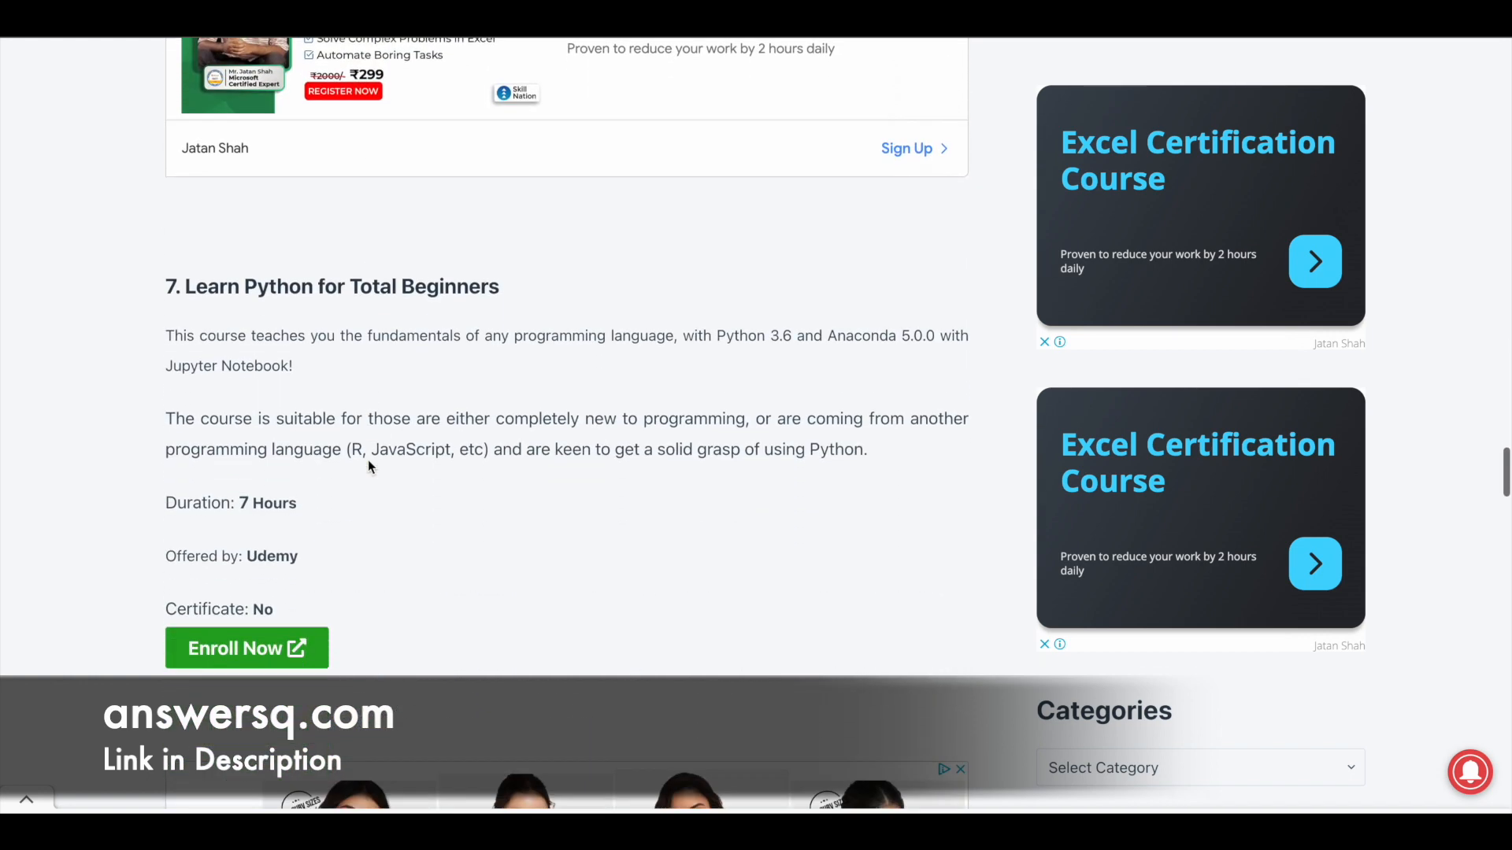
{"action": "scroll", "scroll_direction": "down", "scroll_amount": 3}
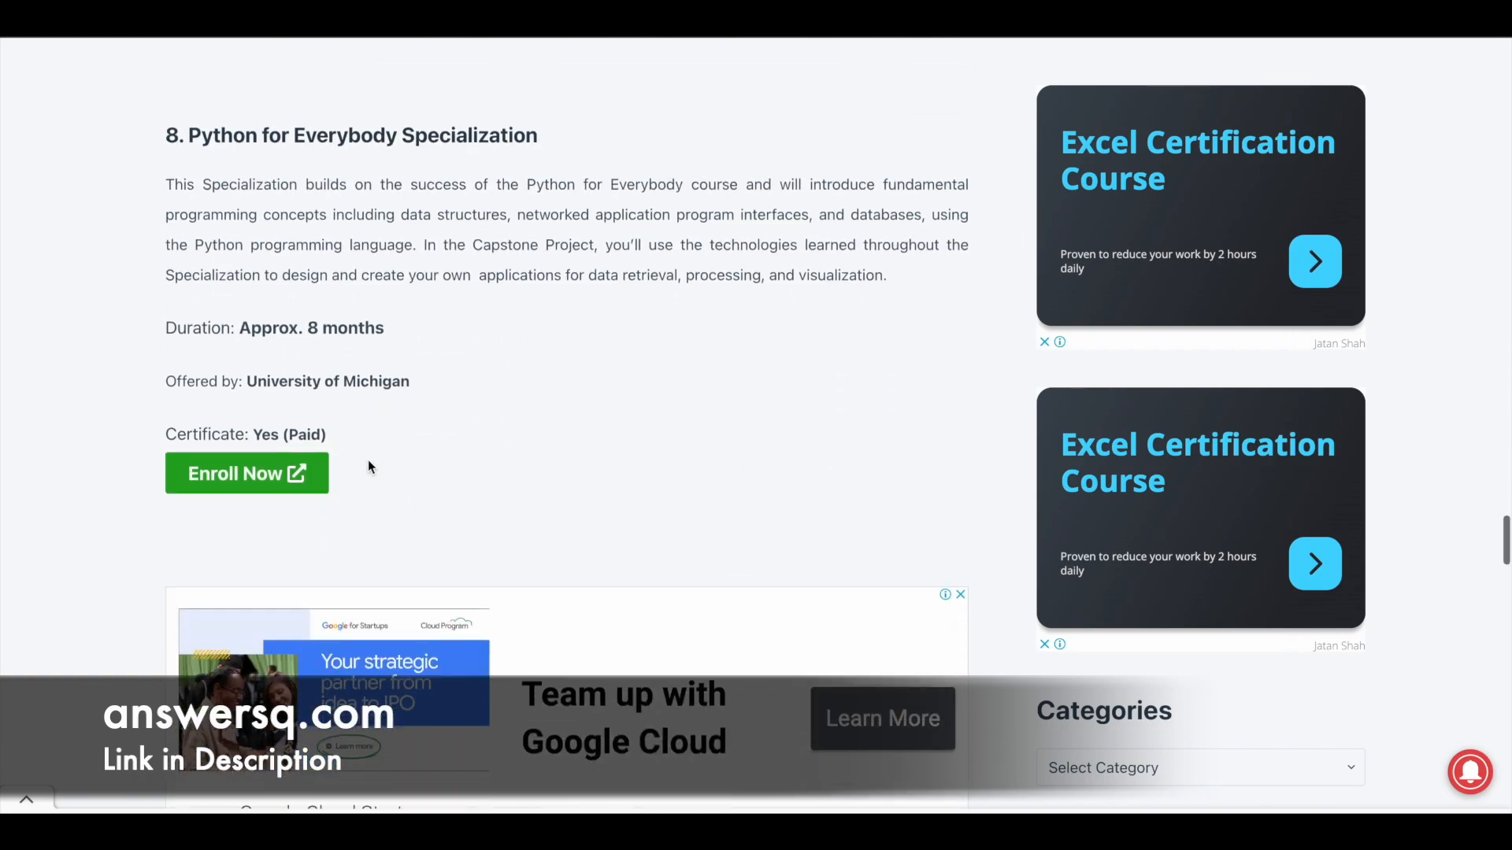
{"action": "scroll", "scroll_direction": "down", "scroll_amount": 3}
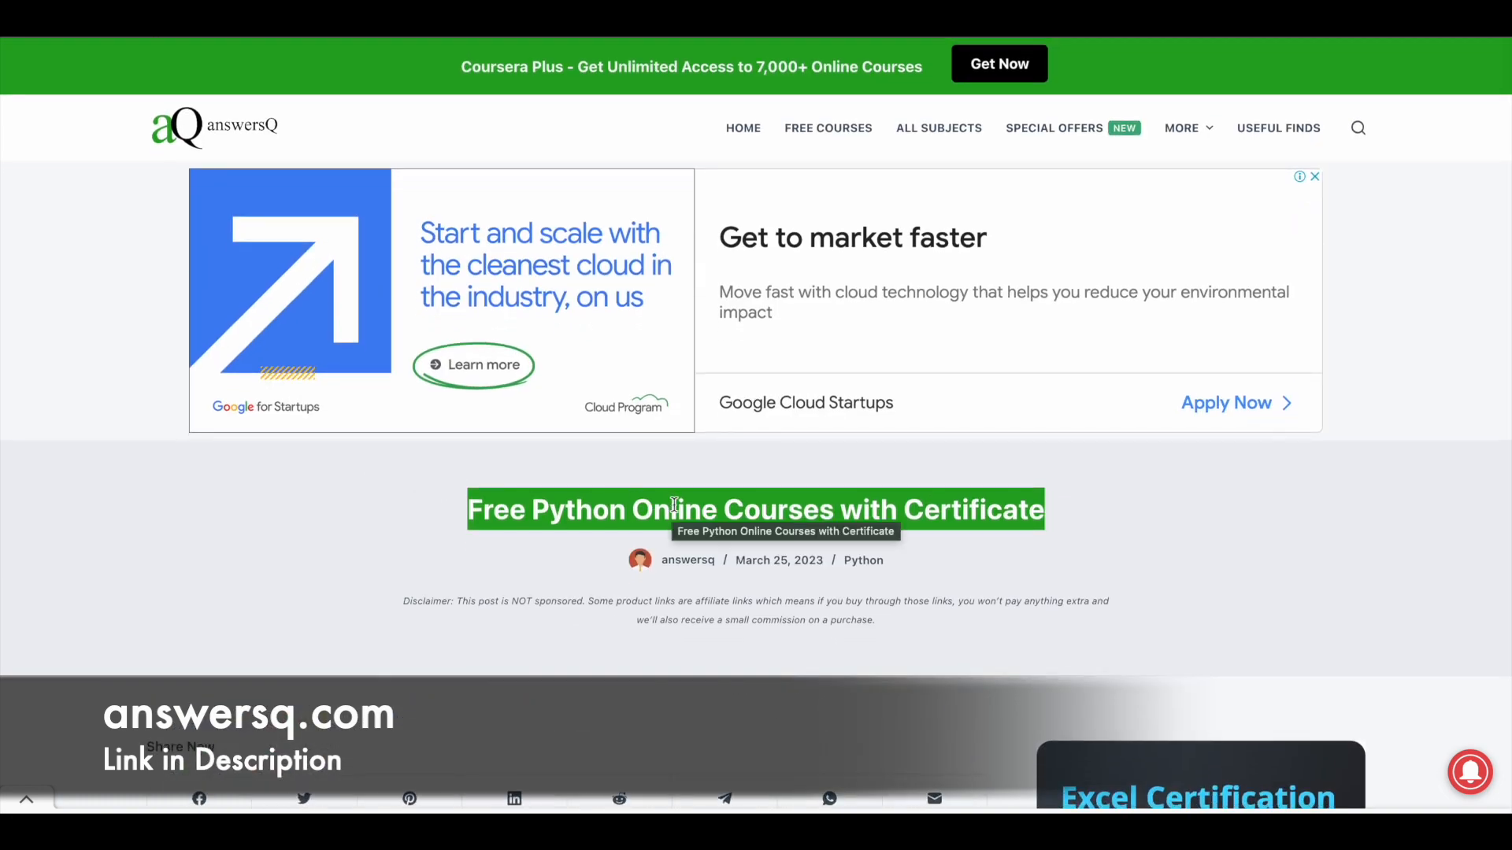
{"action": "mouse_move", "coordinate": [1095, 524]}
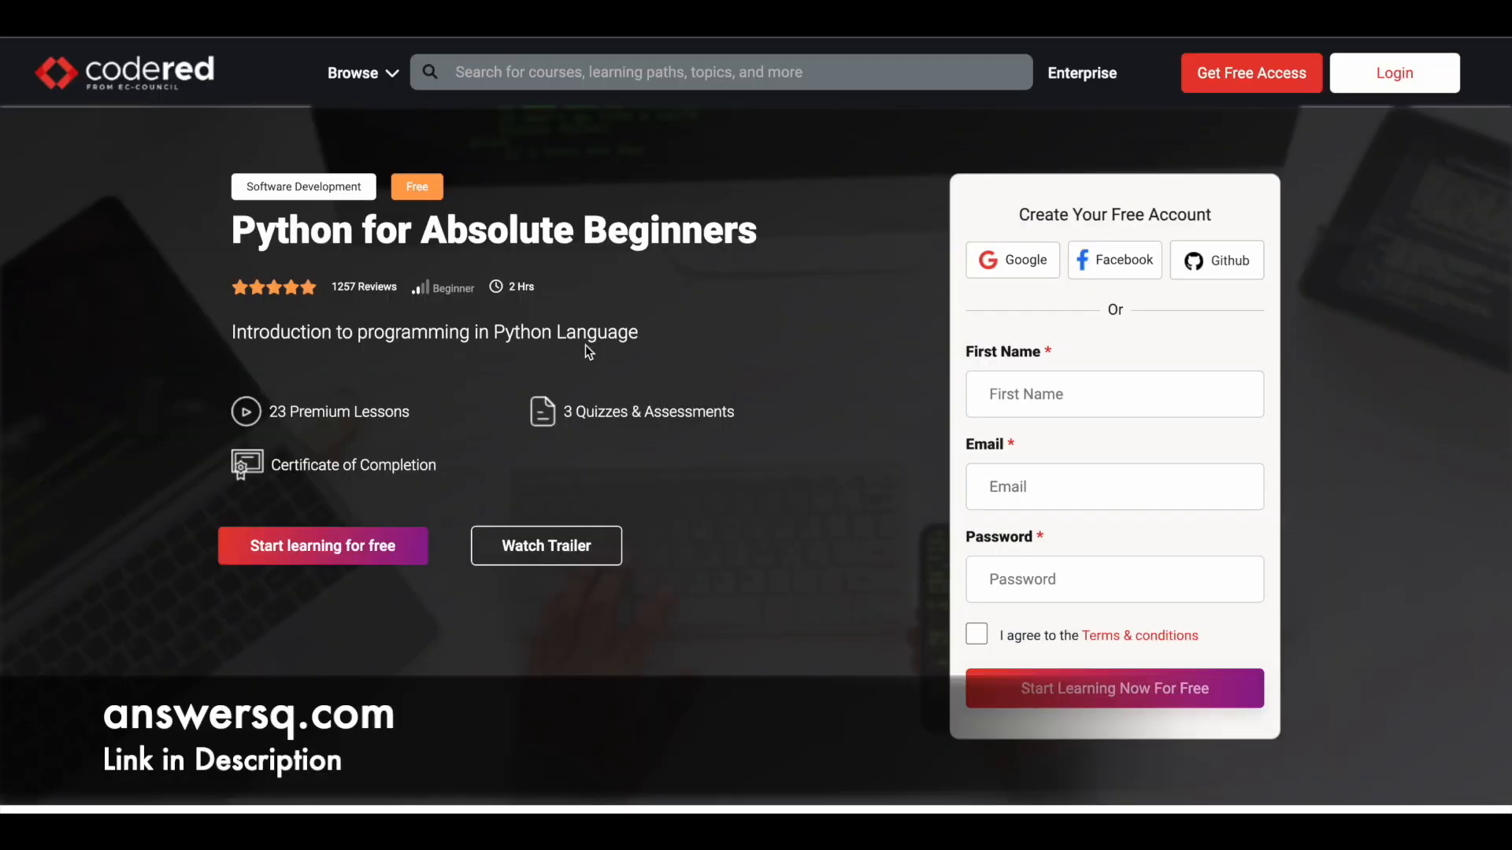
{"action": "mouse_move", "coordinate": [810, 349]}
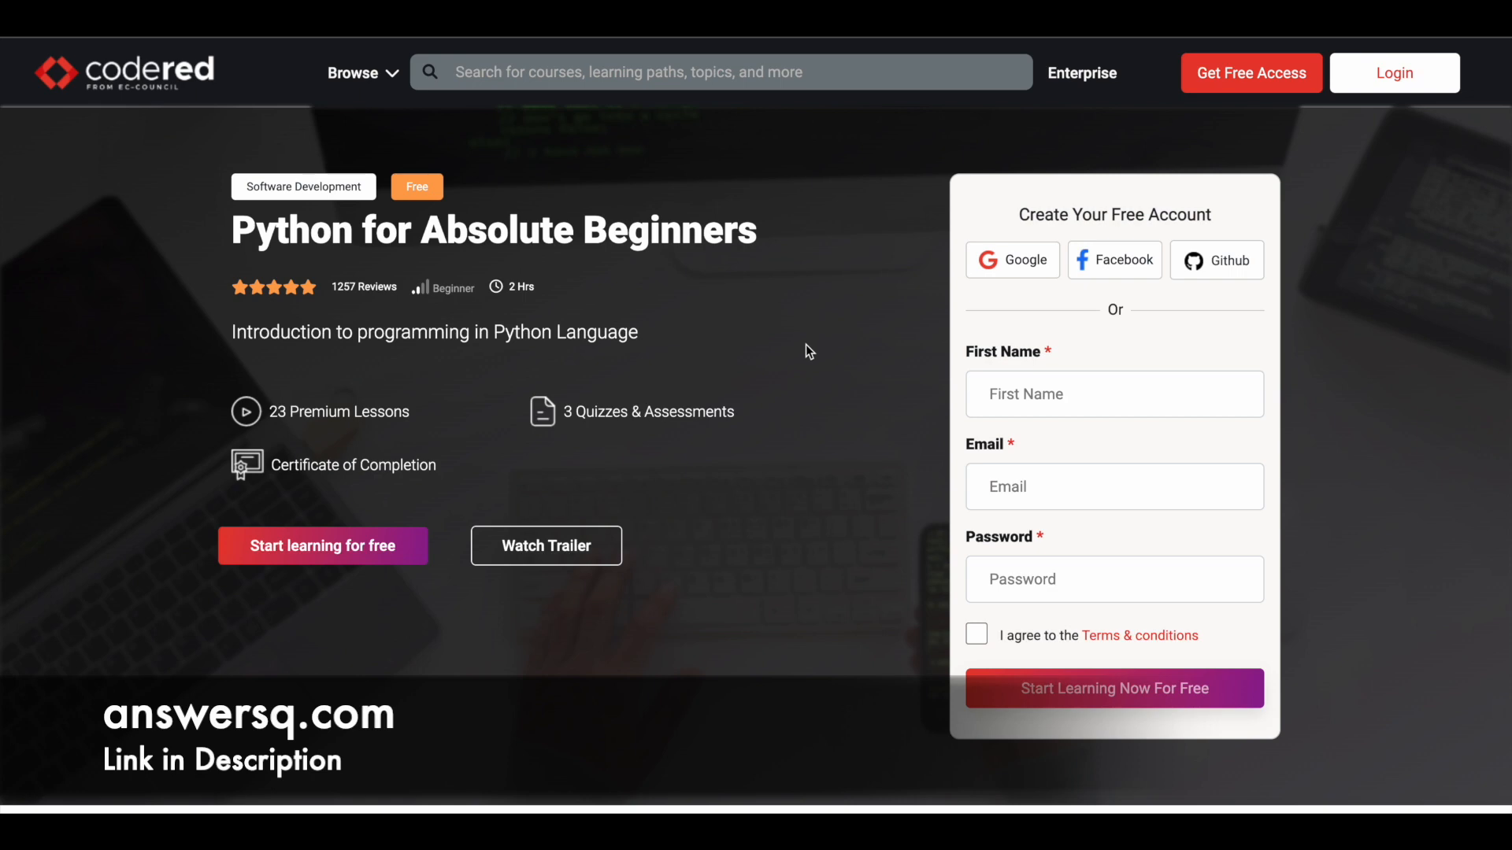
{"action": "mouse_move", "coordinate": [1232, 118]}
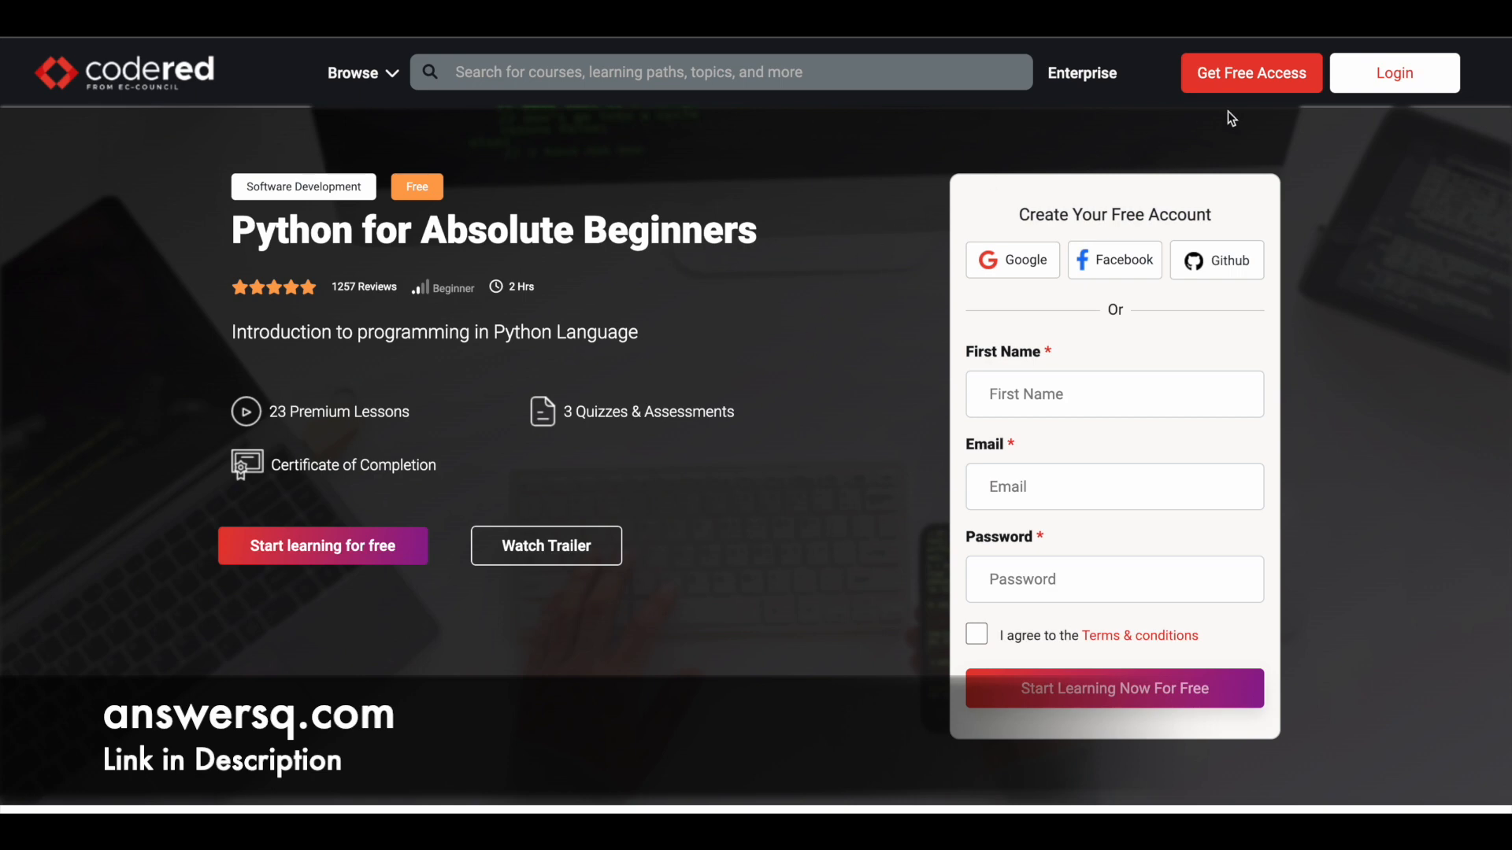
{"action": "mouse_move", "coordinate": [1250, 73]}
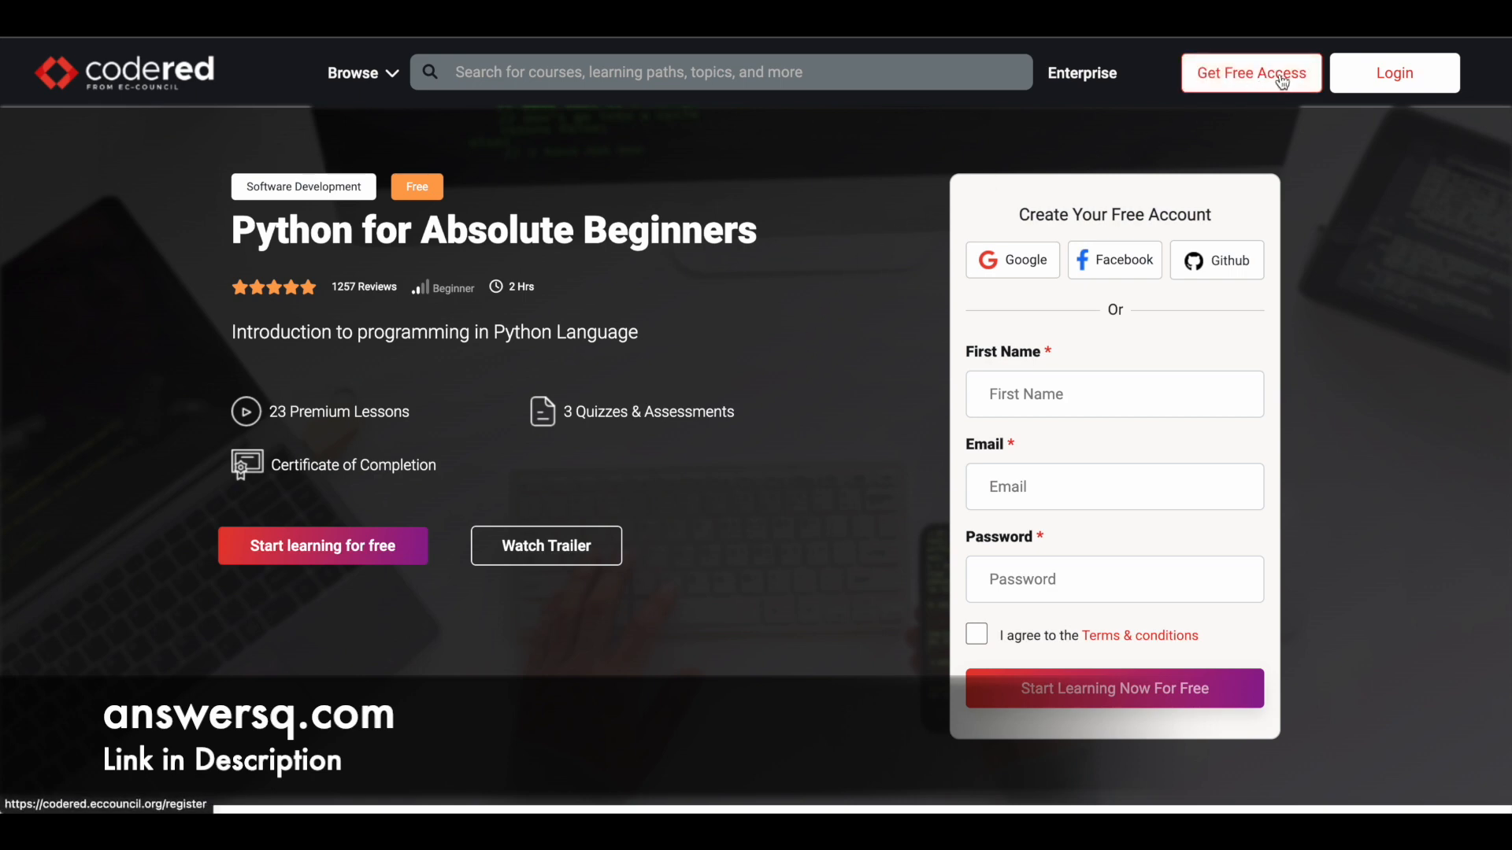
- Open the Create Your CodeRed Account form via Get Free Access
{"action": "left_click", "coordinate": [1250, 73]}
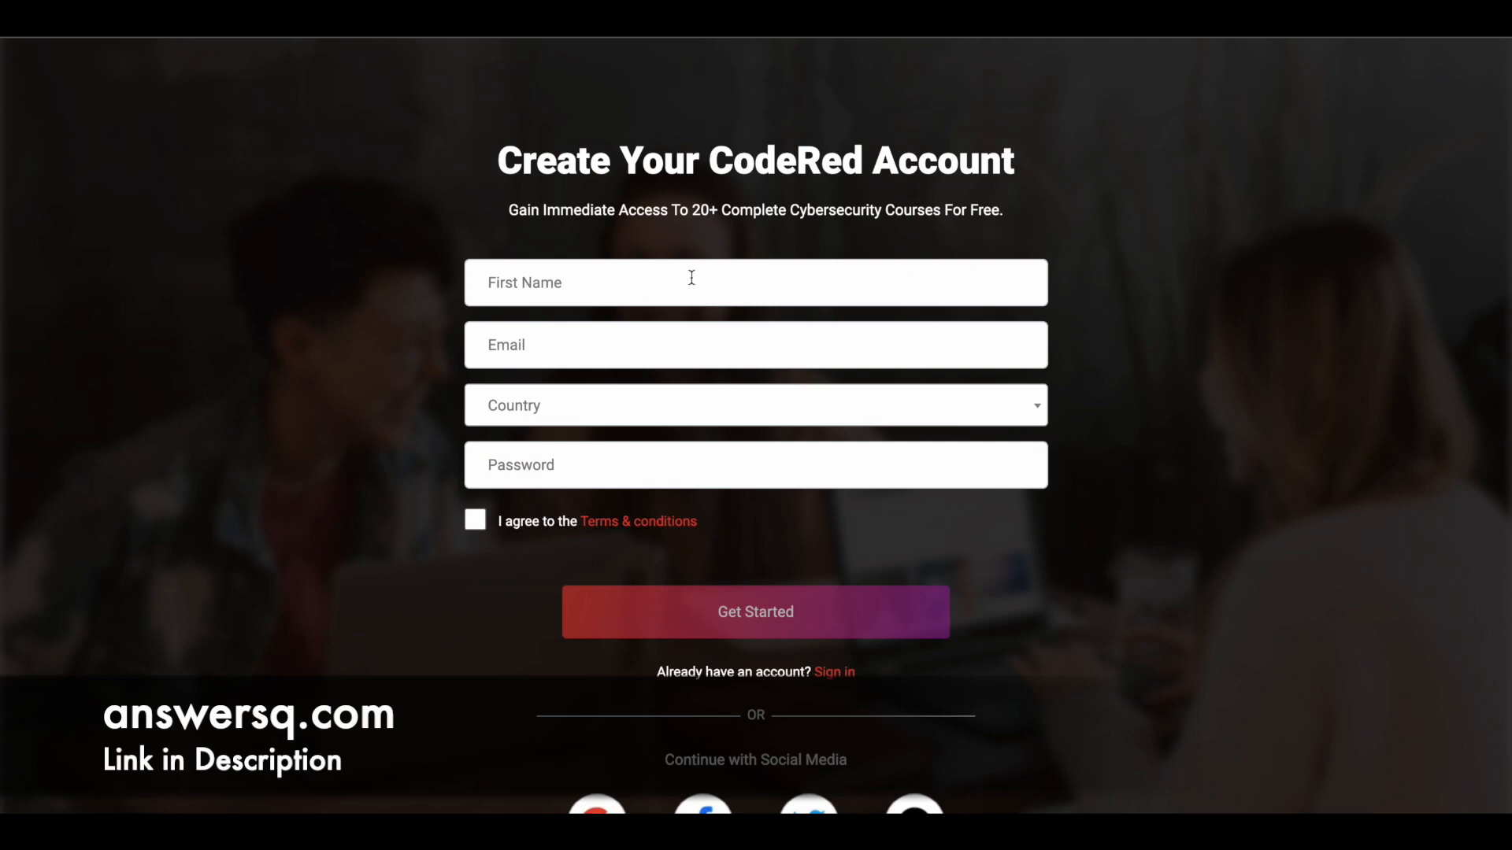
{"action": "mouse_move", "coordinate": [669, 289]}
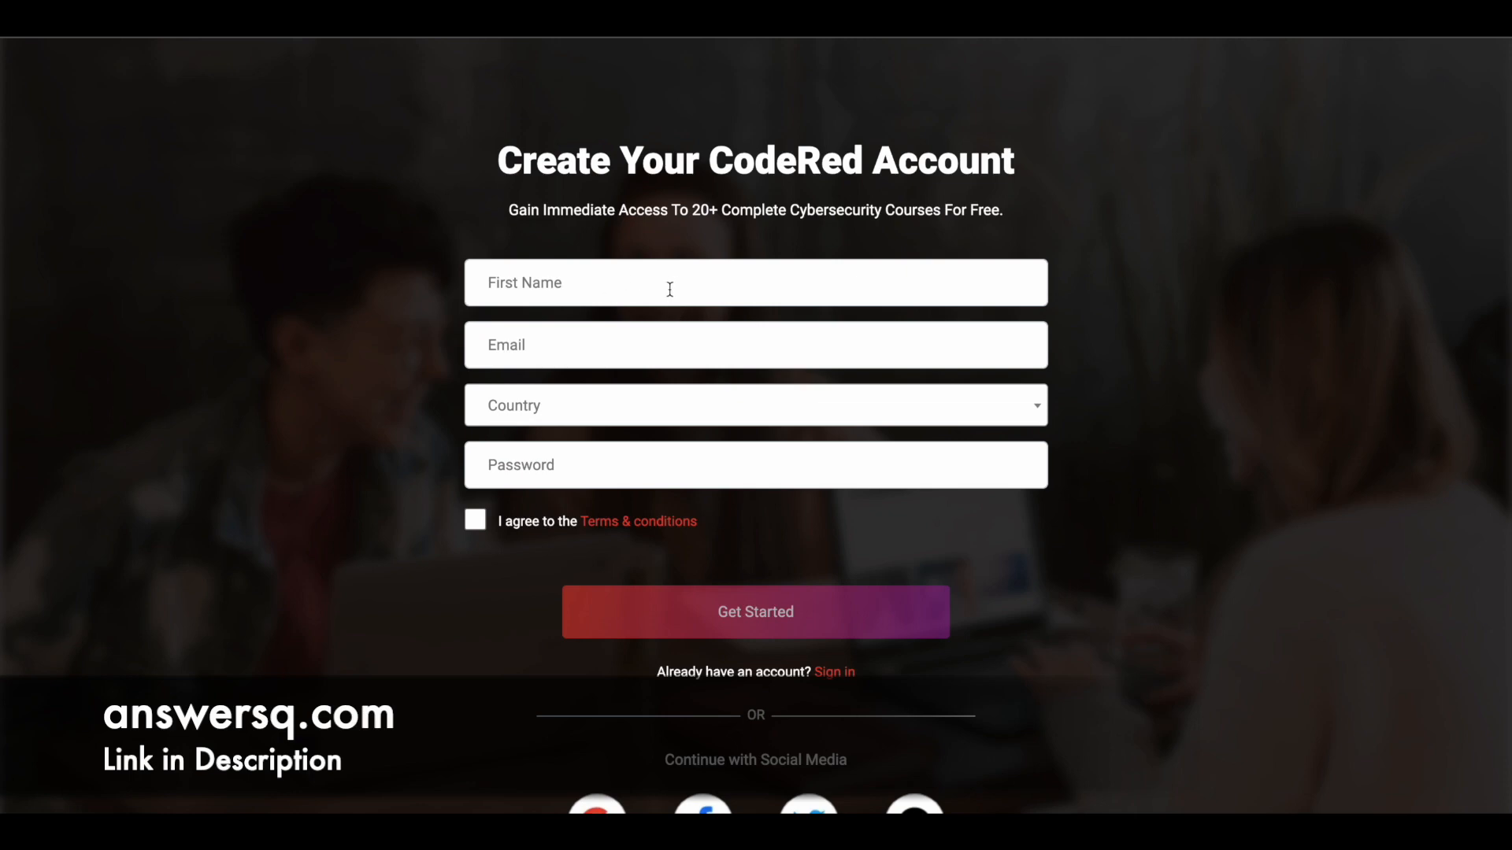
{"action": "mouse_move", "coordinate": [896, 485]}
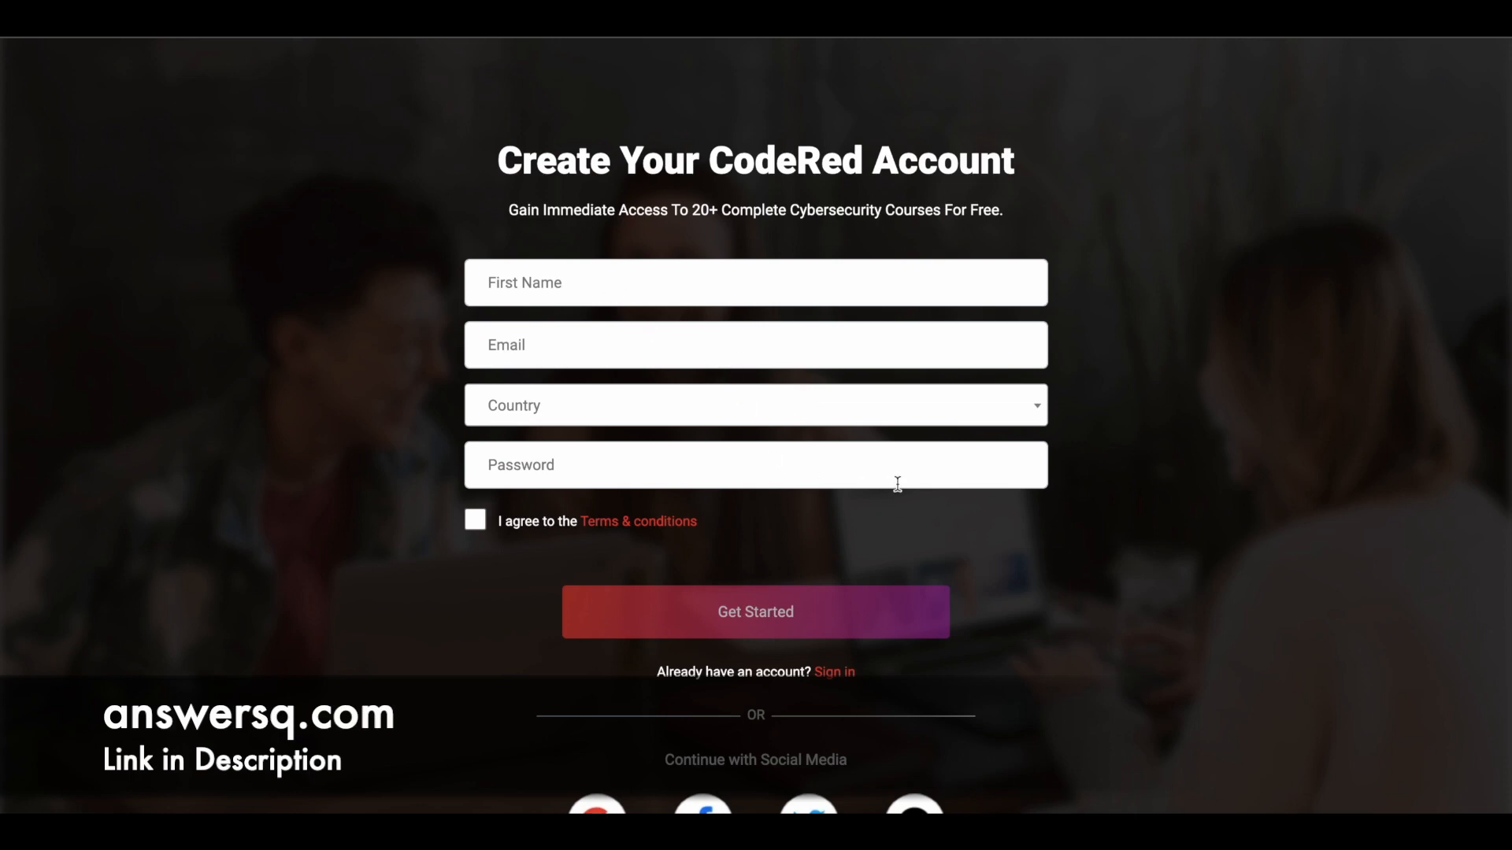
{"action": "mouse_move", "coordinate": [508, 531]}
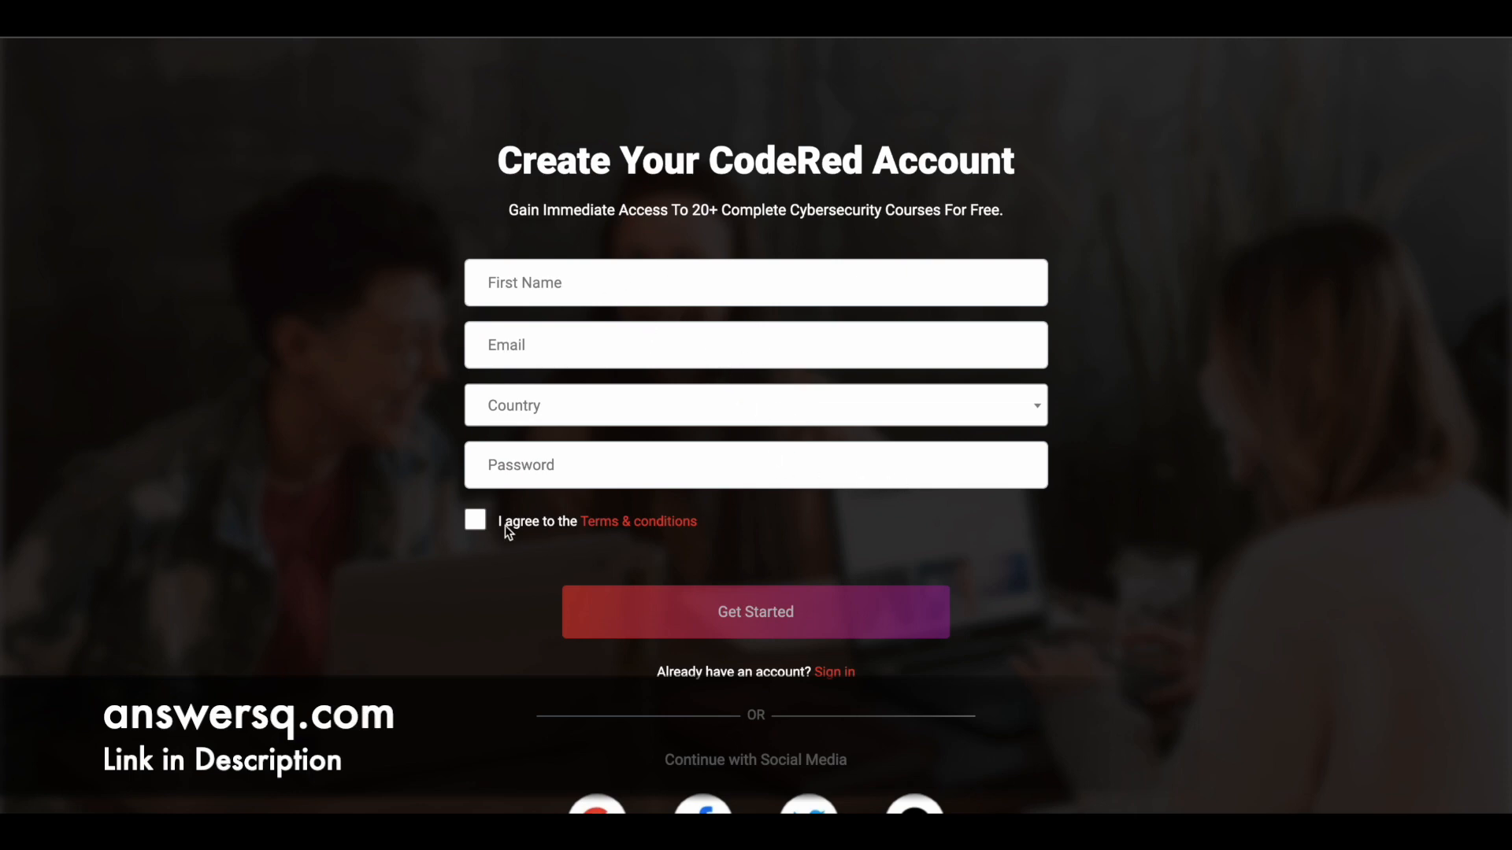
{"action": "mouse_move", "coordinate": [1206, 499]}
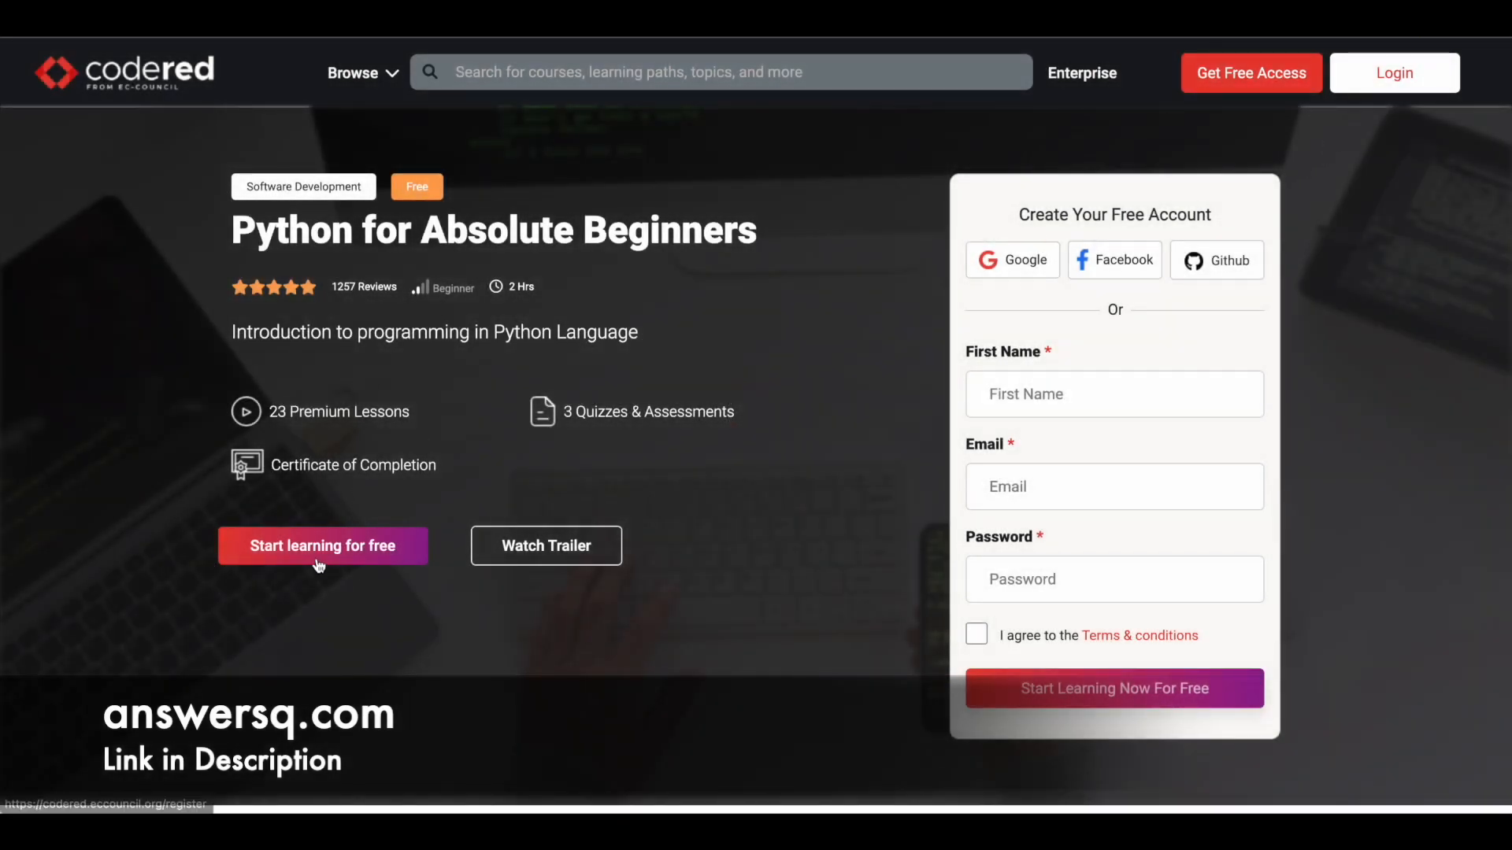
{"action": "mouse_move", "coordinate": [360, 564]}
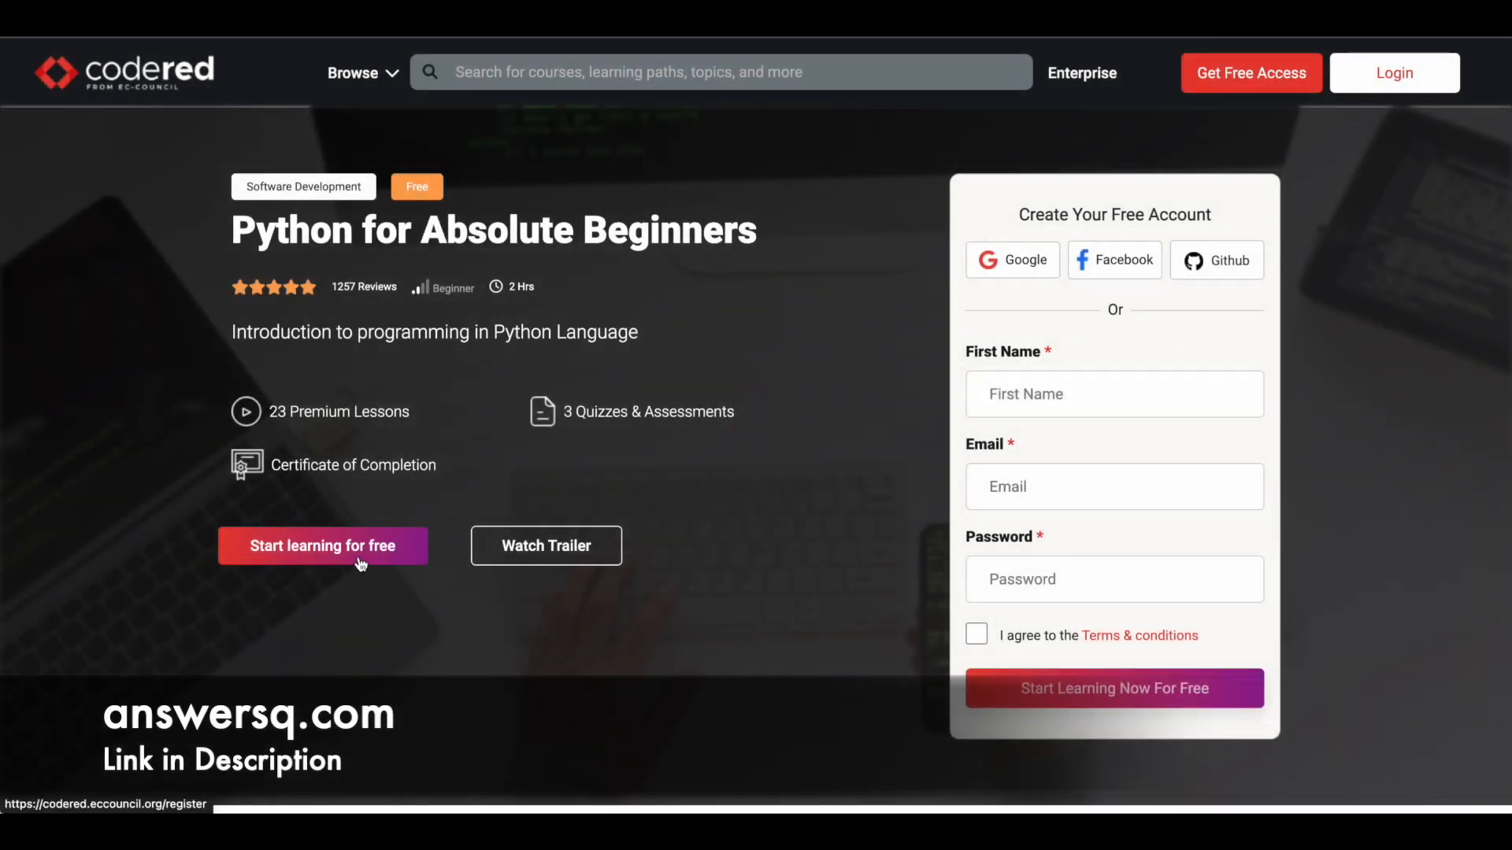
{"action": "mouse_move", "coordinate": [132, 515]}
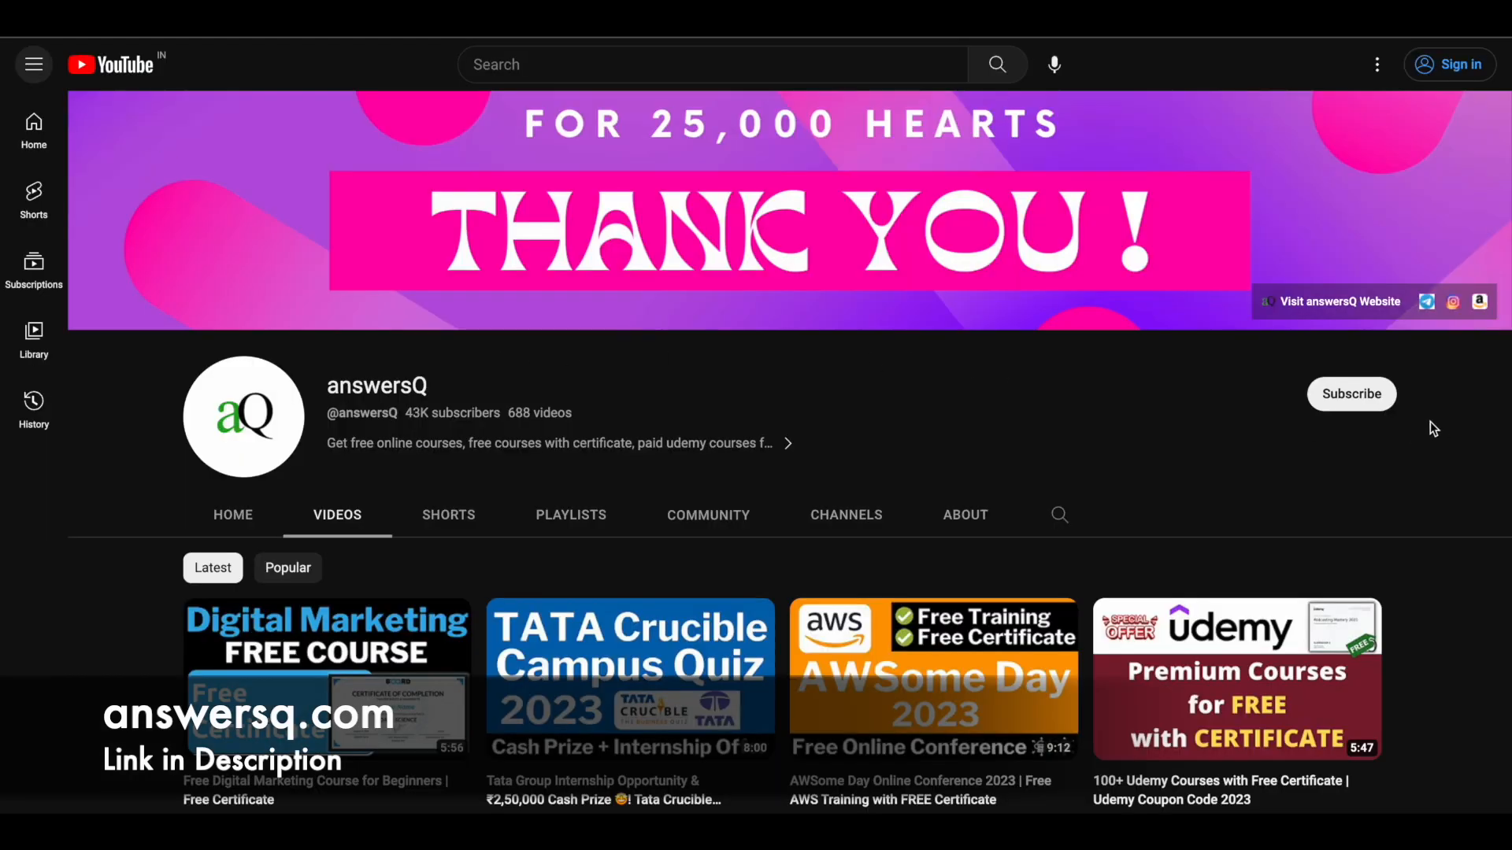
{"action": "mouse_move", "coordinate": [1392, 415]}
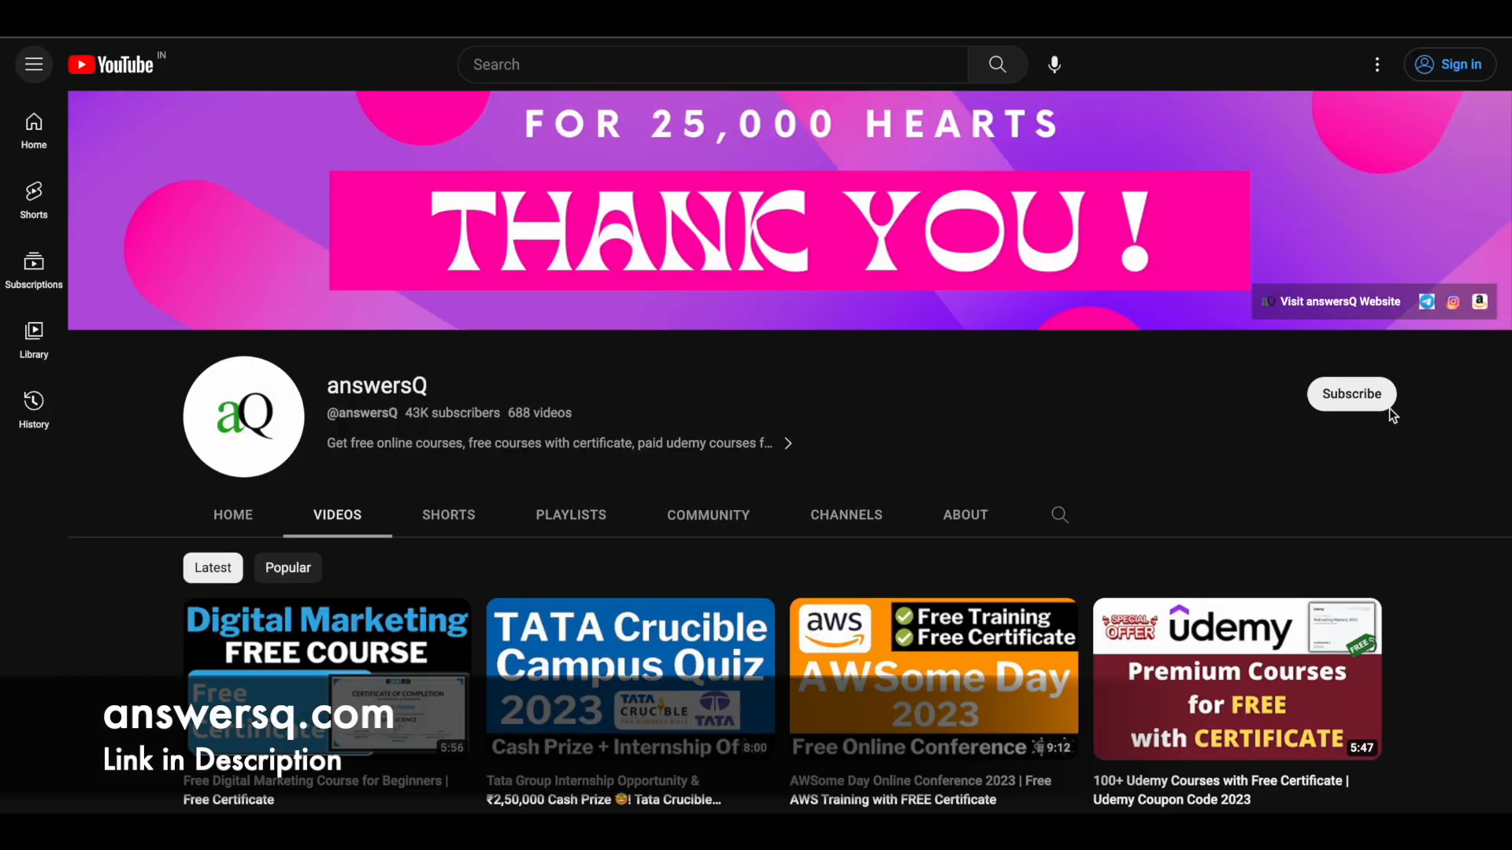